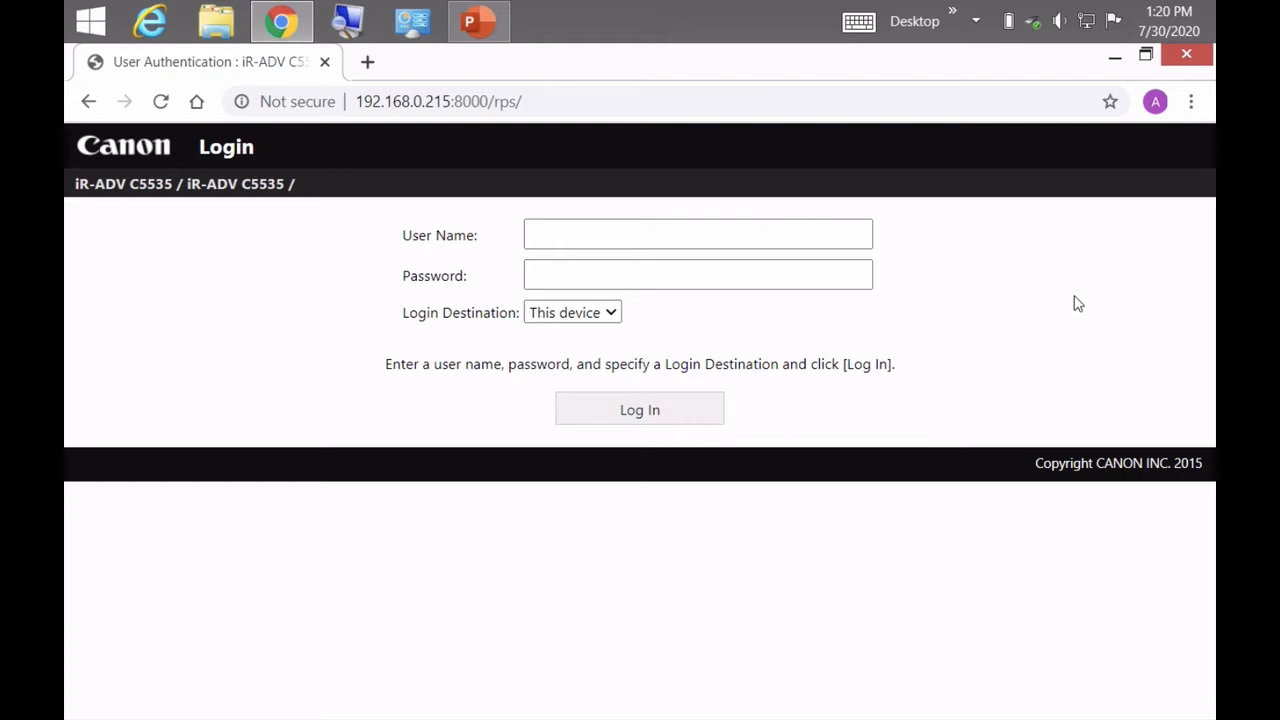
Log in to the iR-ADV C5535 as Administrator, keeping Login Destination as This device
left_click(697, 234)
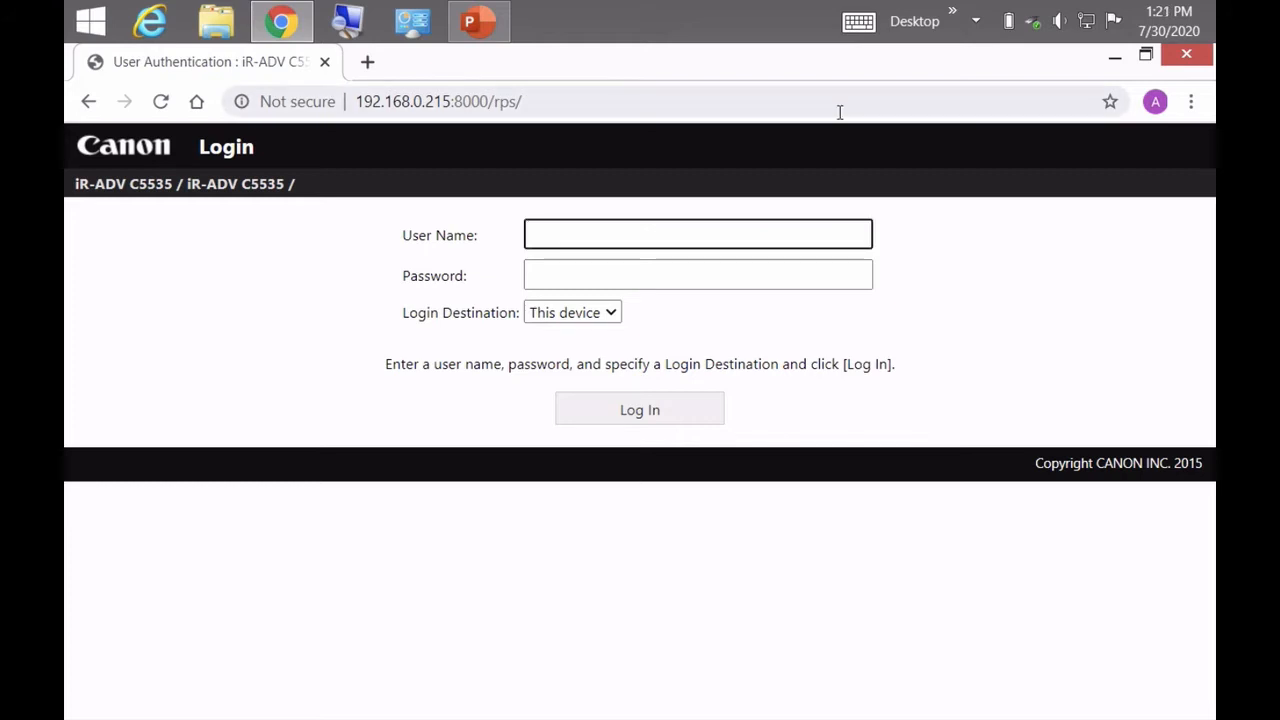
type("A")
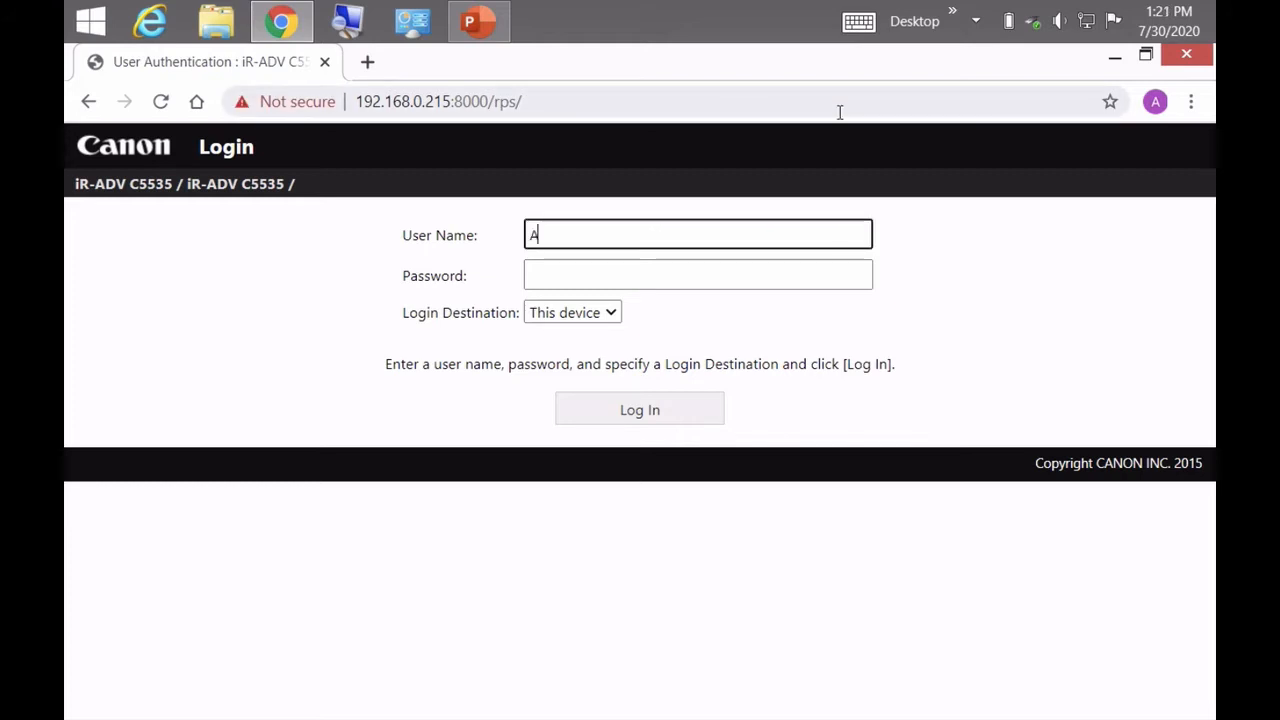
type("dministra")
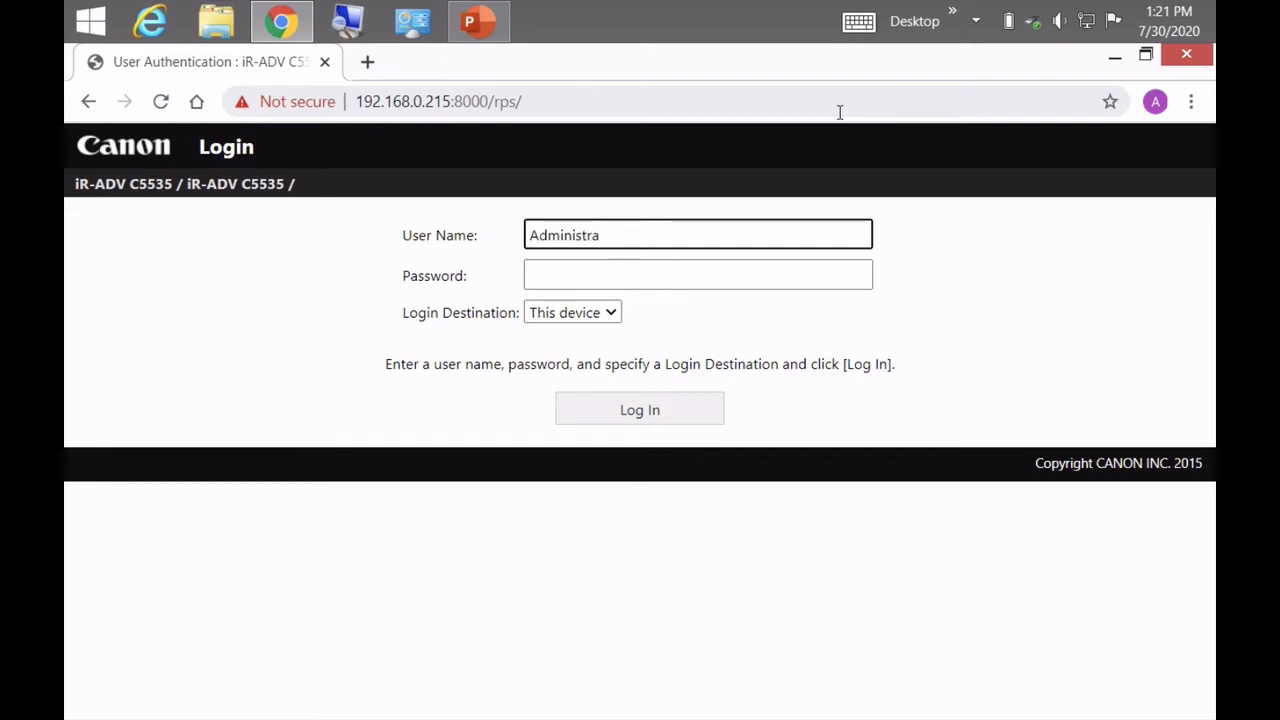
type("tor")
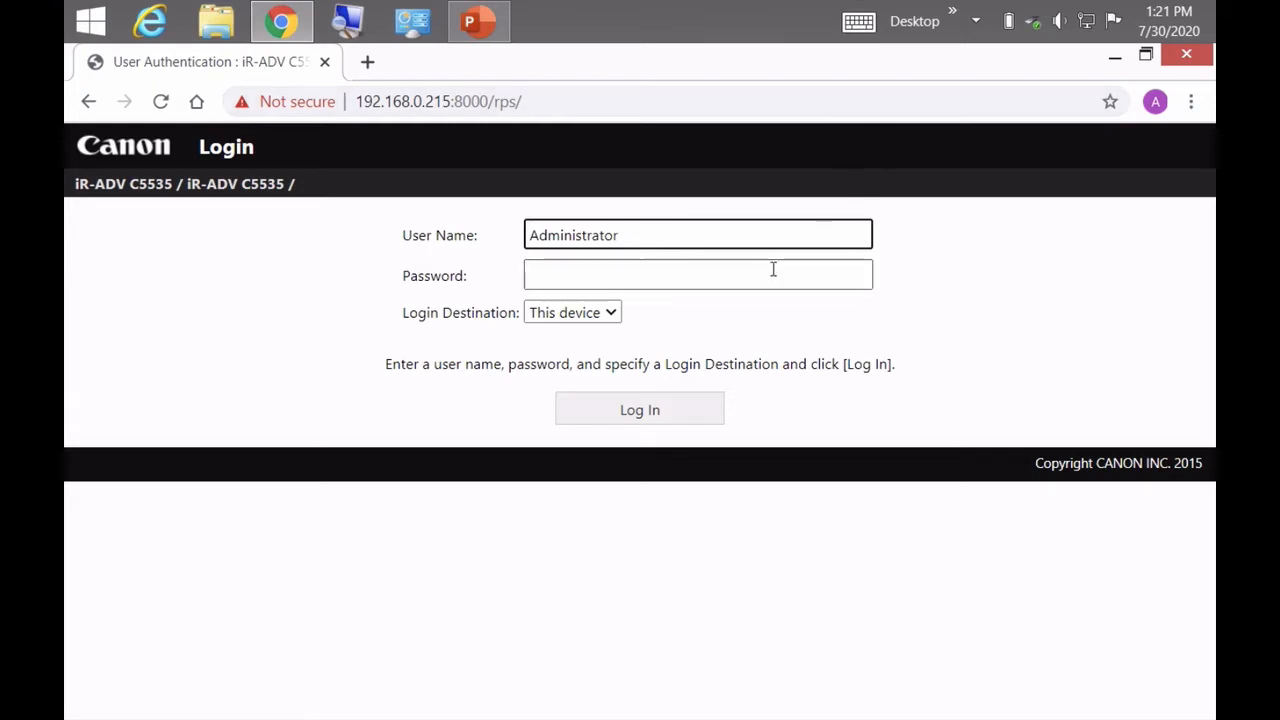
left_click(697, 275)
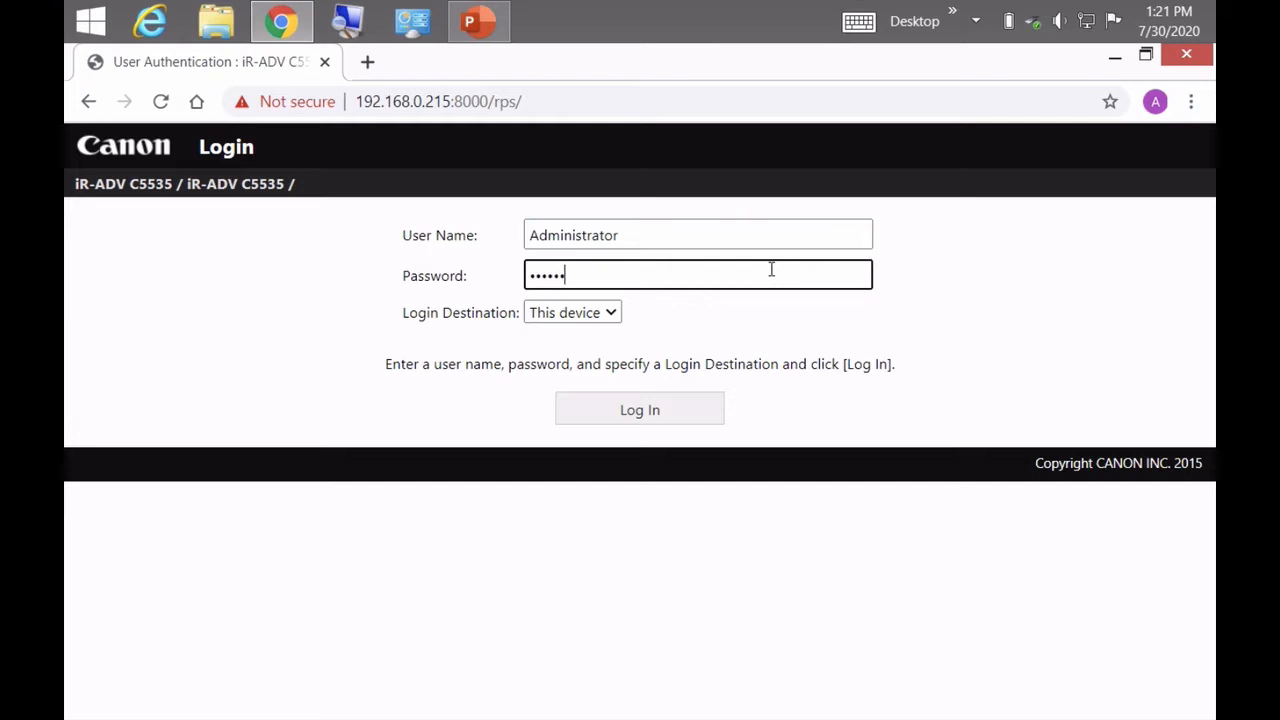
type("•")
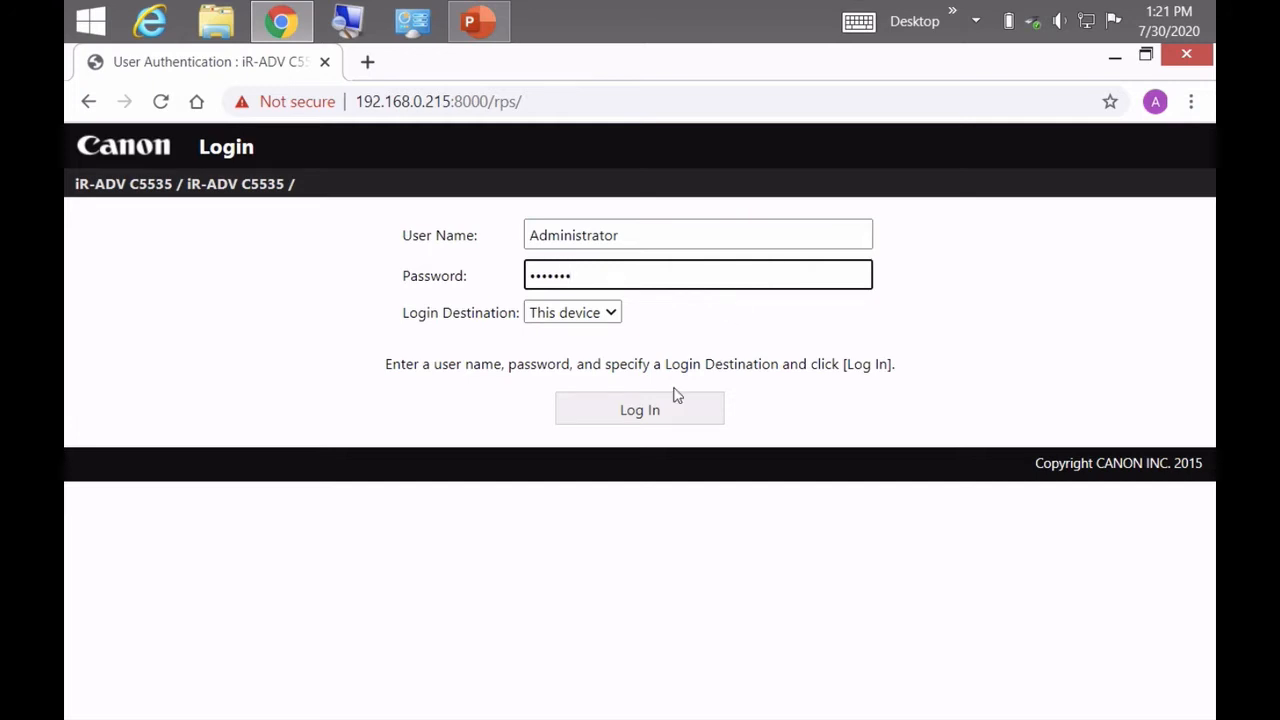
left_click(639, 409)
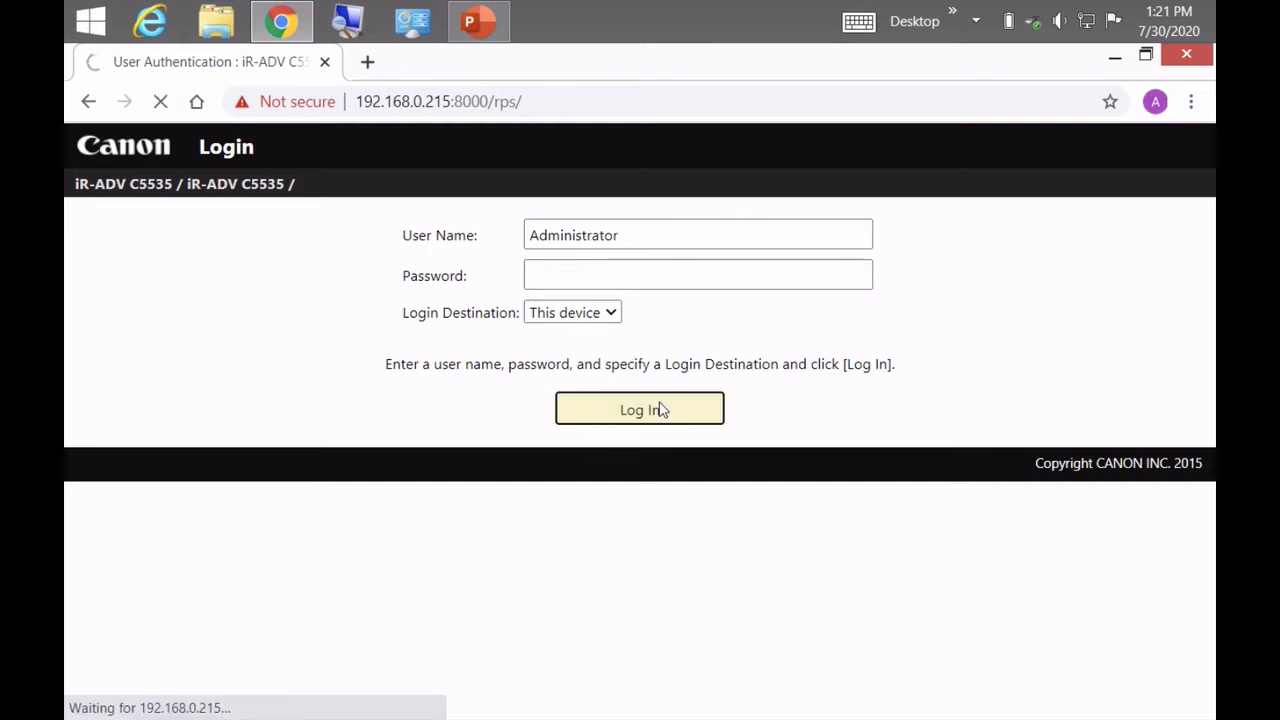
left_click(639, 409)
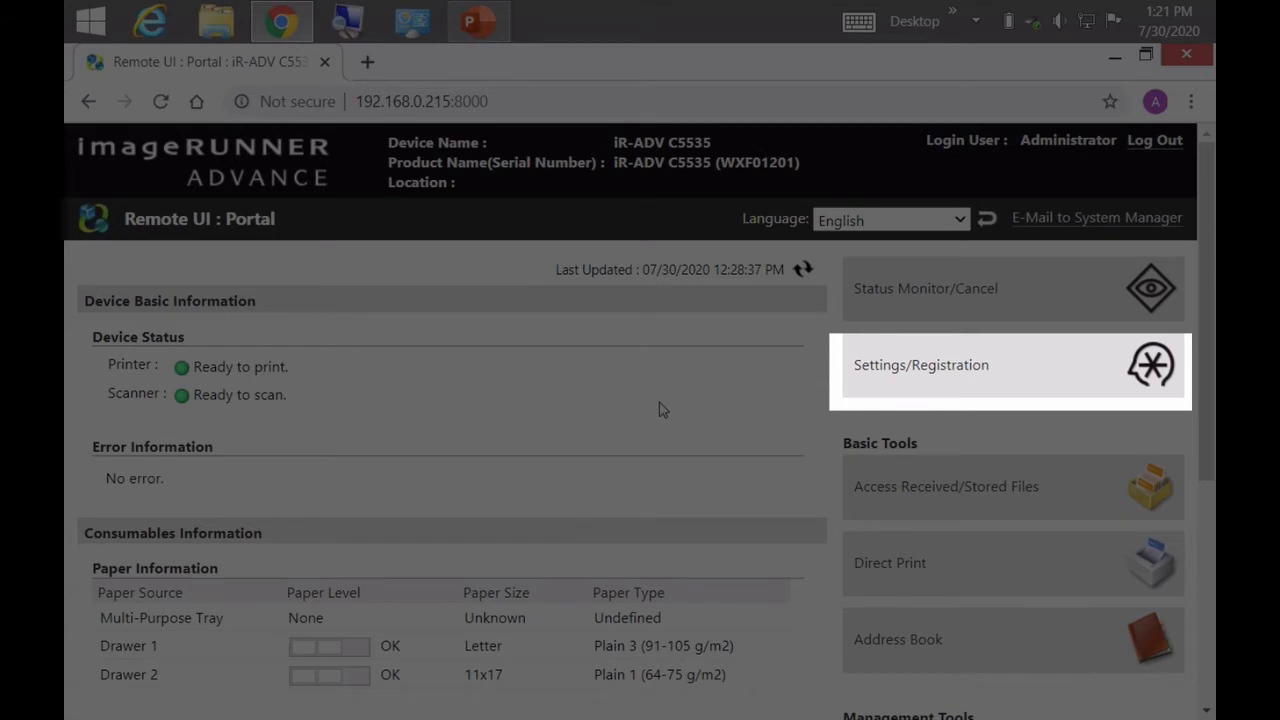
mouse_move(667, 414)
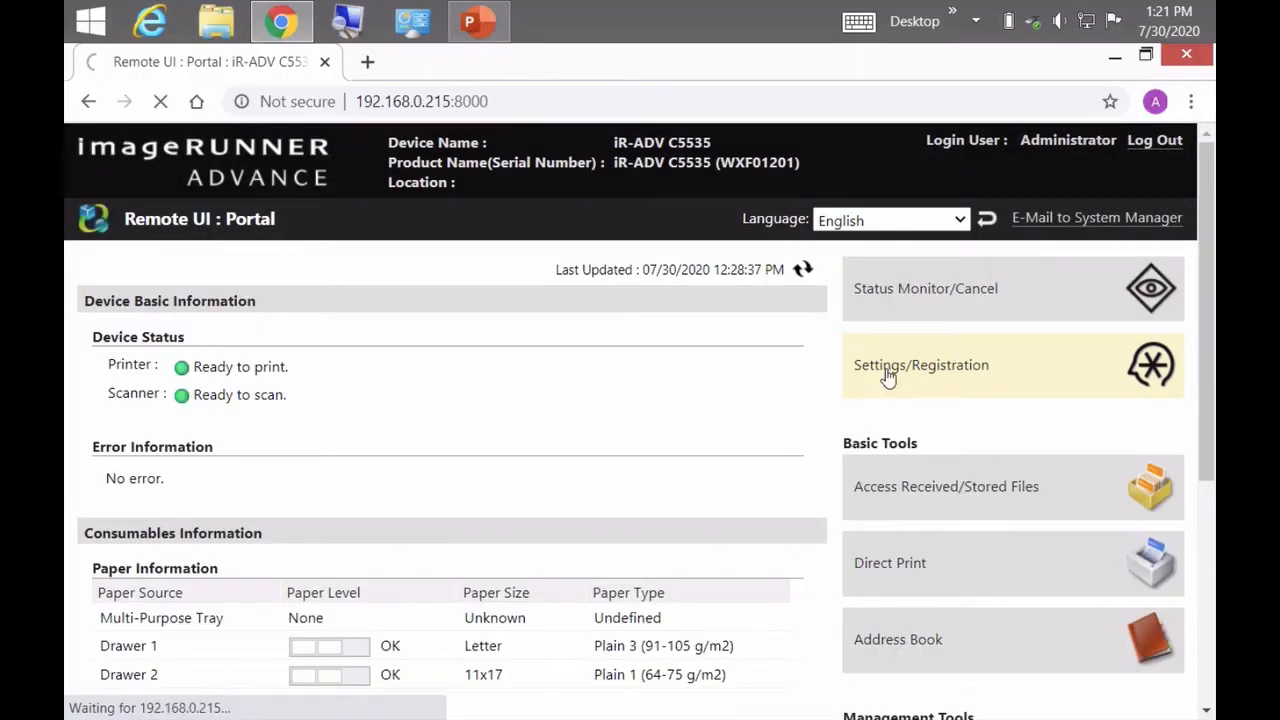
Go to Settings/Registration and choose Set Destination under Function Settings
left_click(921, 364)
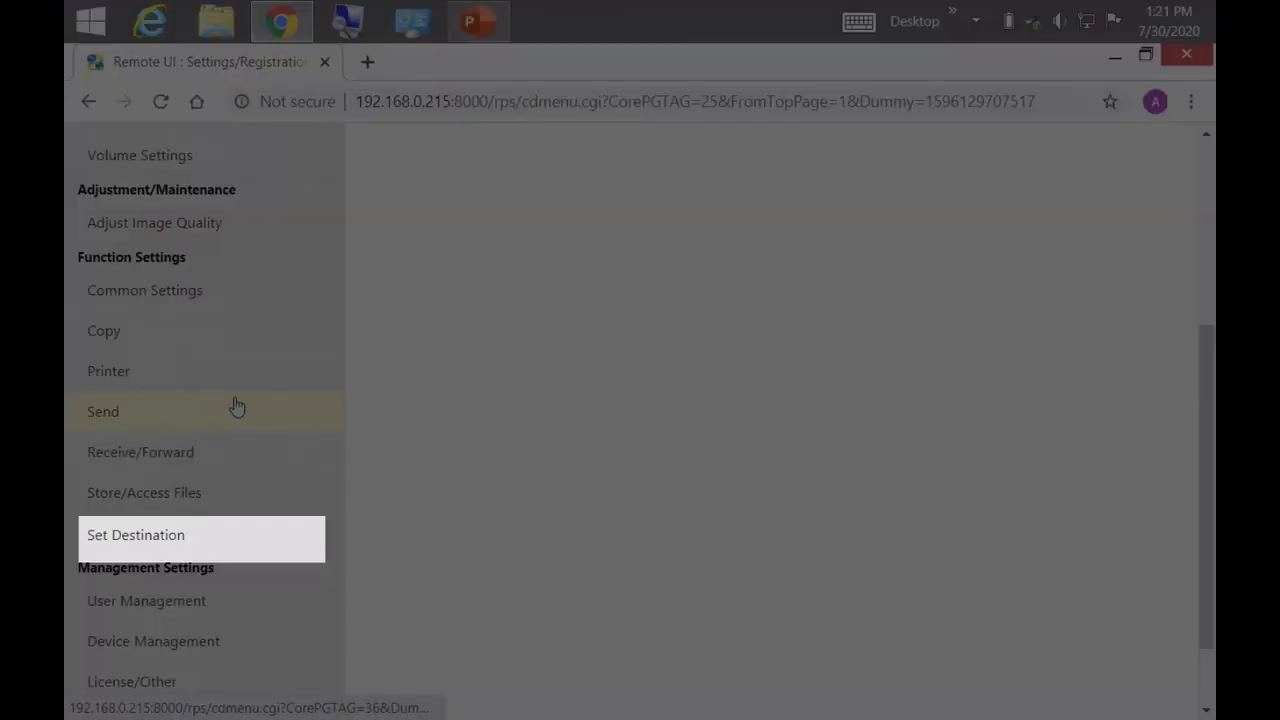
mouse_move(120, 492)
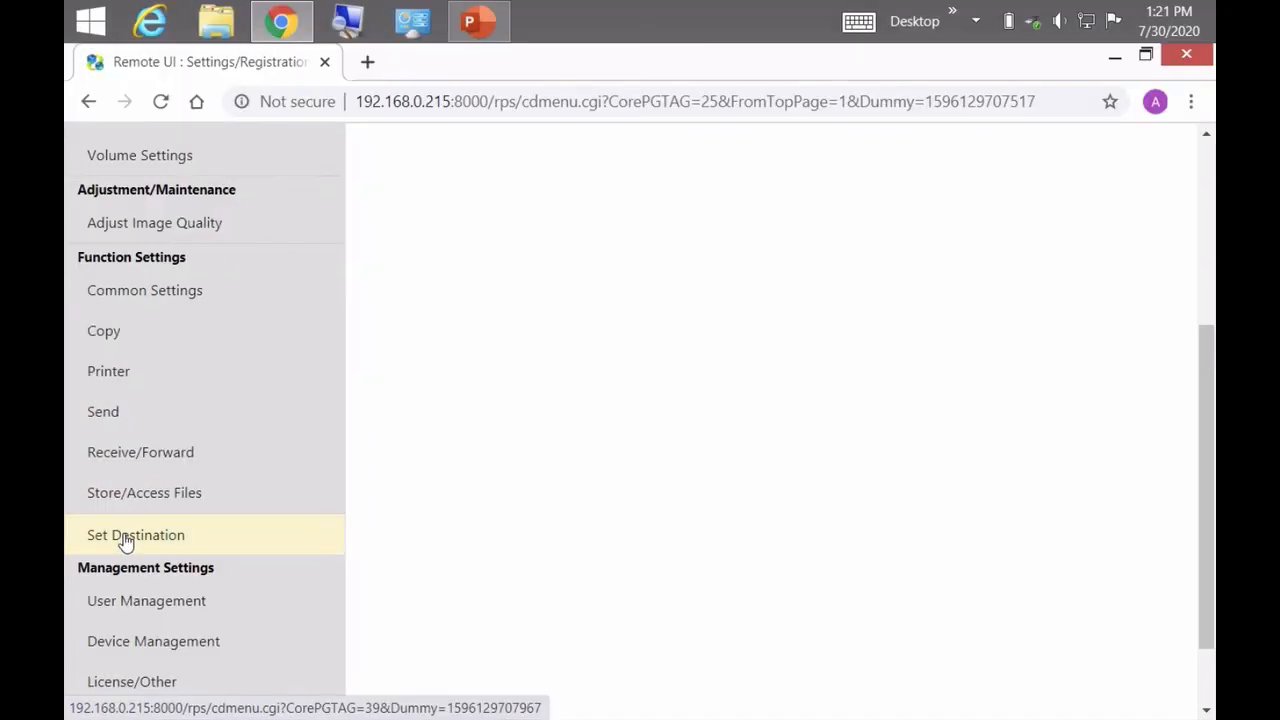
left_click(135, 535)
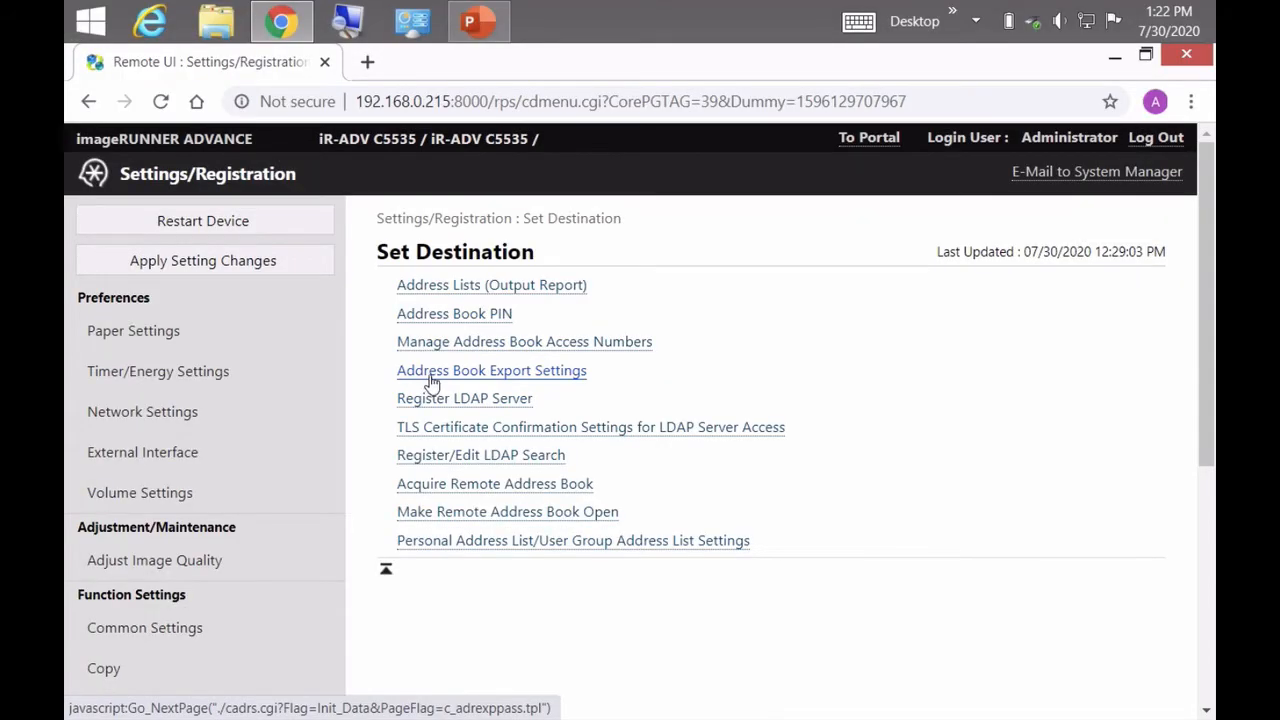
Tick Include Password When Exporting Address Book in Address Book Export Settings and confirm
left_click(491, 370)
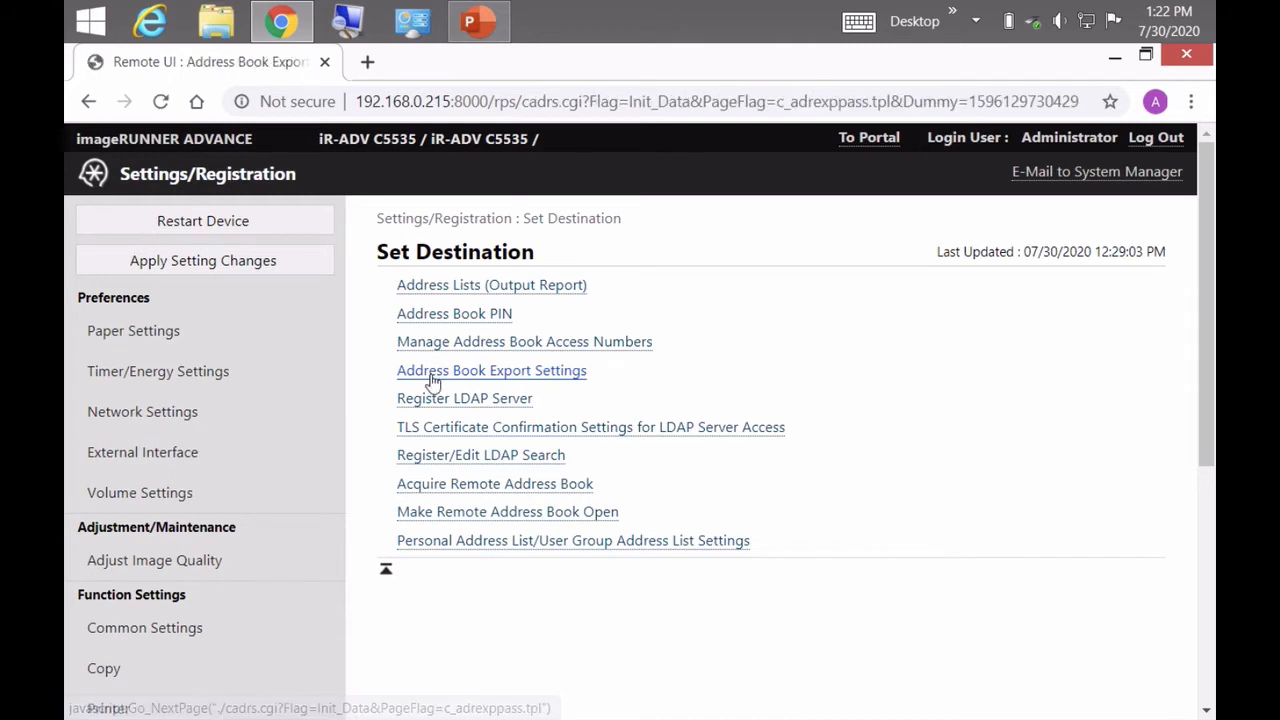
left_click(491, 370)
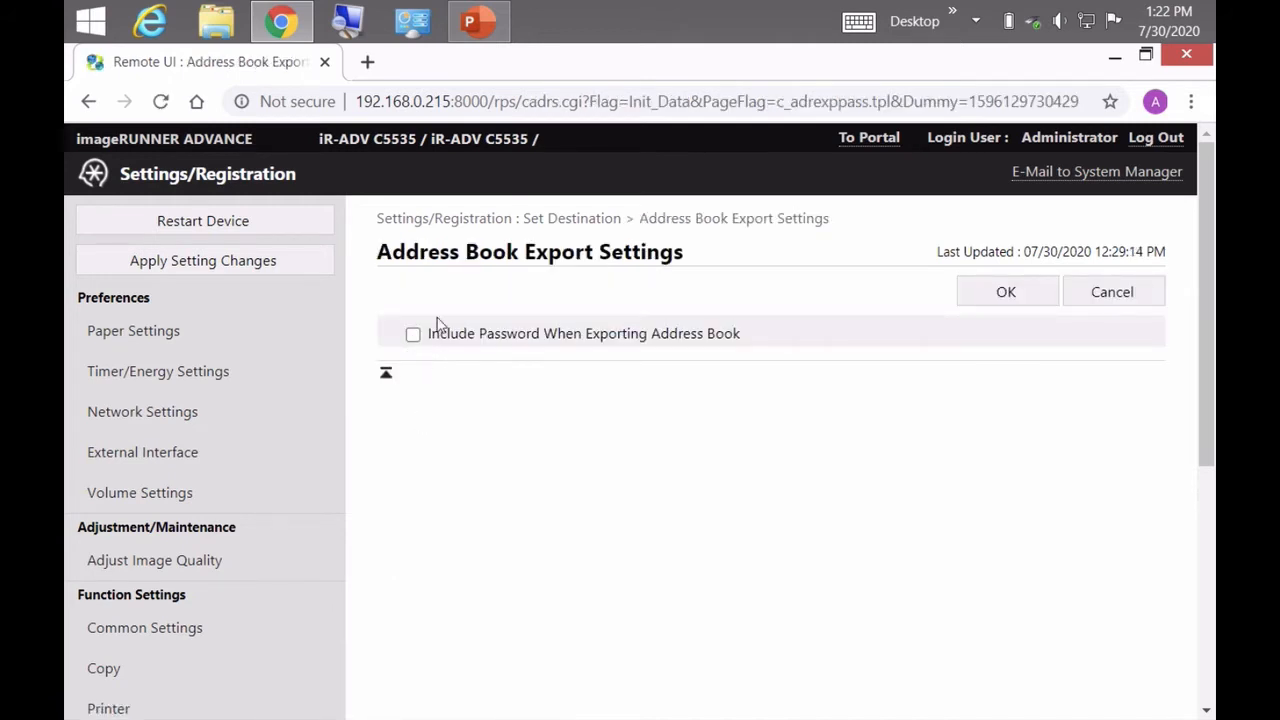
mouse_move(405, 385)
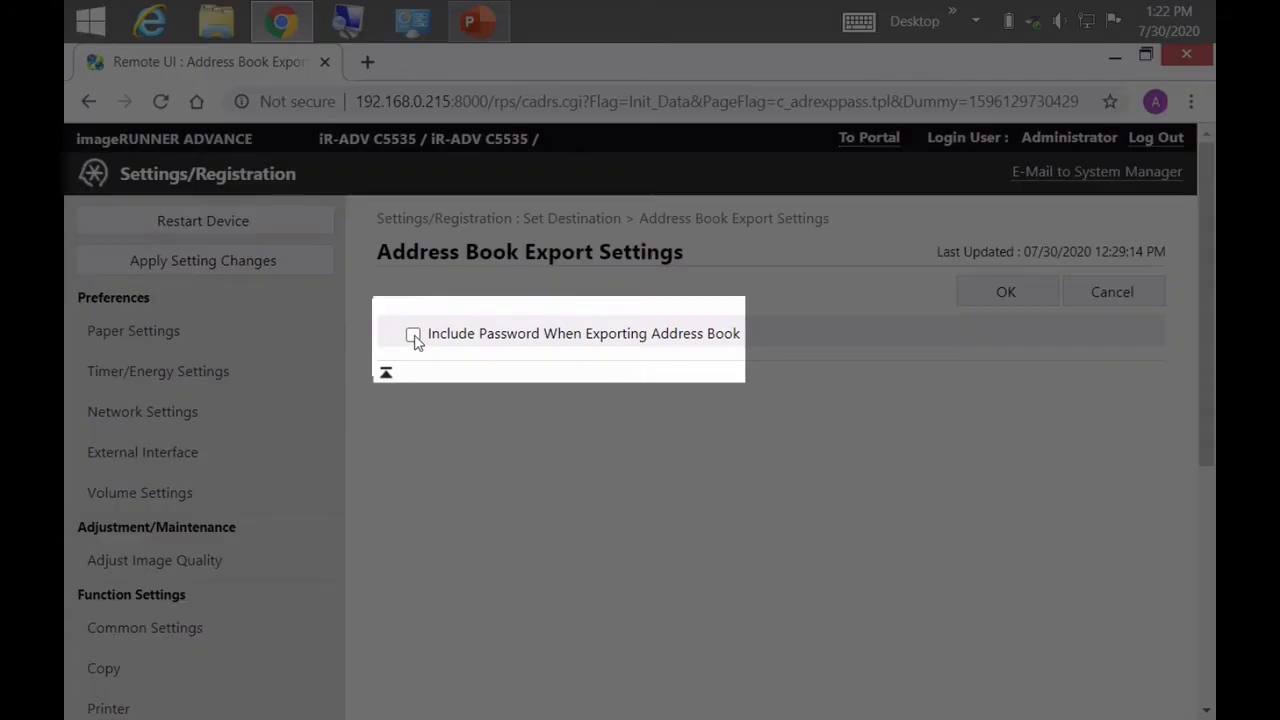
left_click(412, 333)
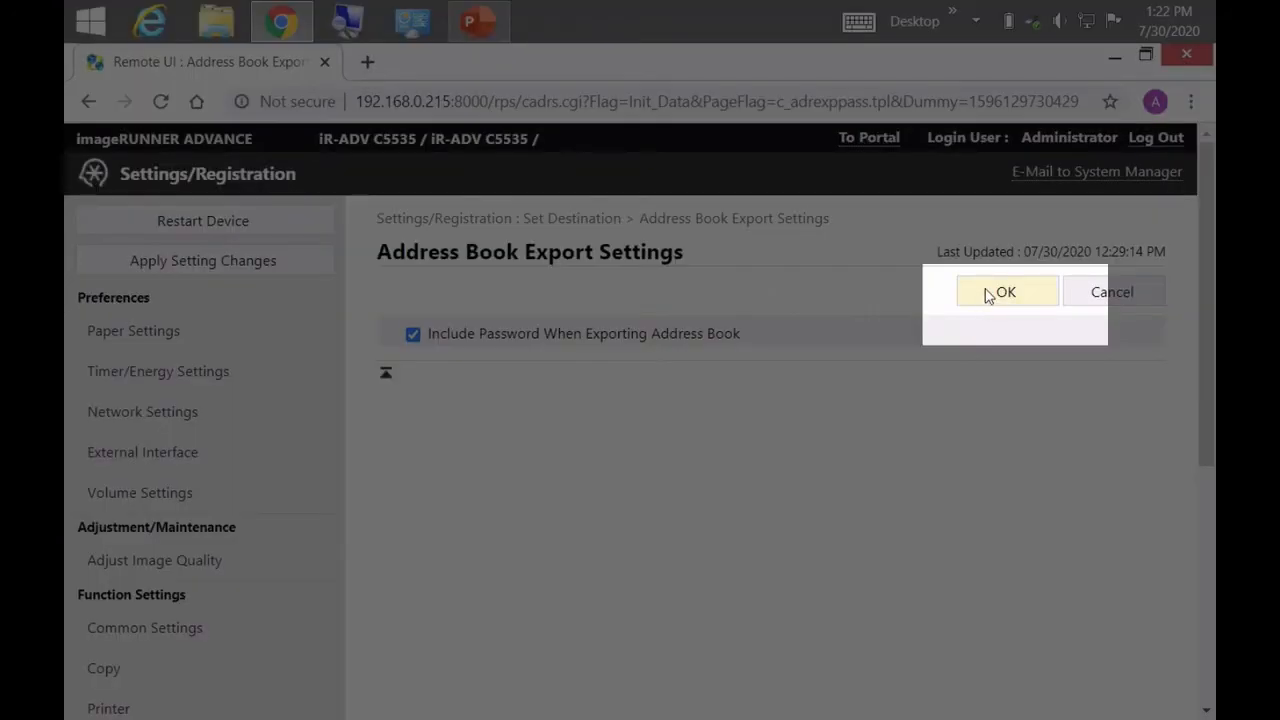
left_click(1005, 291)
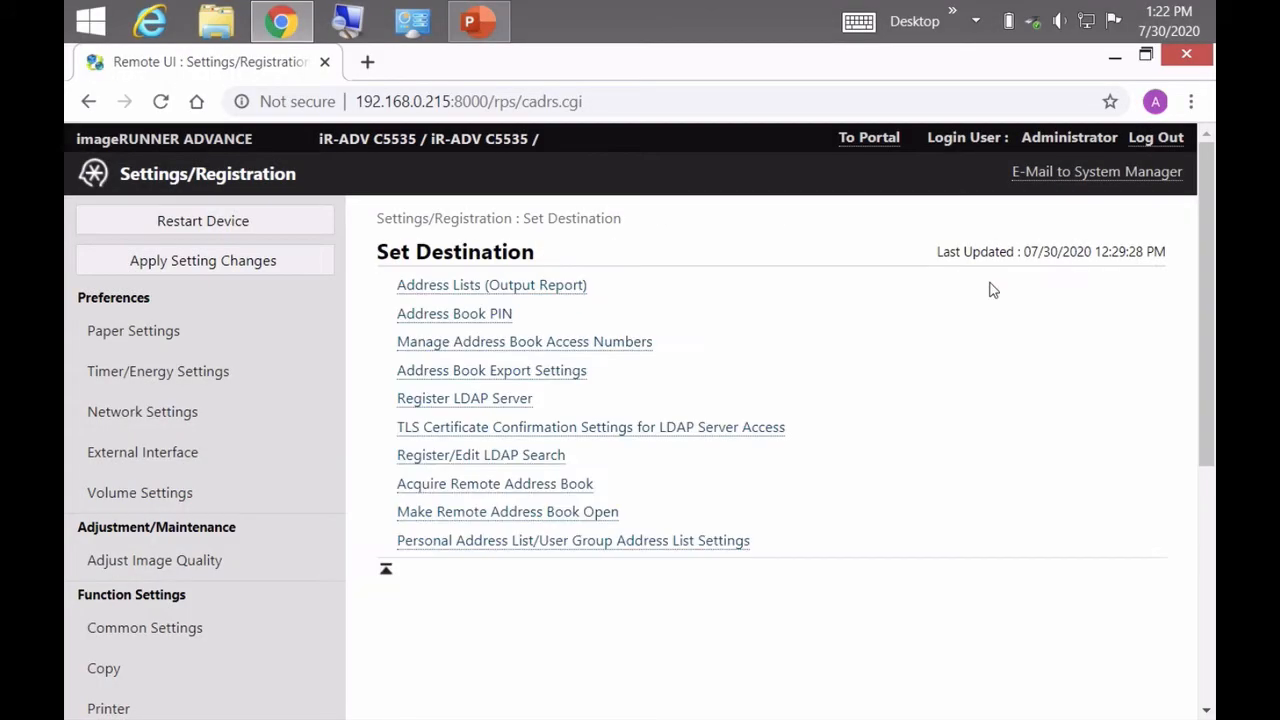
mouse_move(886, 402)
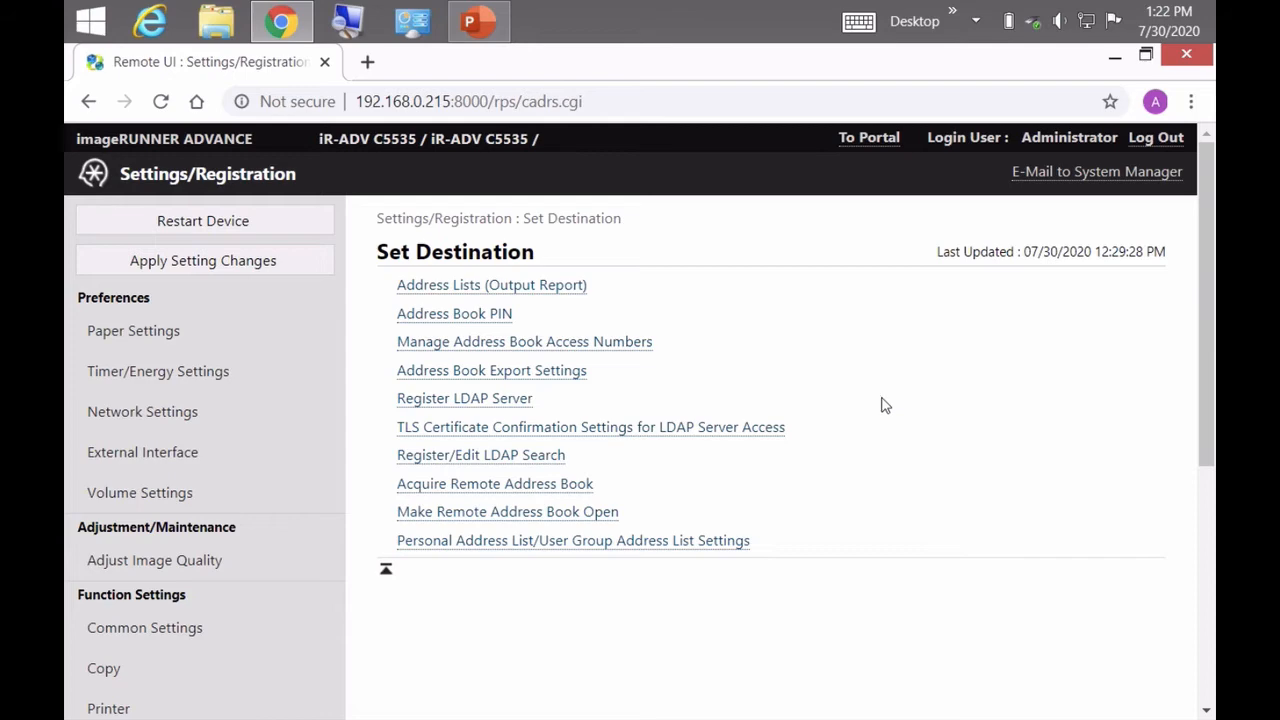
Open Data Management under Management Settings in the left menu
left_click(147, 625)
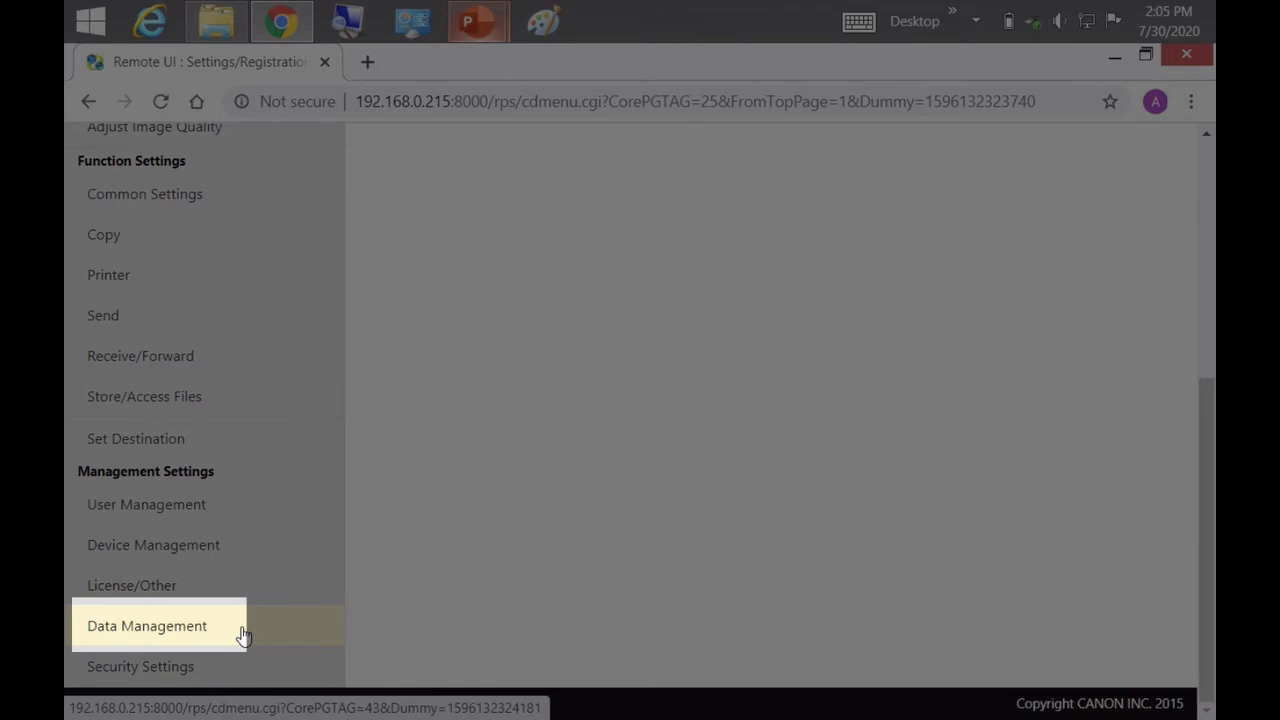
left_click(147, 625)
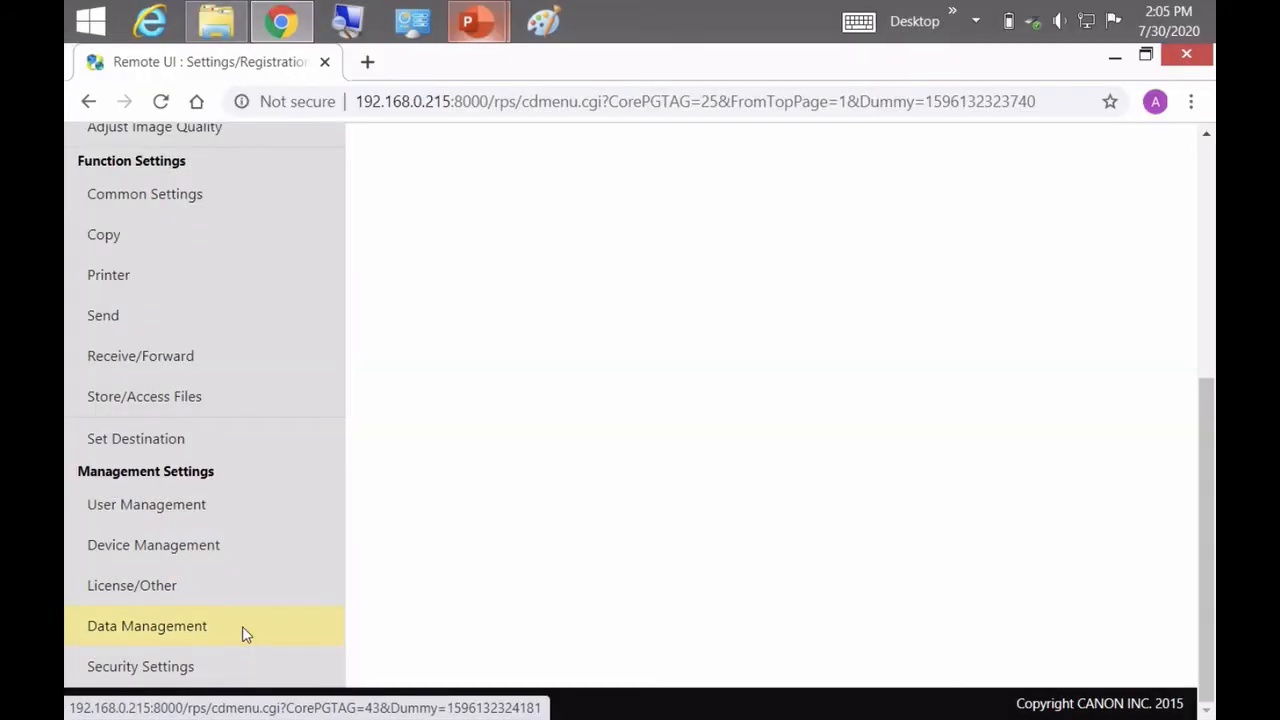
left_click(147, 625)
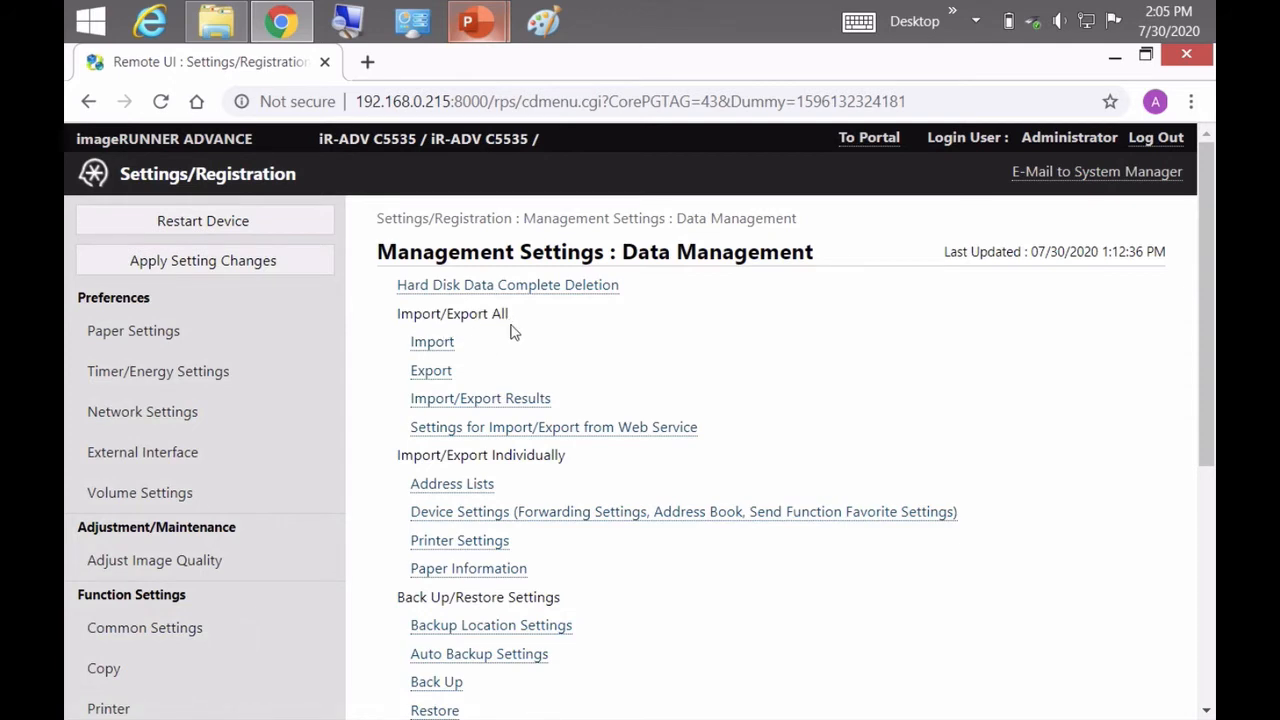
mouse_move(505, 331)
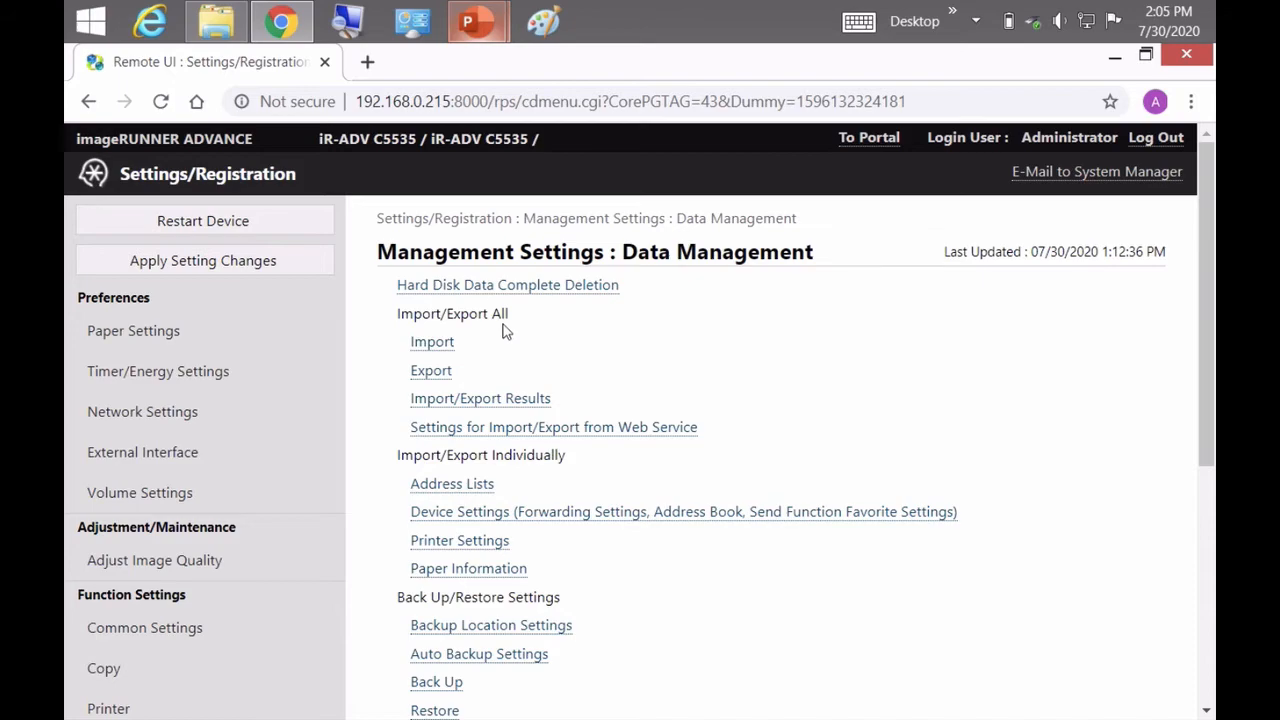
left_click(430, 370)
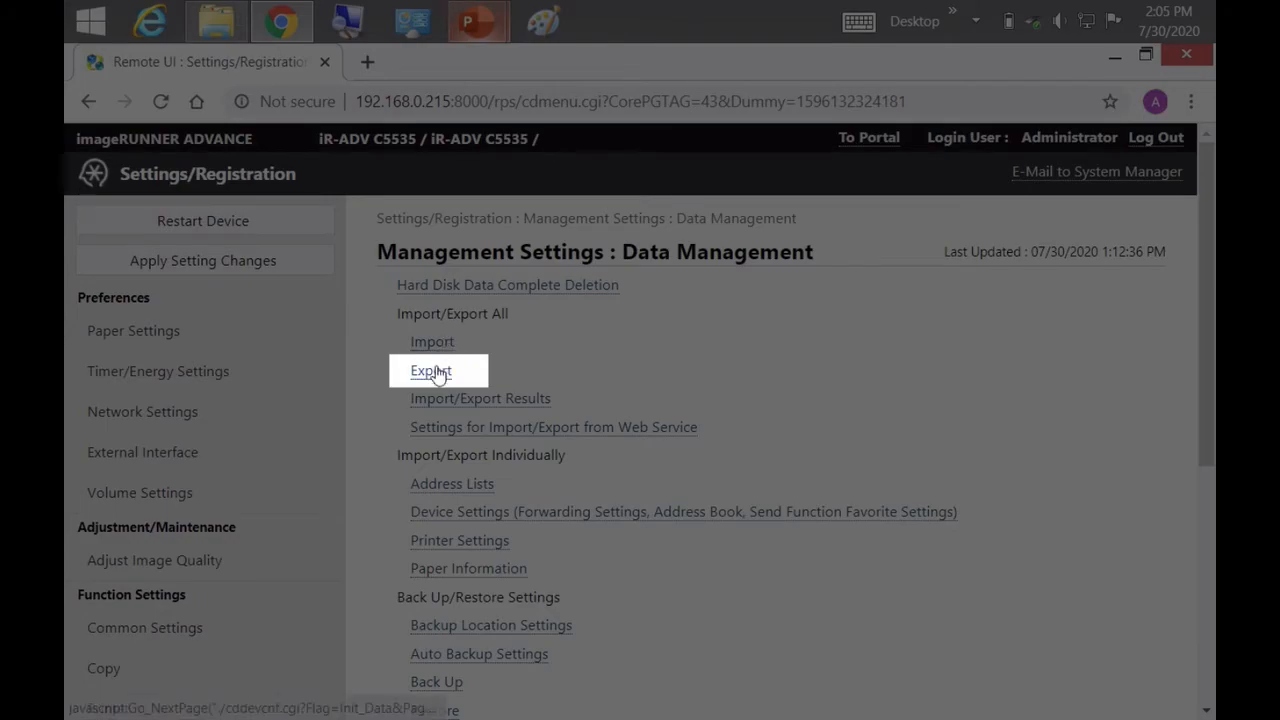
On the Export All page, select all items and type an encryption password
left_click(431, 370)
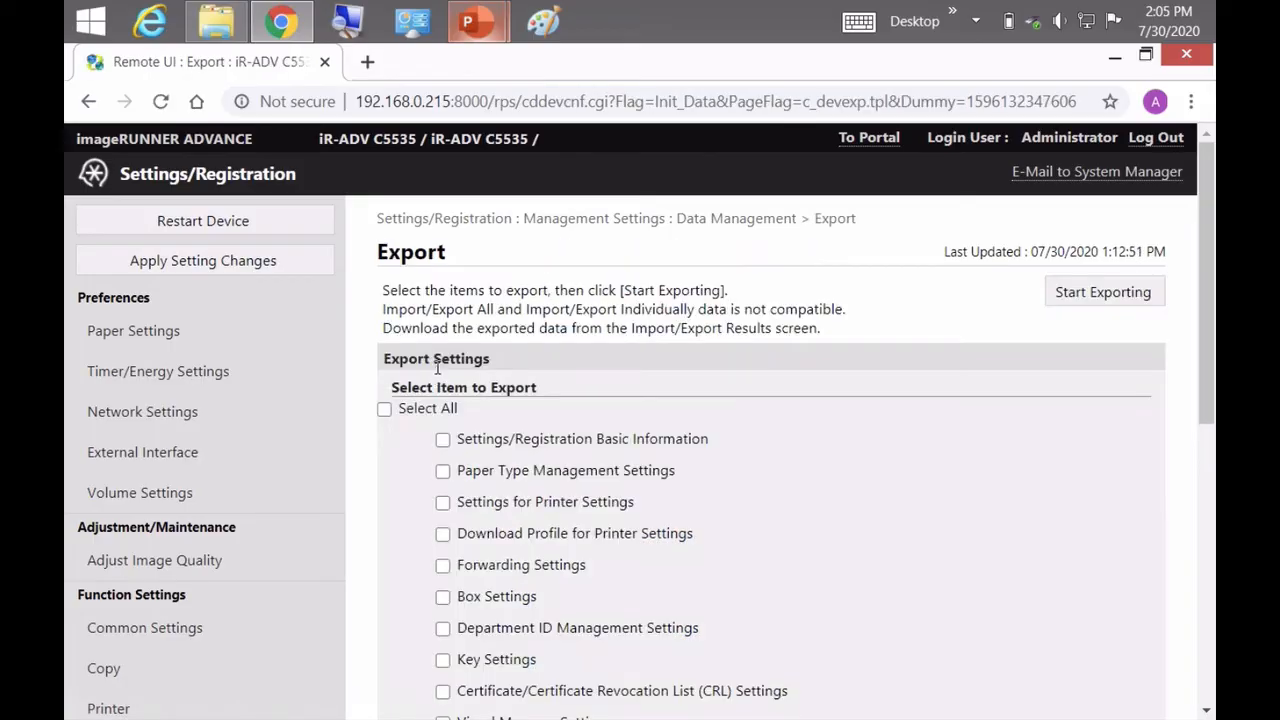
scroll("down", 3)
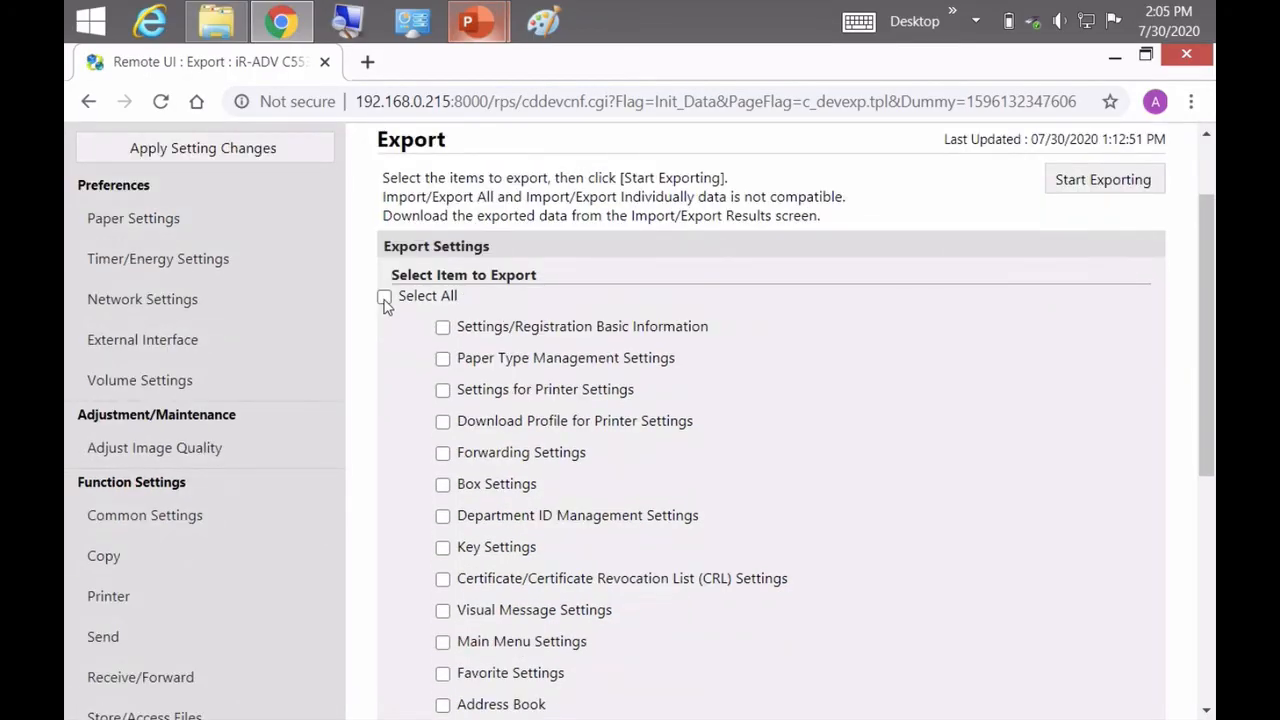
left_click(384, 296)
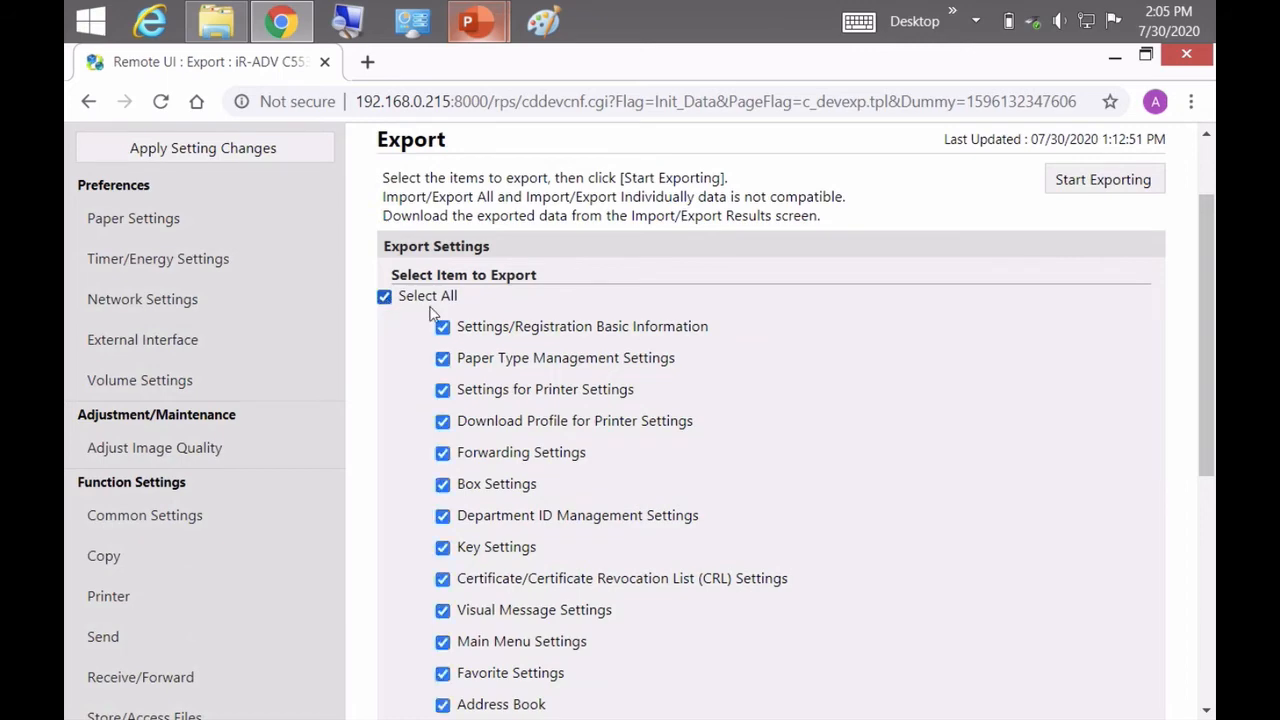
scroll("down", 3)
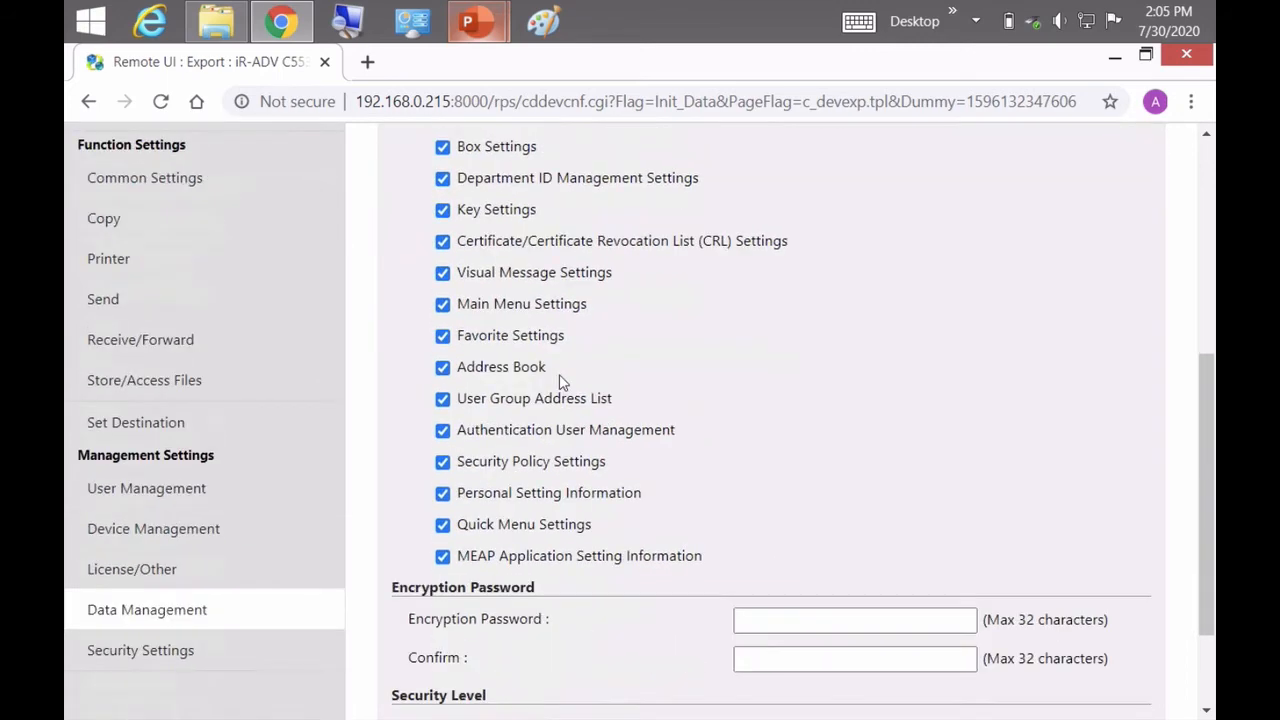
scroll("down", 3)
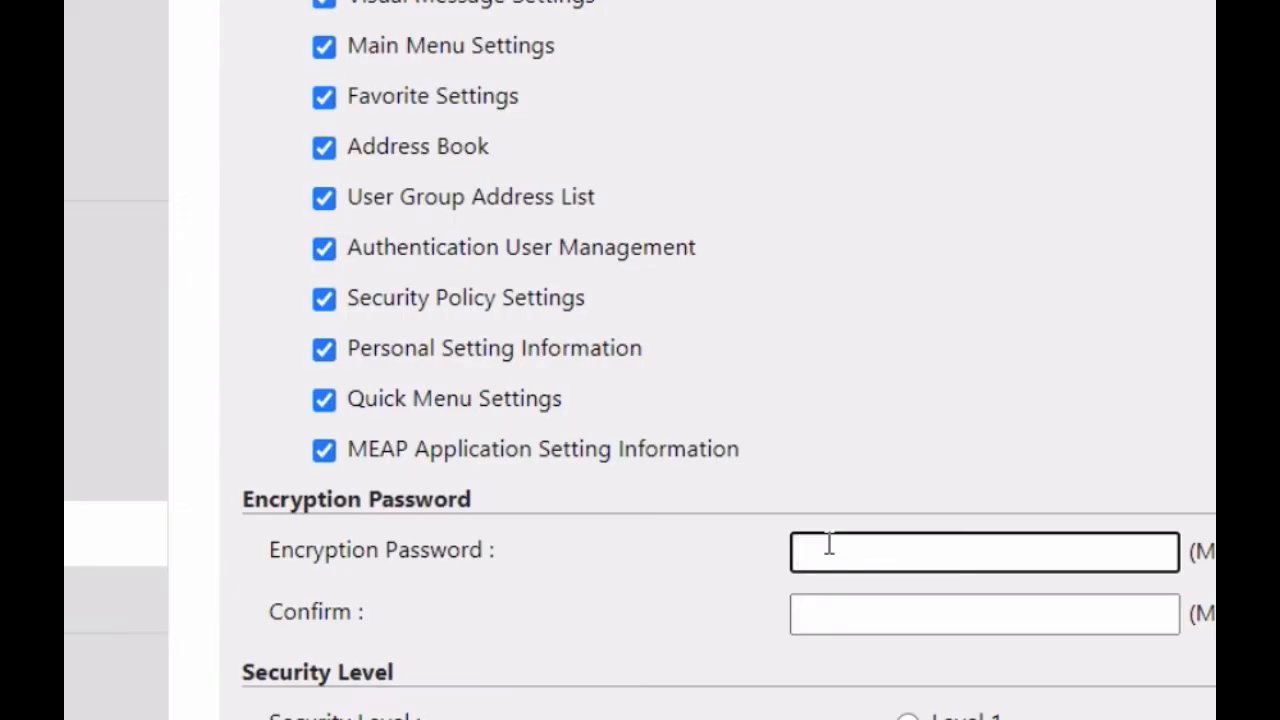
type("•")
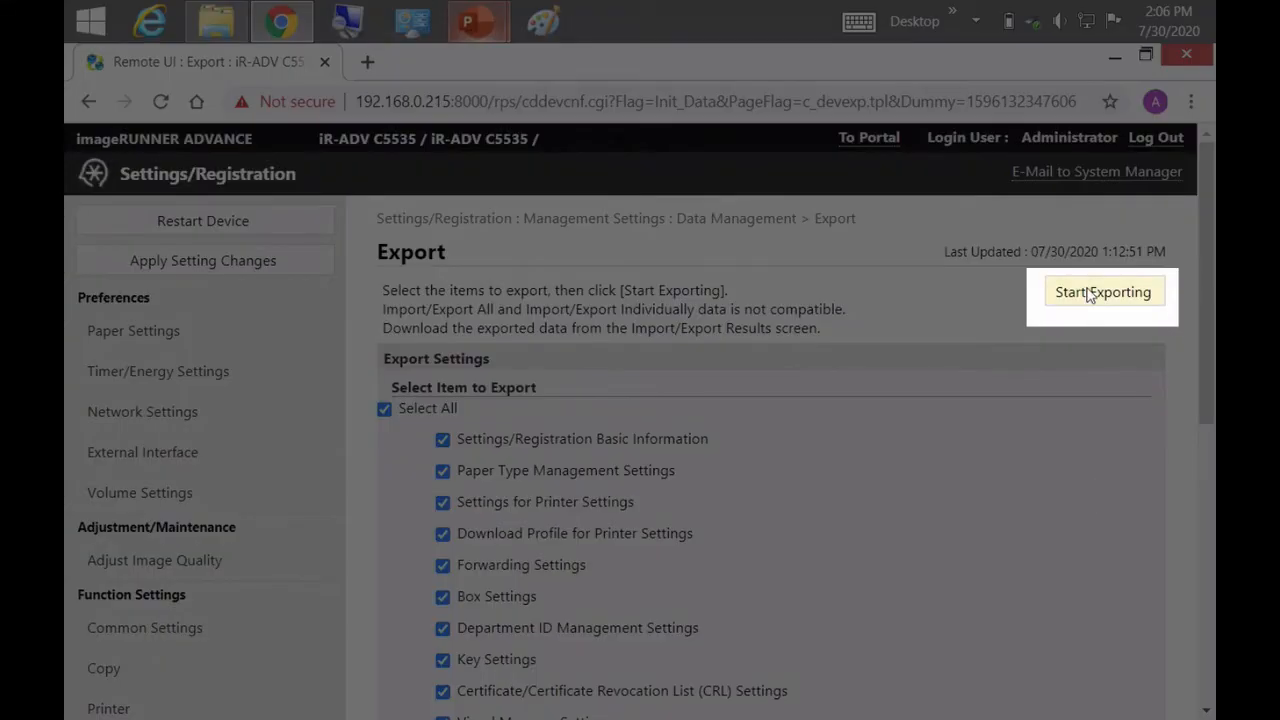
Start exporting all selected items and confirm the export prompt
left_click(1102, 291)
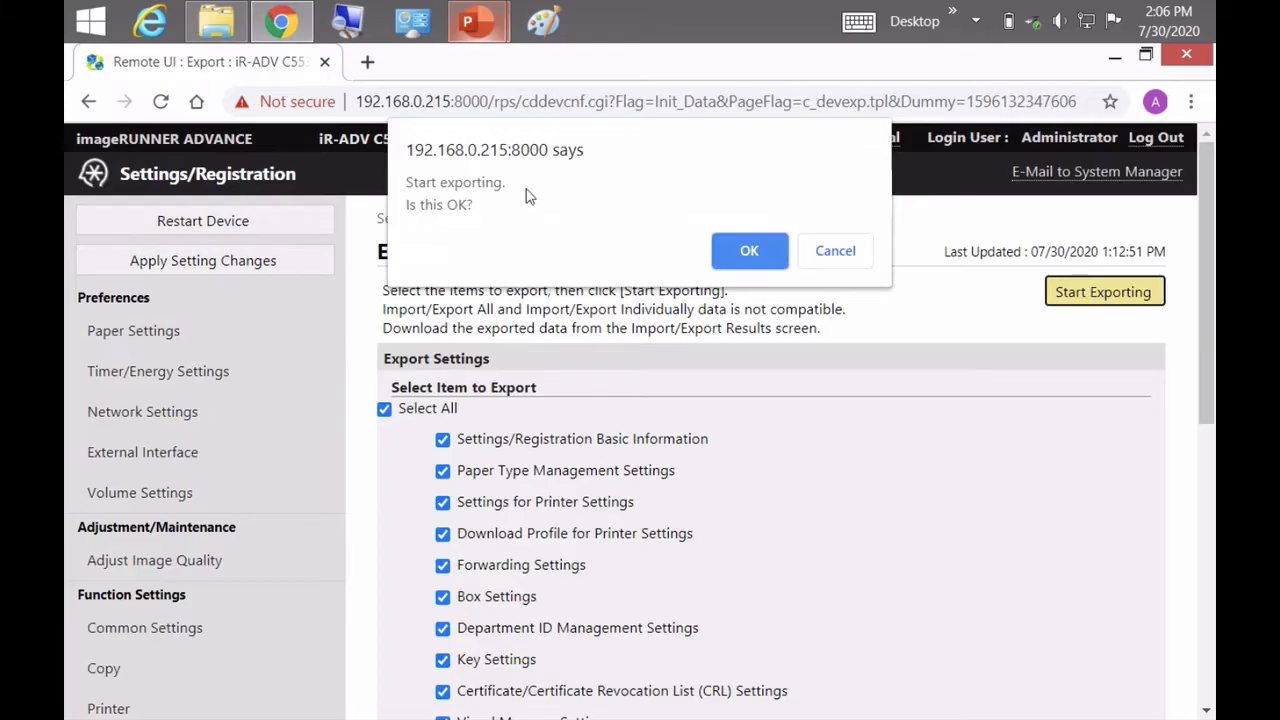
left_click(749, 250)
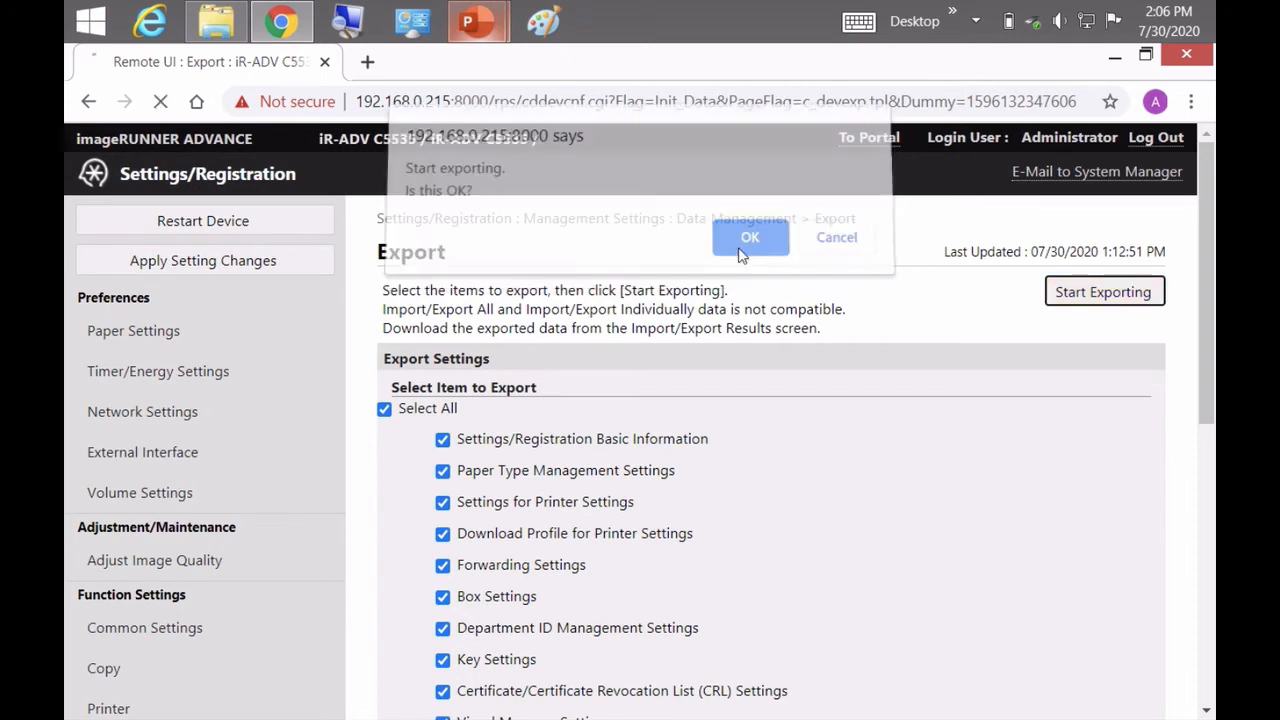
left_click(749, 237)
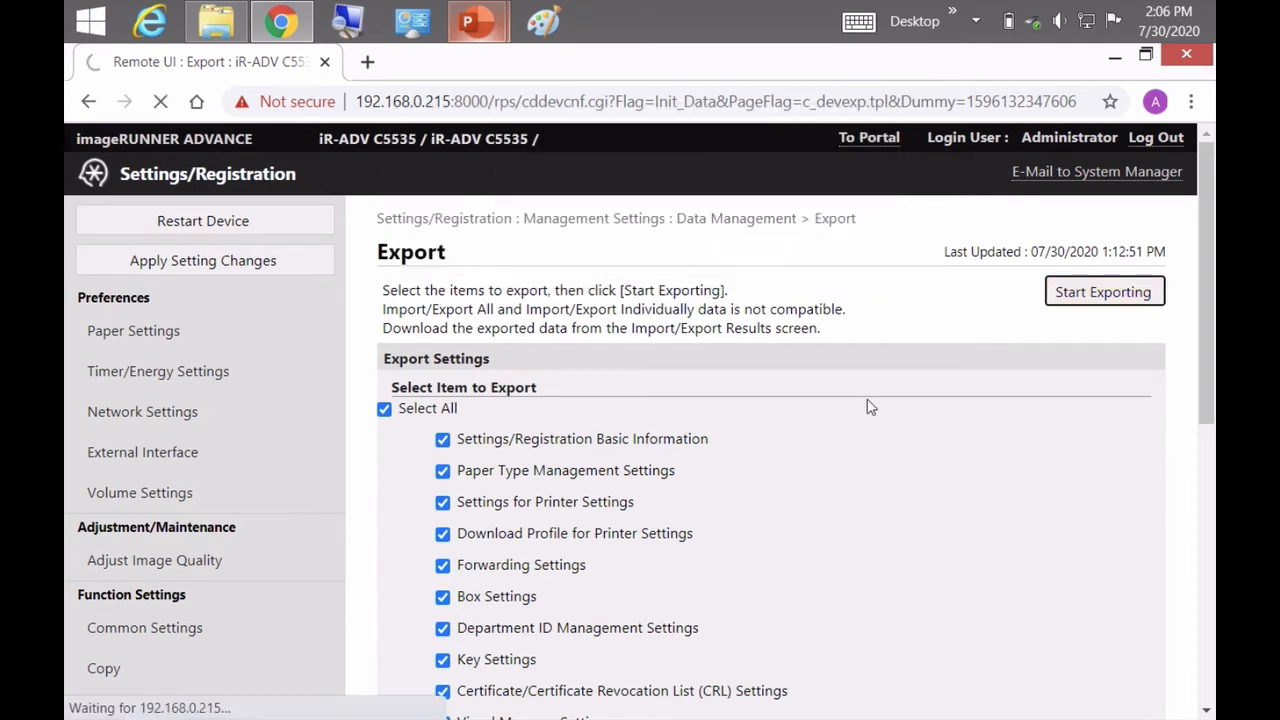
left_click(1103, 291)
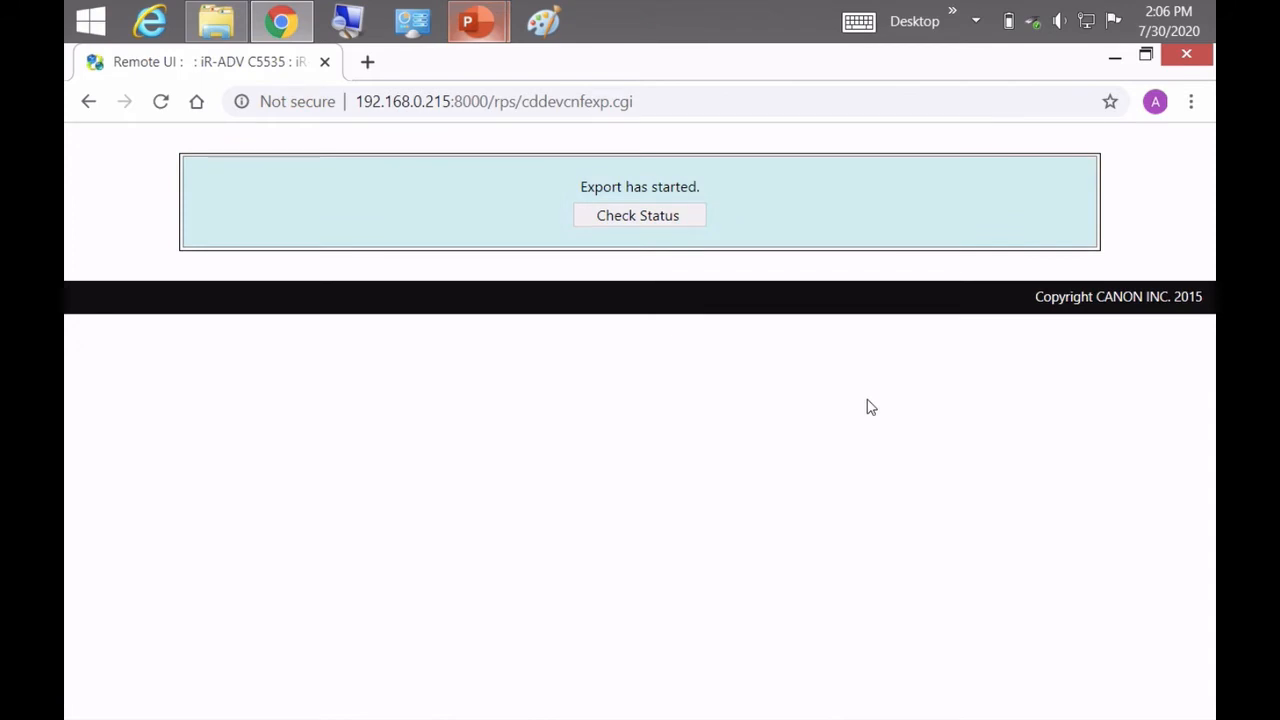
mouse_move(490, 238)
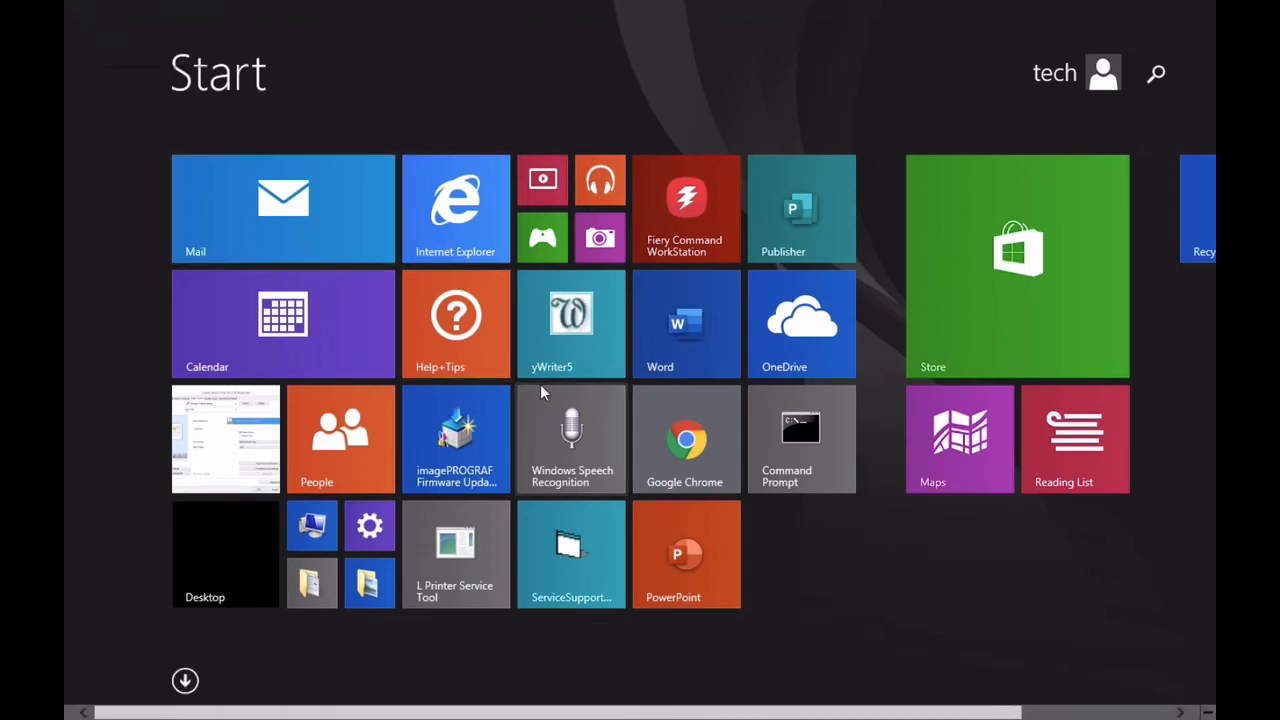
Launch Remote Operation Viewer and connect to the printer at 192.168.0.215
type("reader DC")
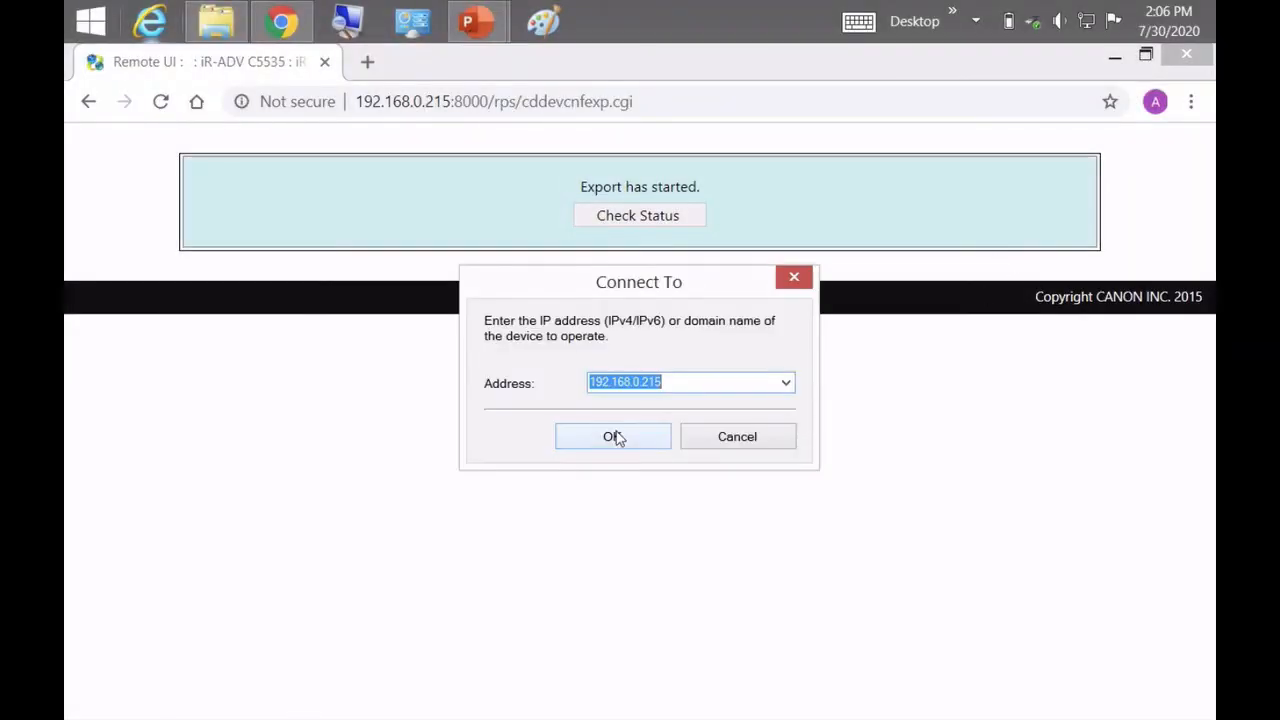
left_click(613, 436)
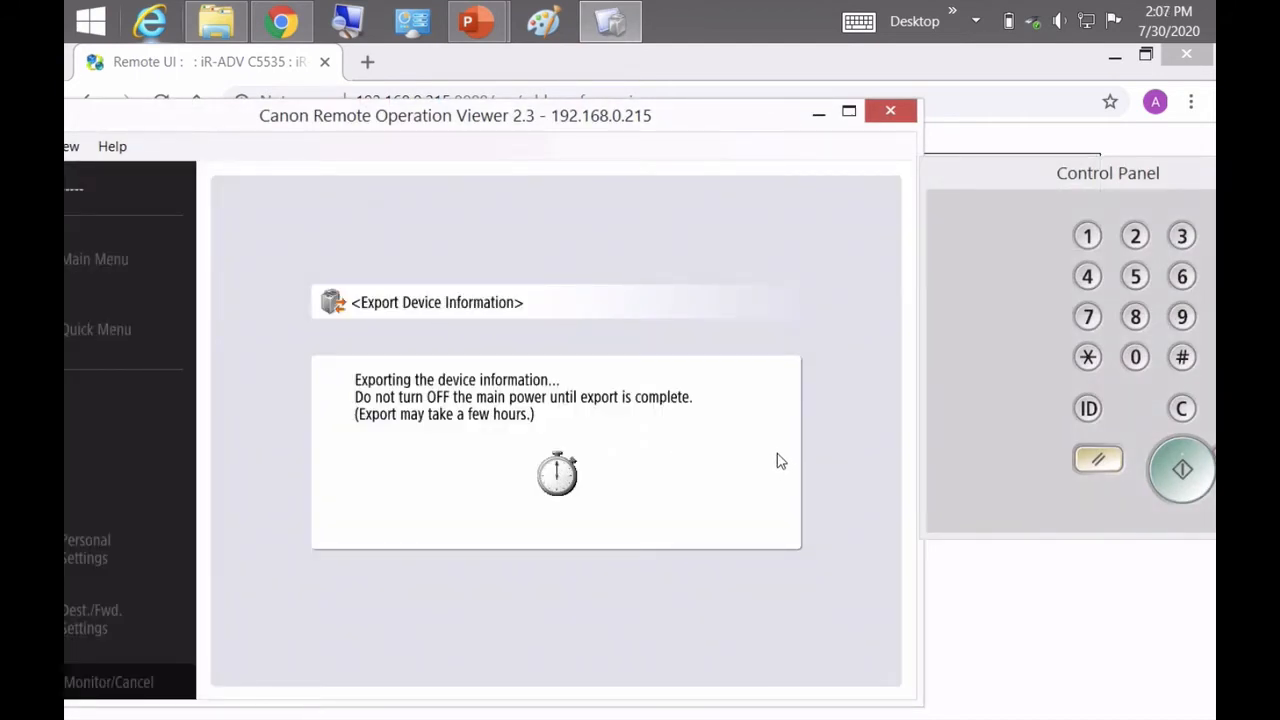
mouse_move(840, 308)
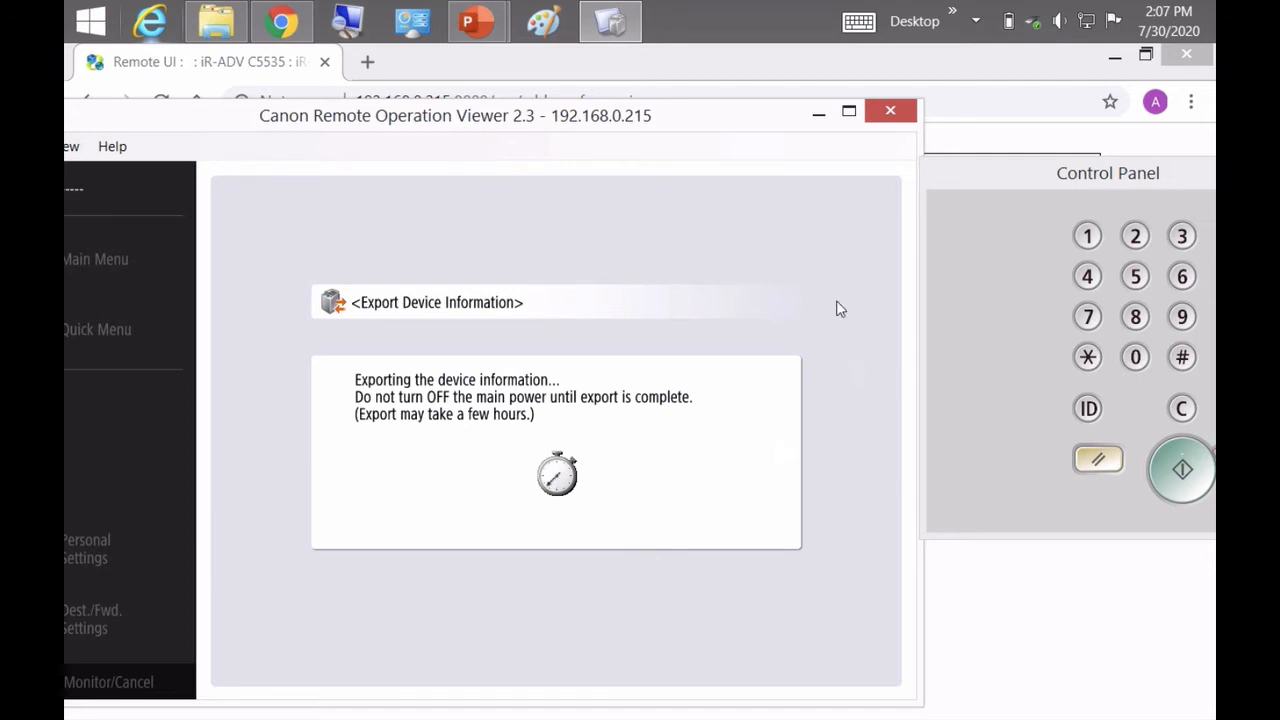
mouse_move(738, 130)
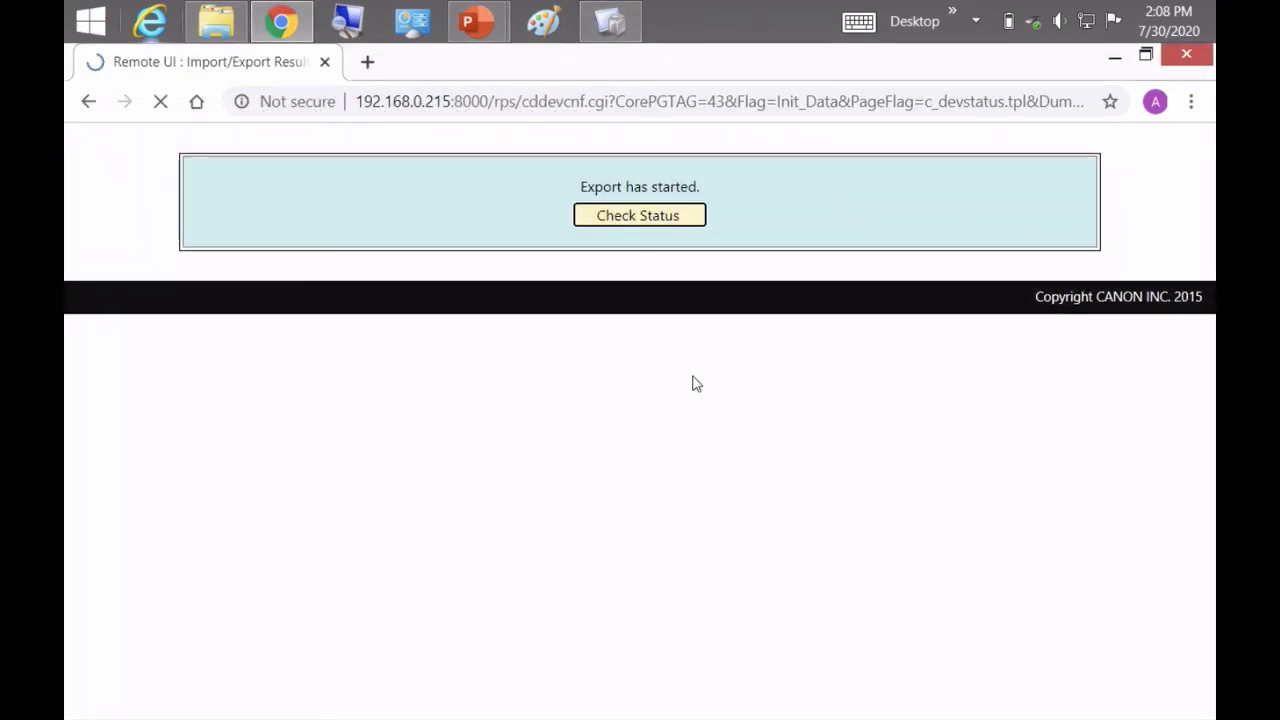
Check export status and download the DCM file into Desktop > backups
left_click(639, 215)
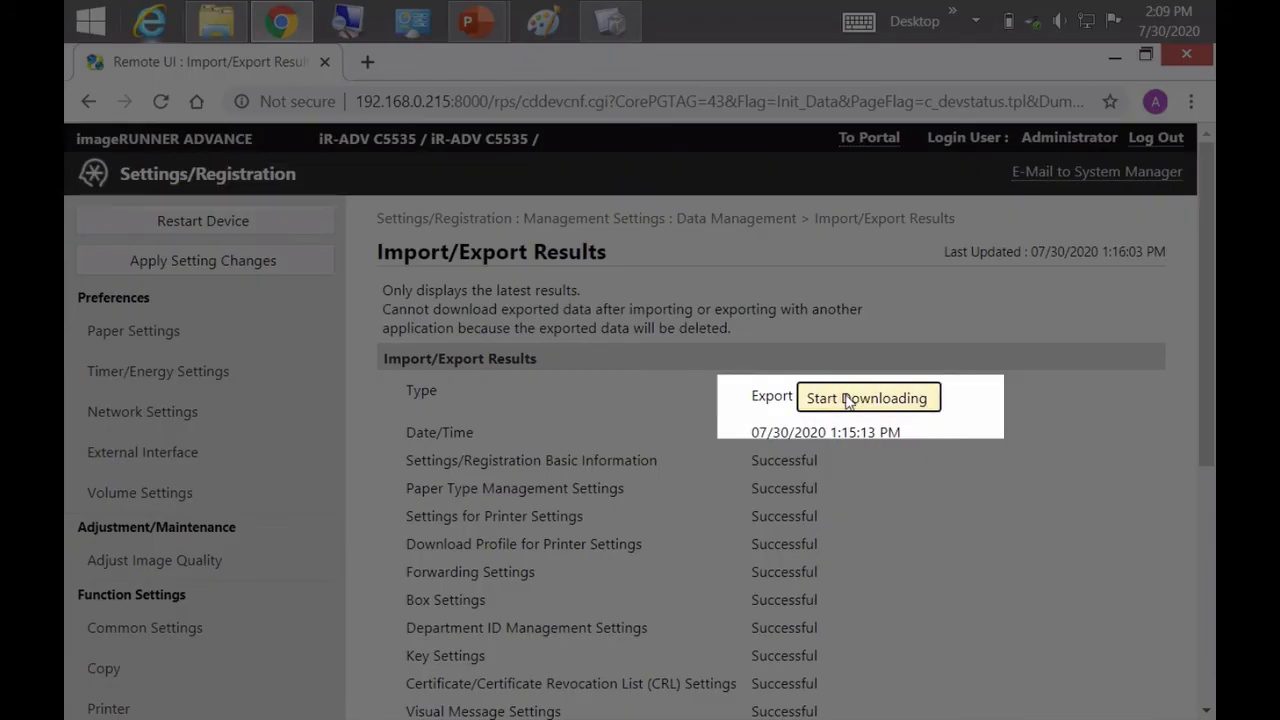
left_click(866, 397)
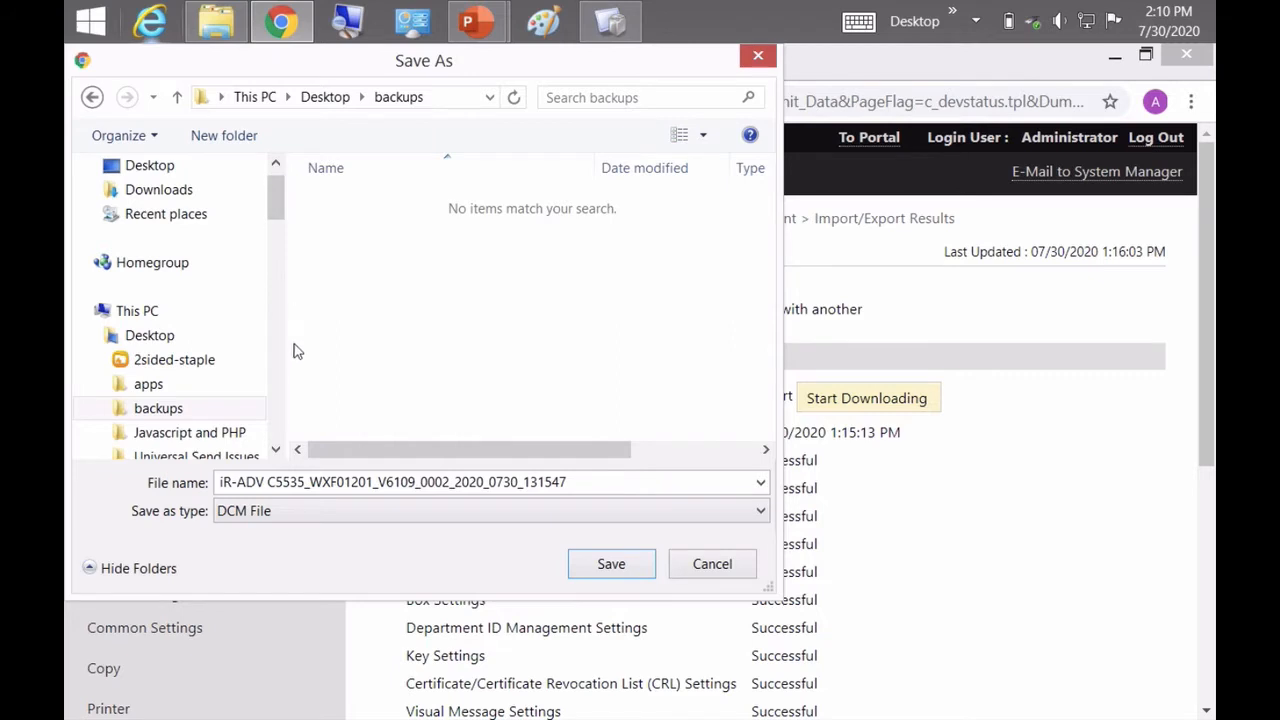
left_click(158, 408)
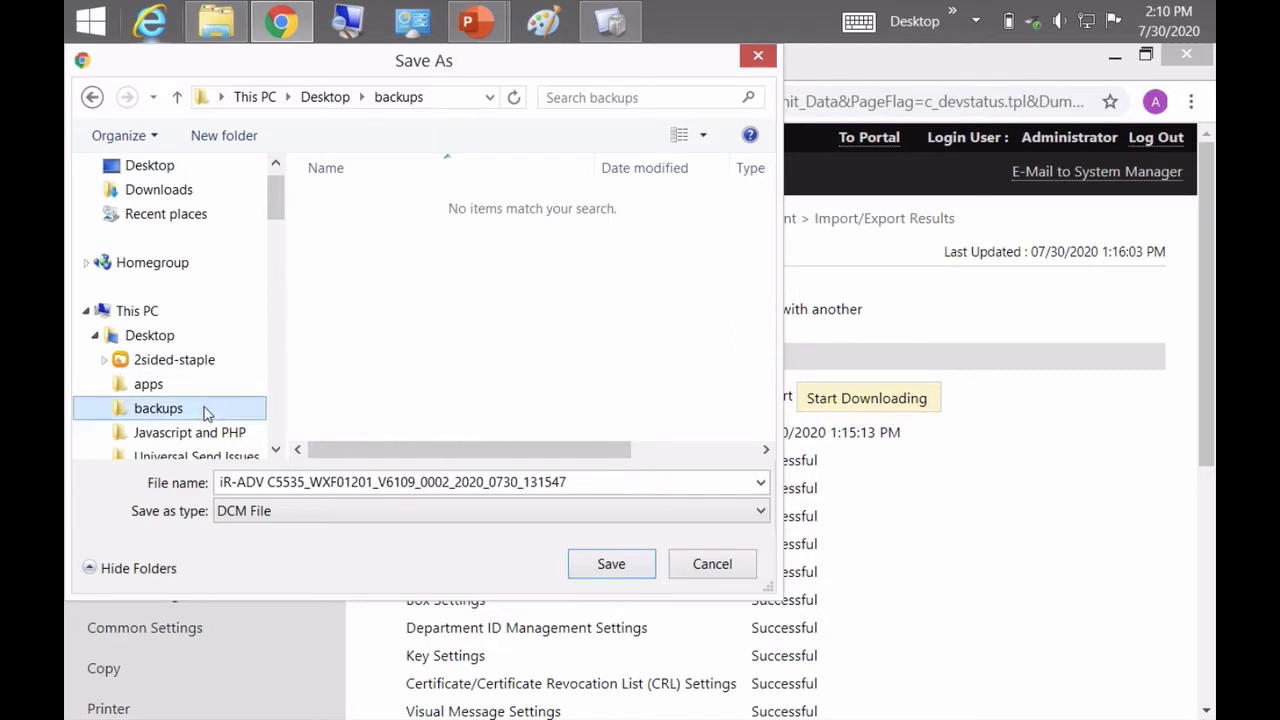
left_click(189, 432)
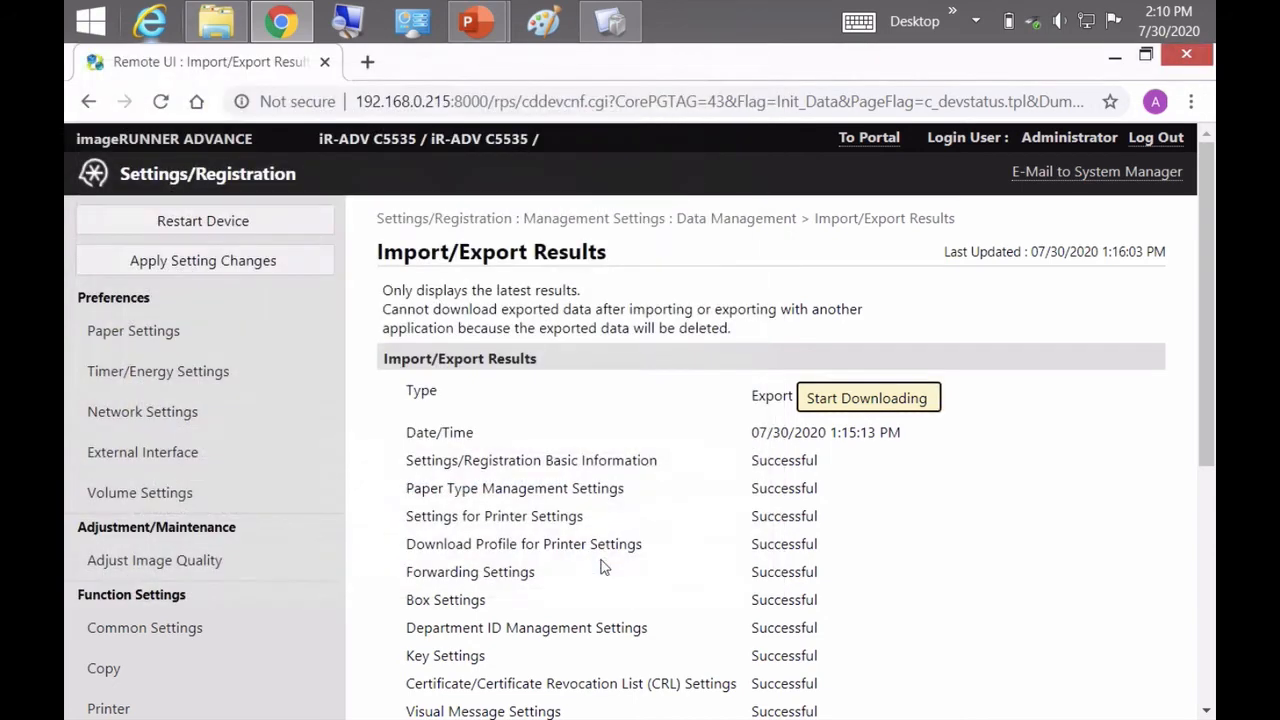
left_click(866, 397)
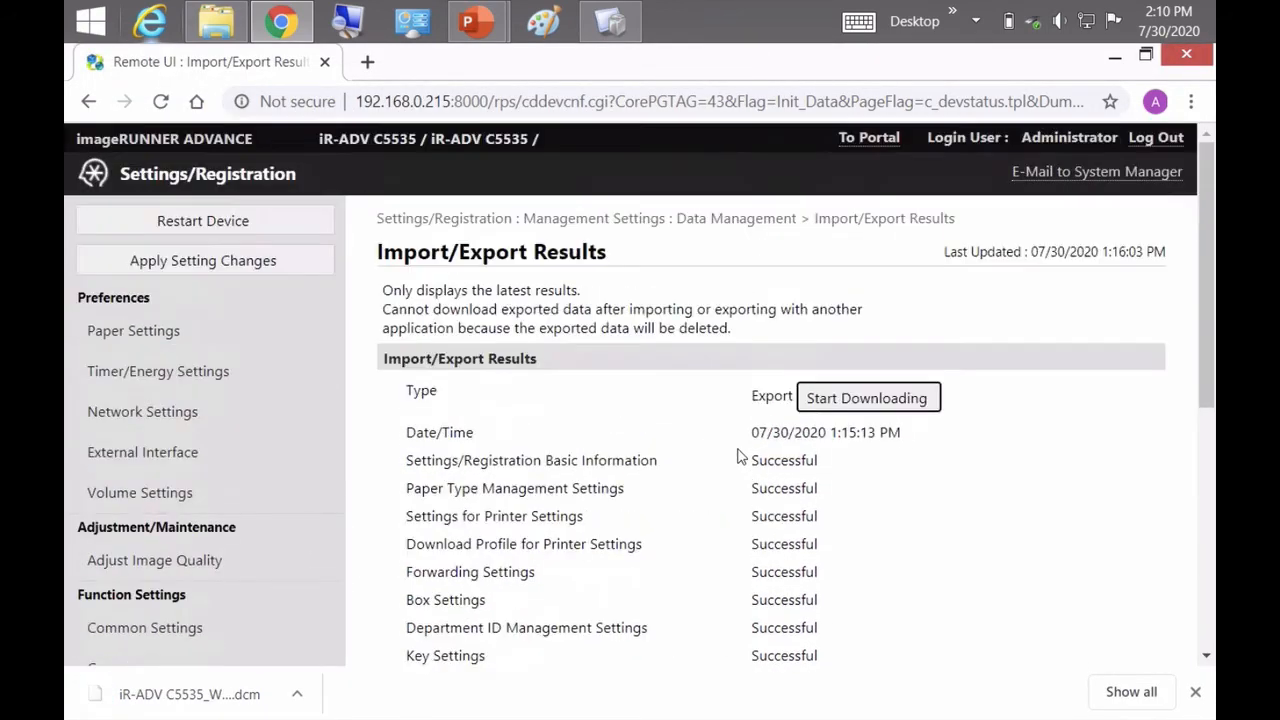
mouse_move(736, 218)
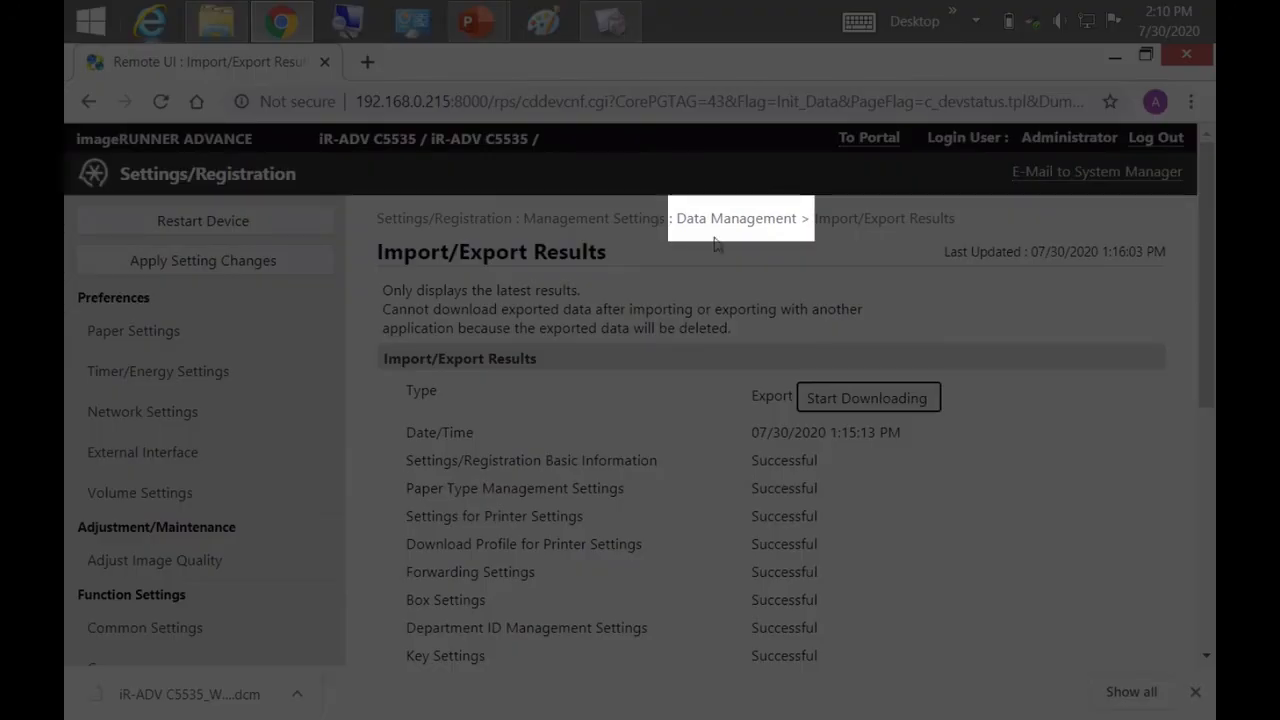
Start the device settings export from Data Management and enter an address list encryption password
left_click(736, 218)
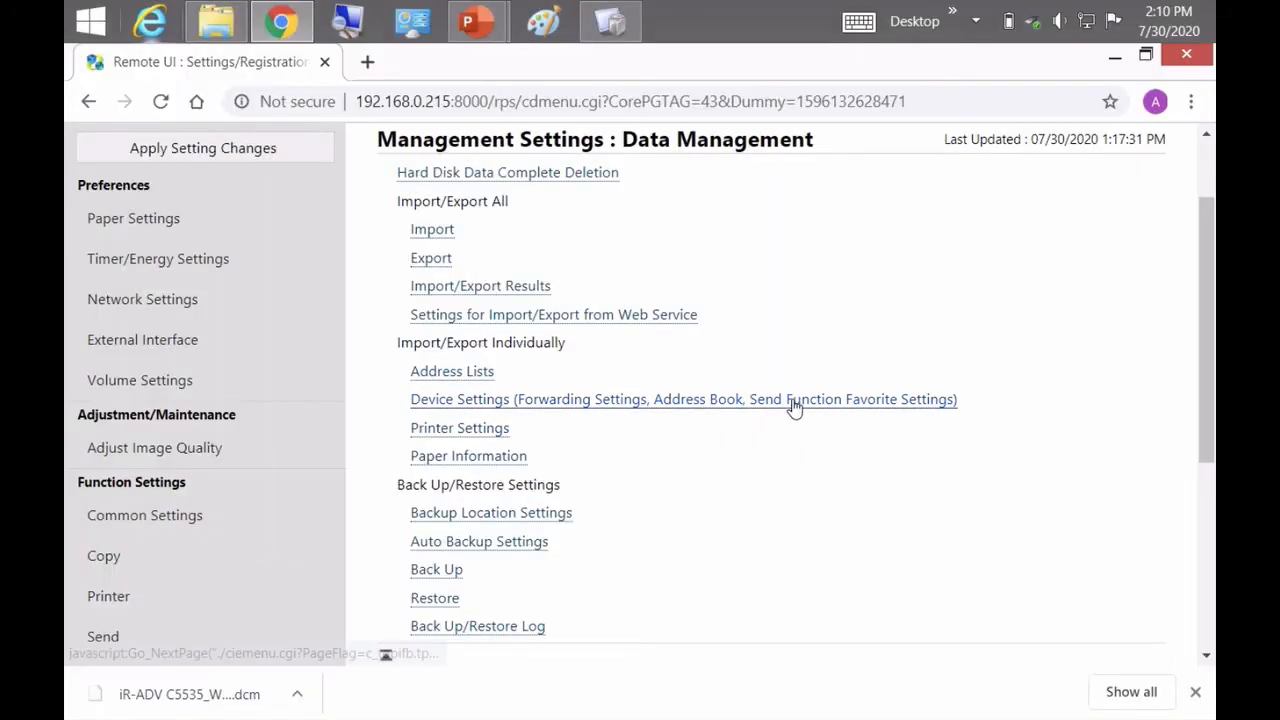
left_click(683, 399)
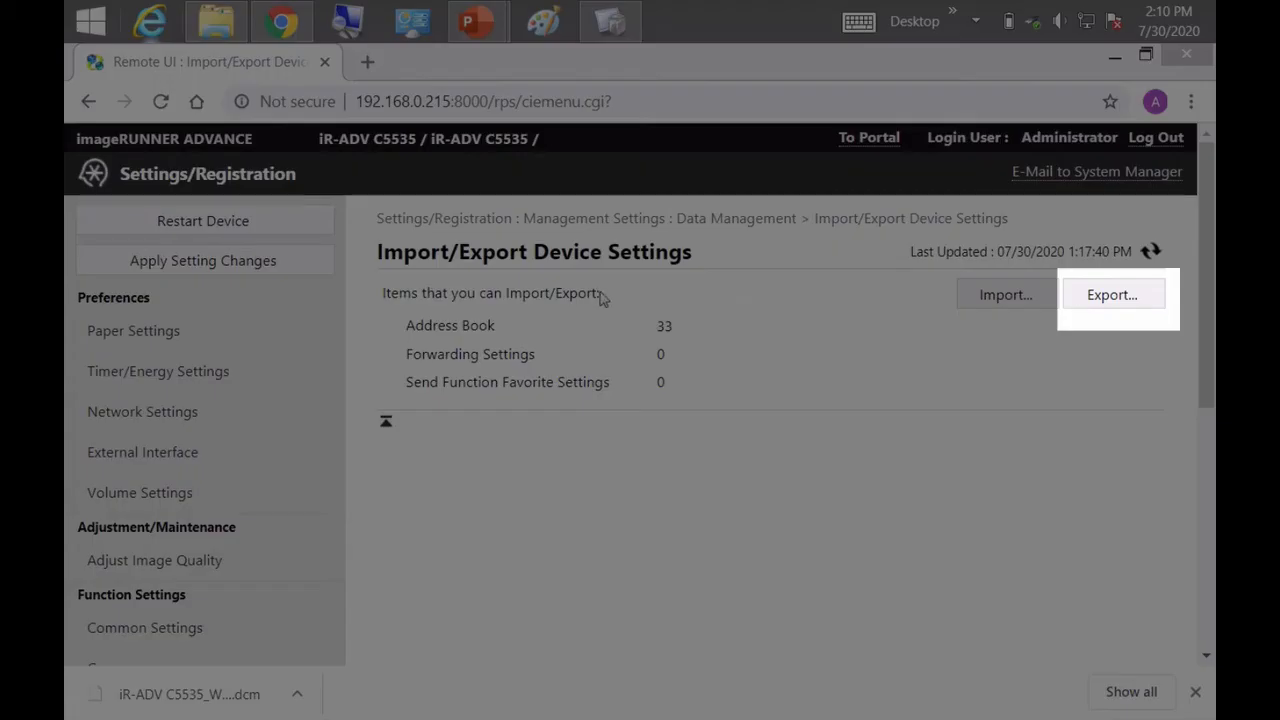
mouse_move(1074, 339)
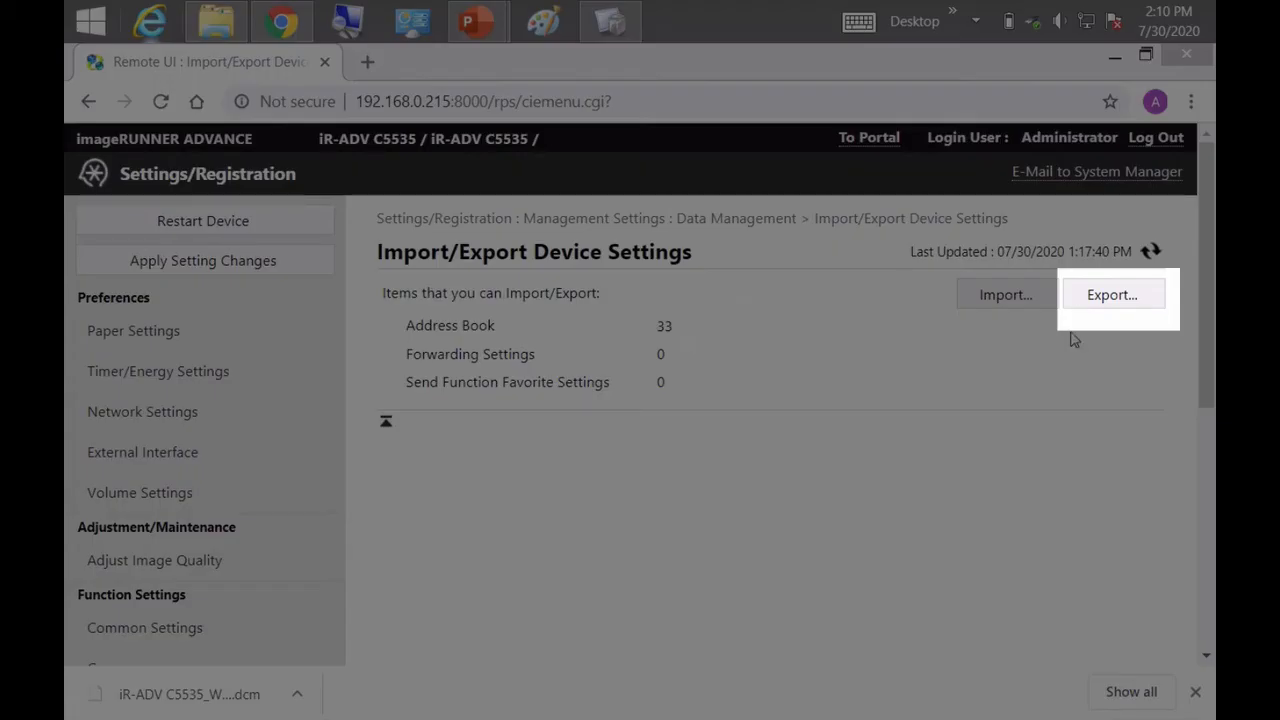
left_click(1111, 294)
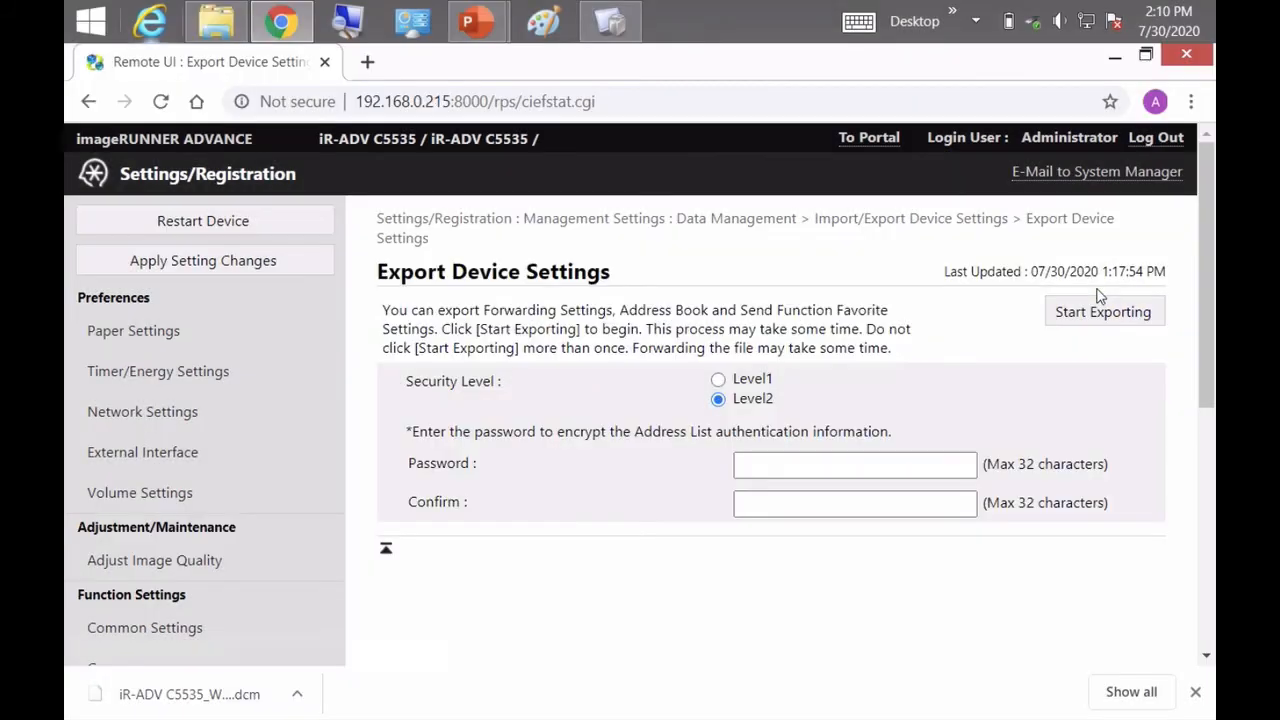
left_click(854, 464)
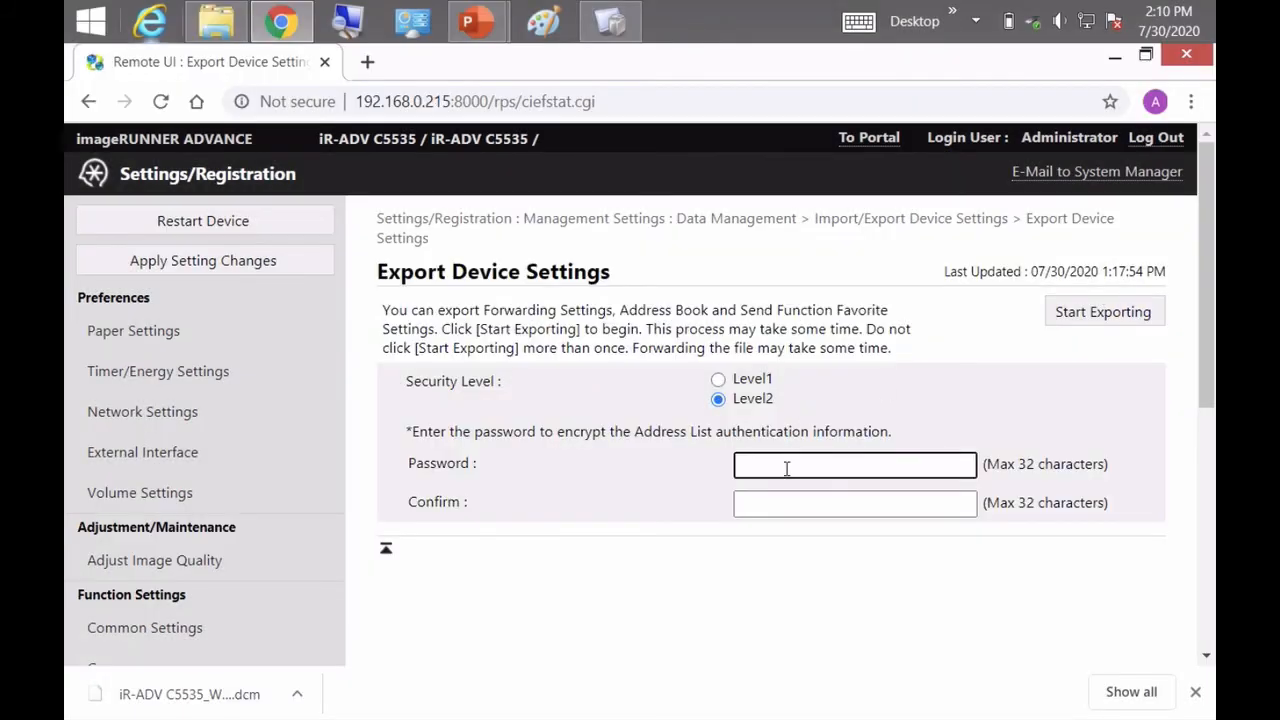
type("•")
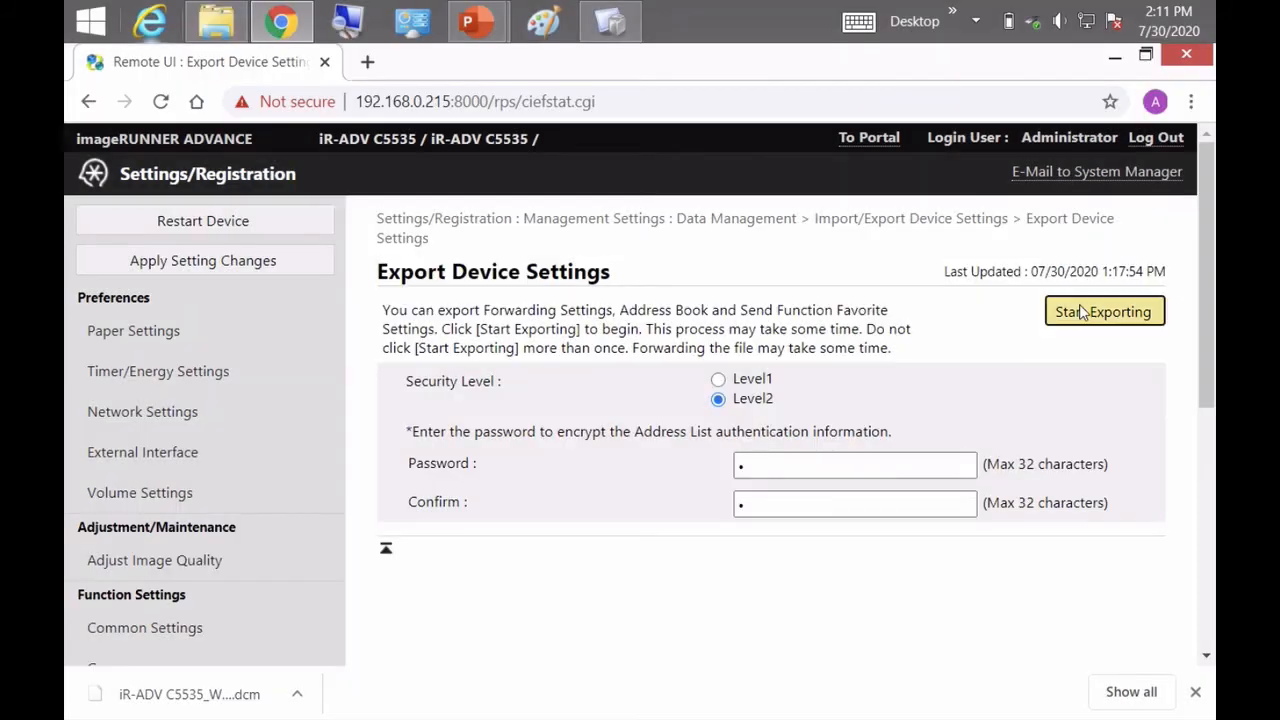
Export the device settings and save them as filter.fim in backups
left_click(1103, 311)
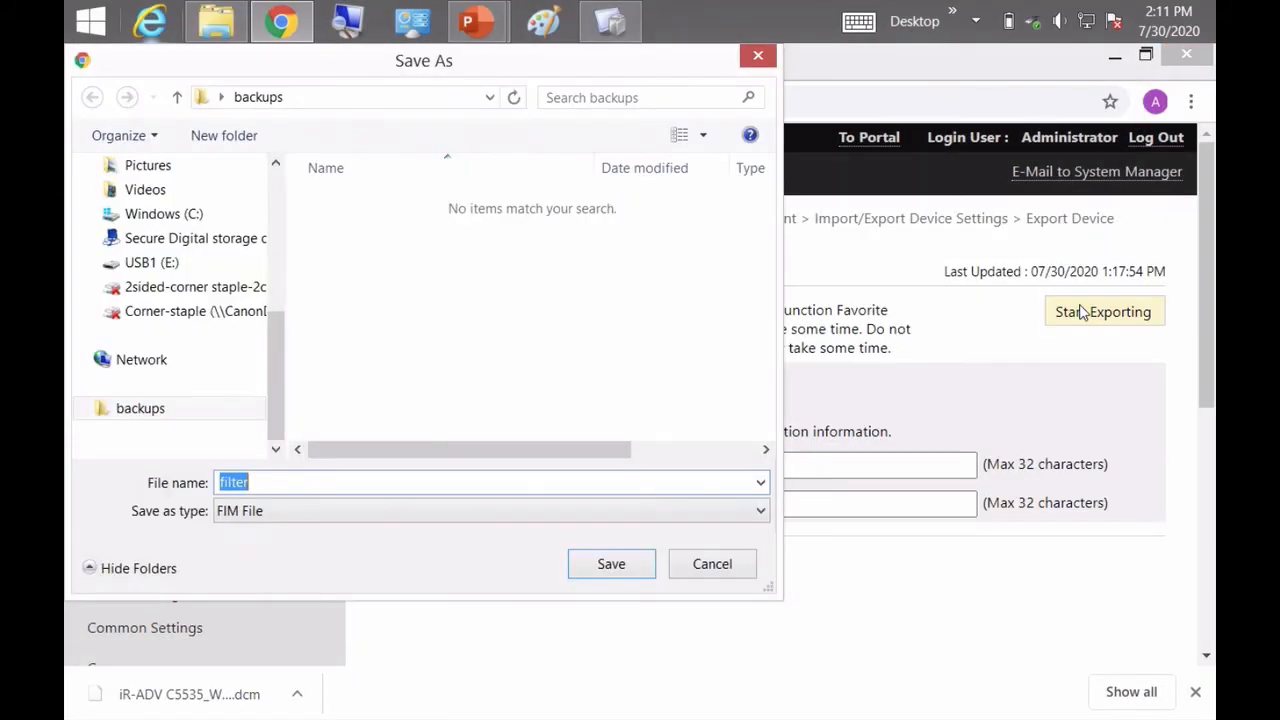
left_click(140, 408)
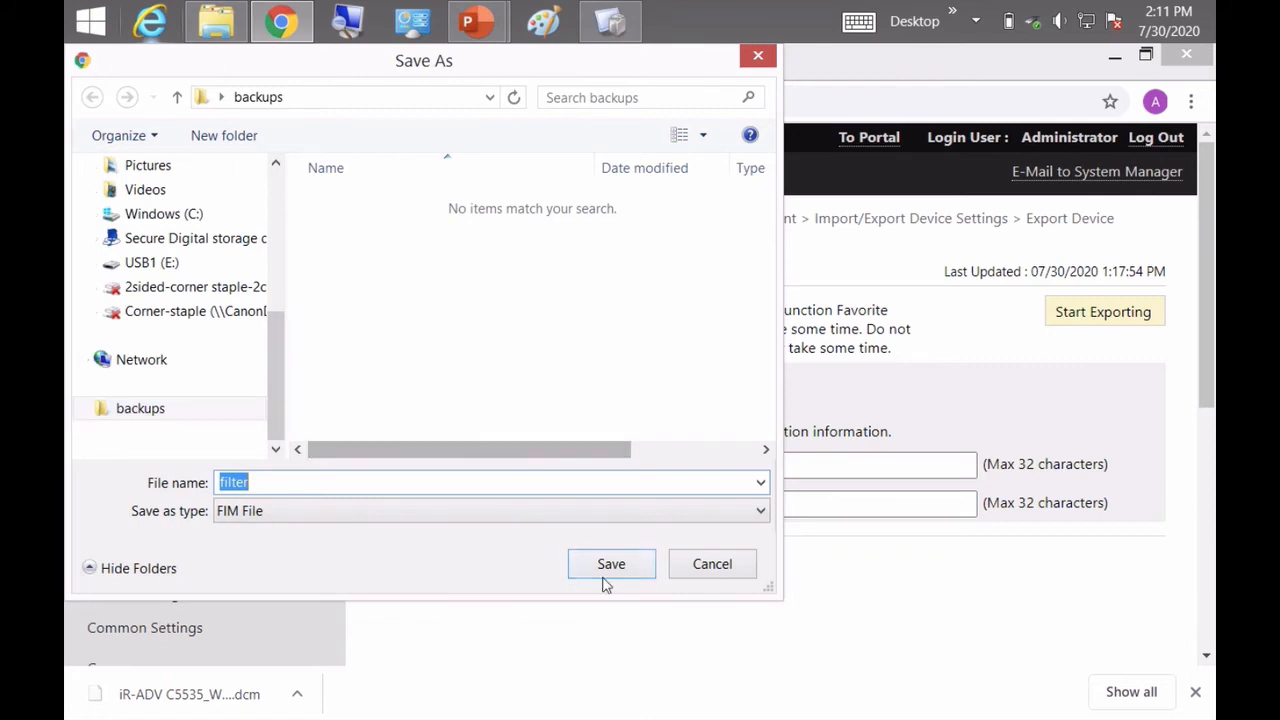
left_click(611, 563)
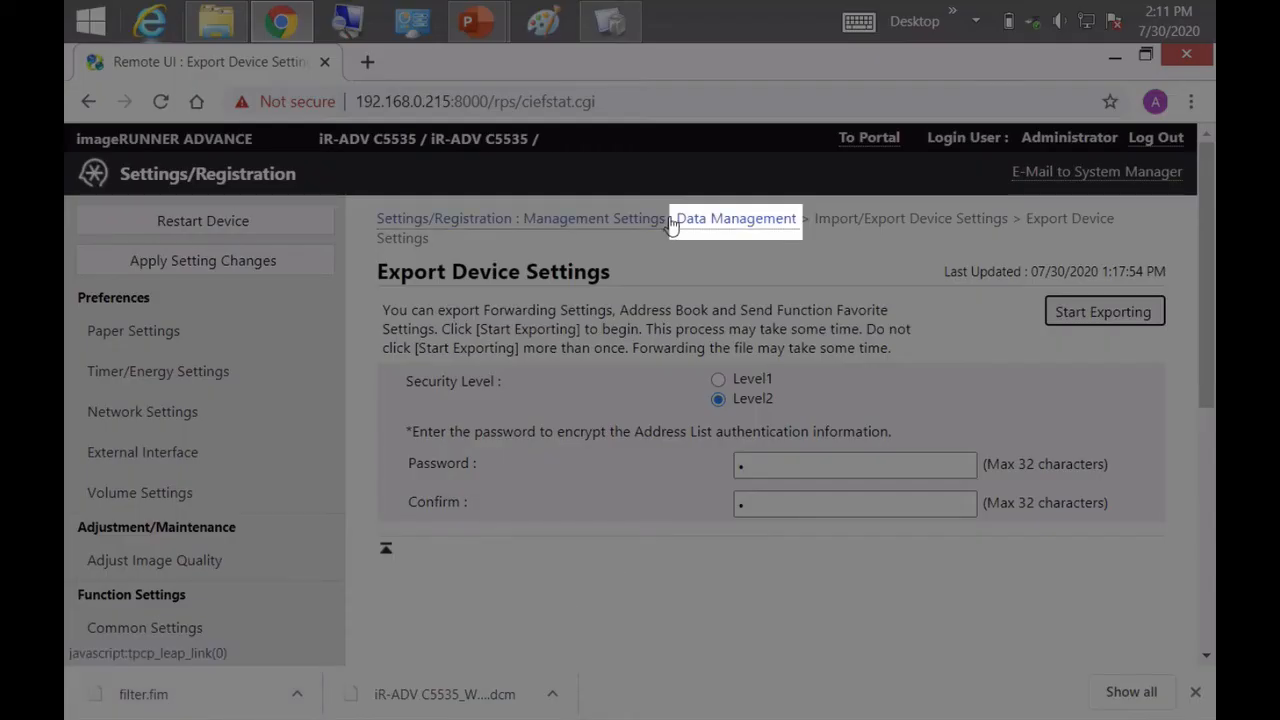
Return to Data Management and open Address Lists under Import/Export Individually
left_click(736, 218)
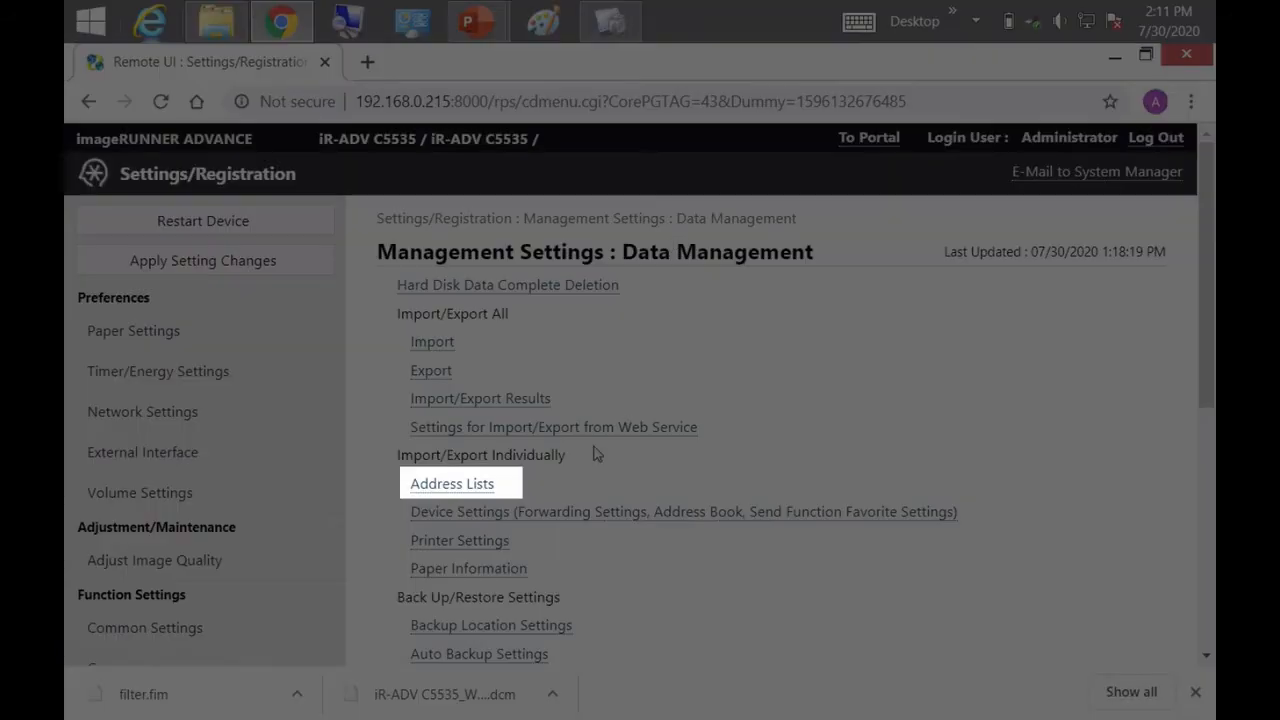
left_click(451, 483)
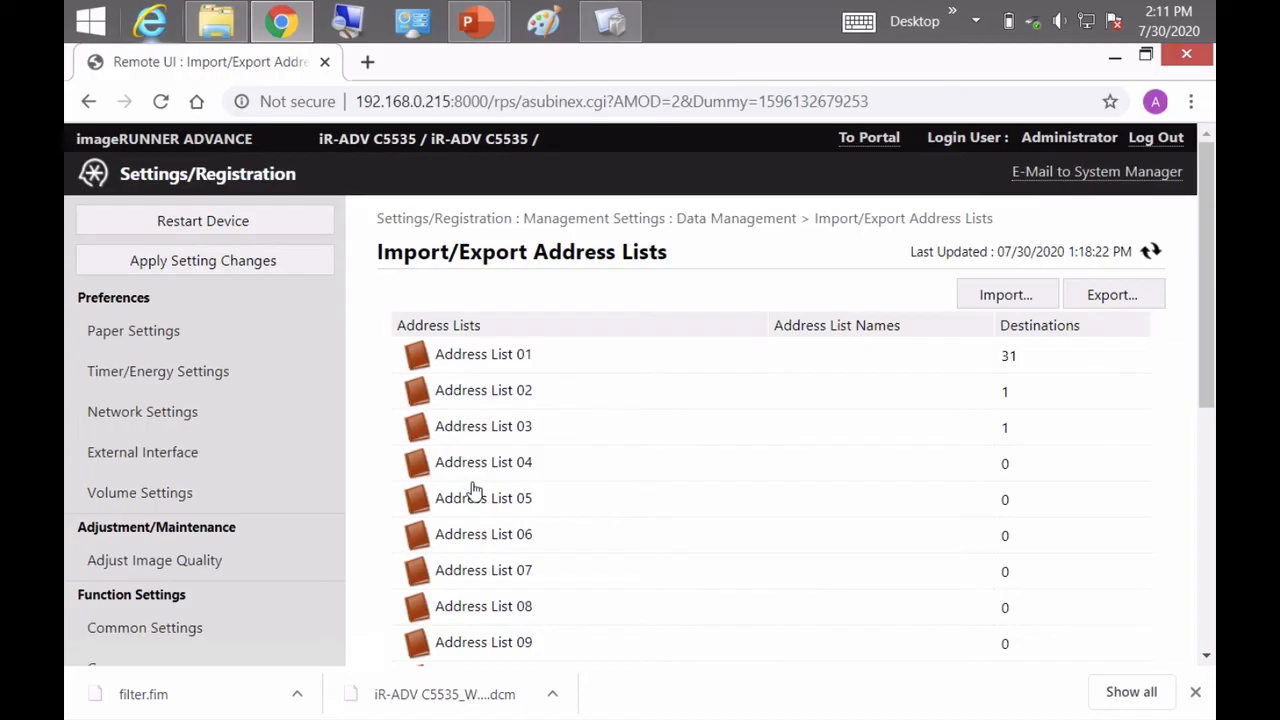
mouse_move(953, 370)
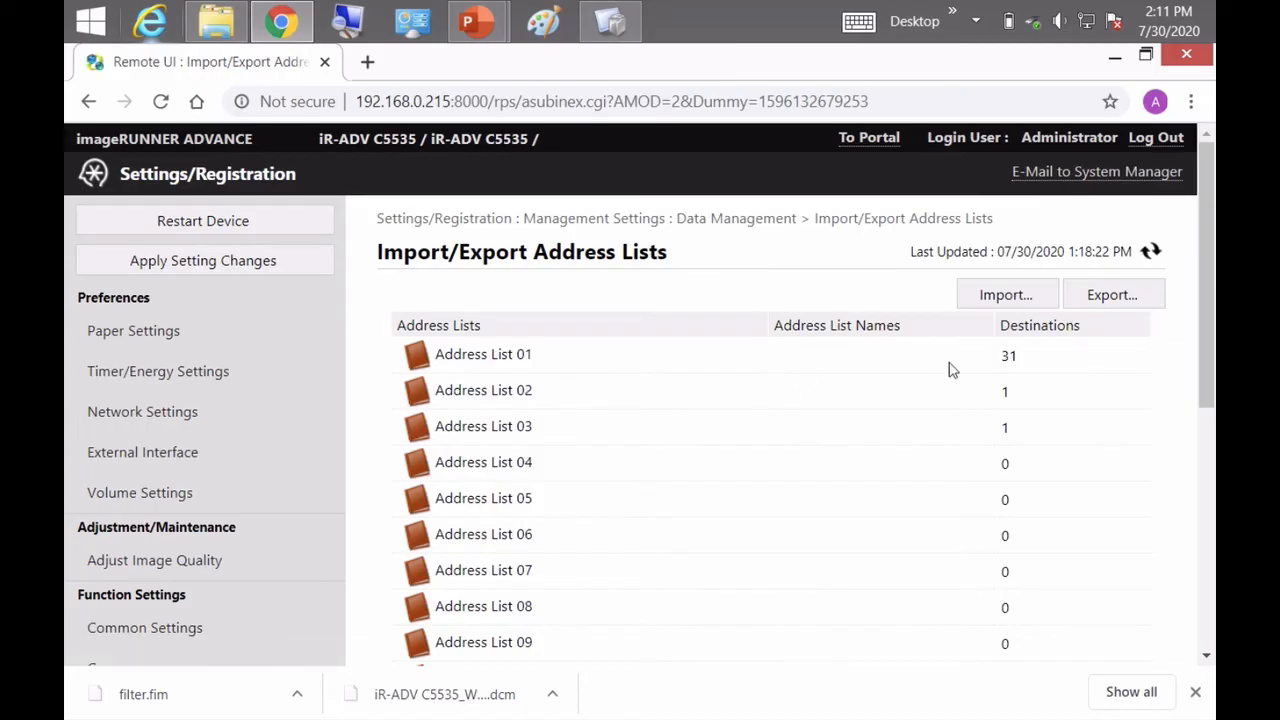
scroll("down", 3)
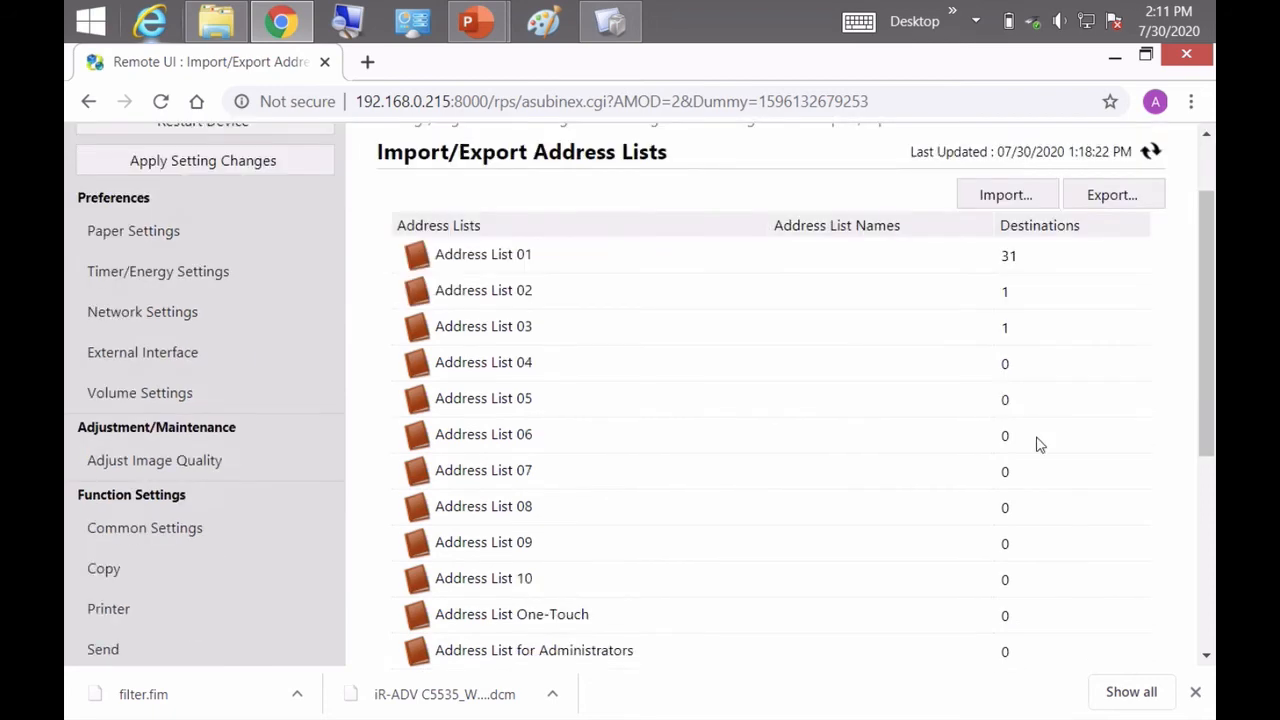
scroll("down", 3)
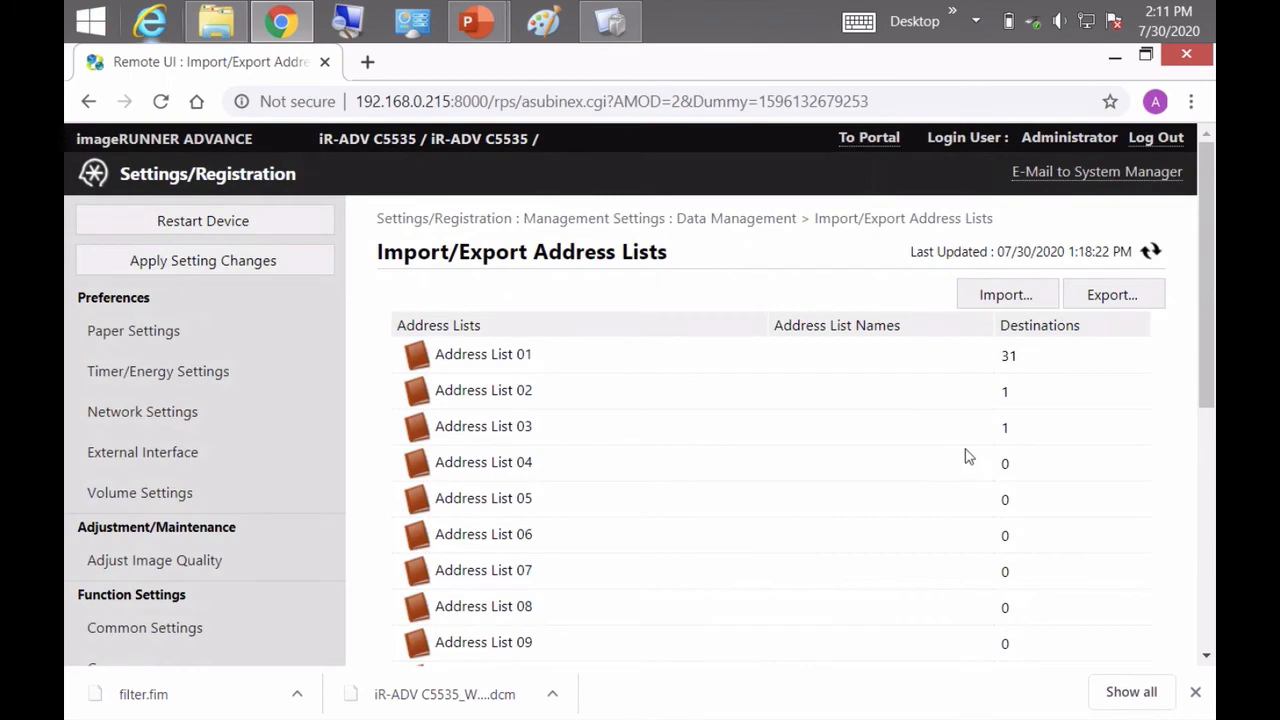
mouse_move(1130, 392)
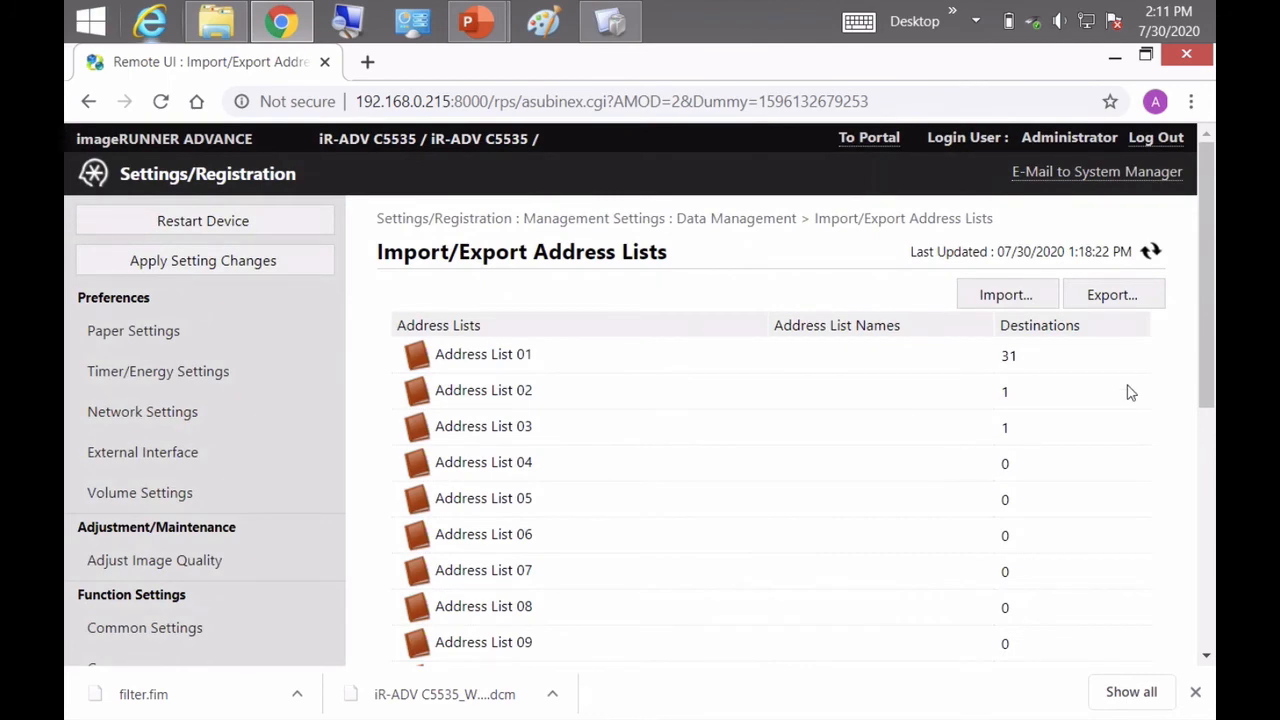
Export Address List 01 with a confirmed encryption password and save it as abook1.abk
left_click(1113, 294)
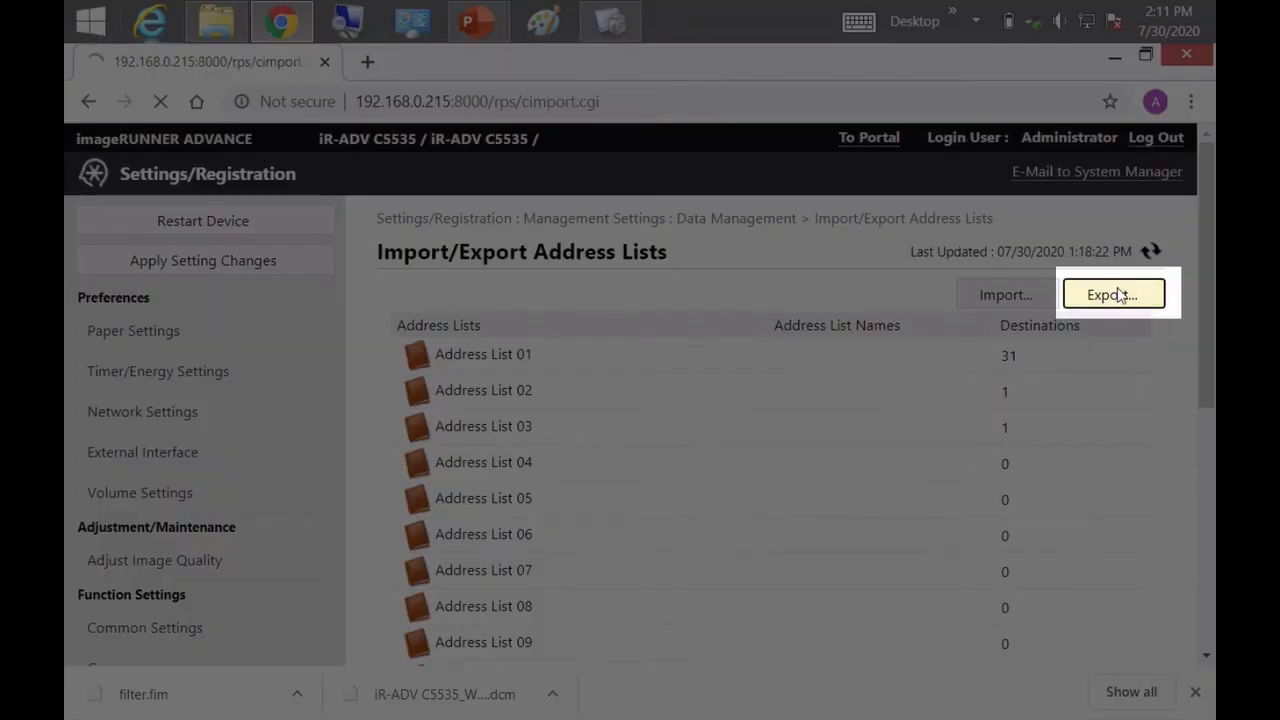
left_click(1113, 294)
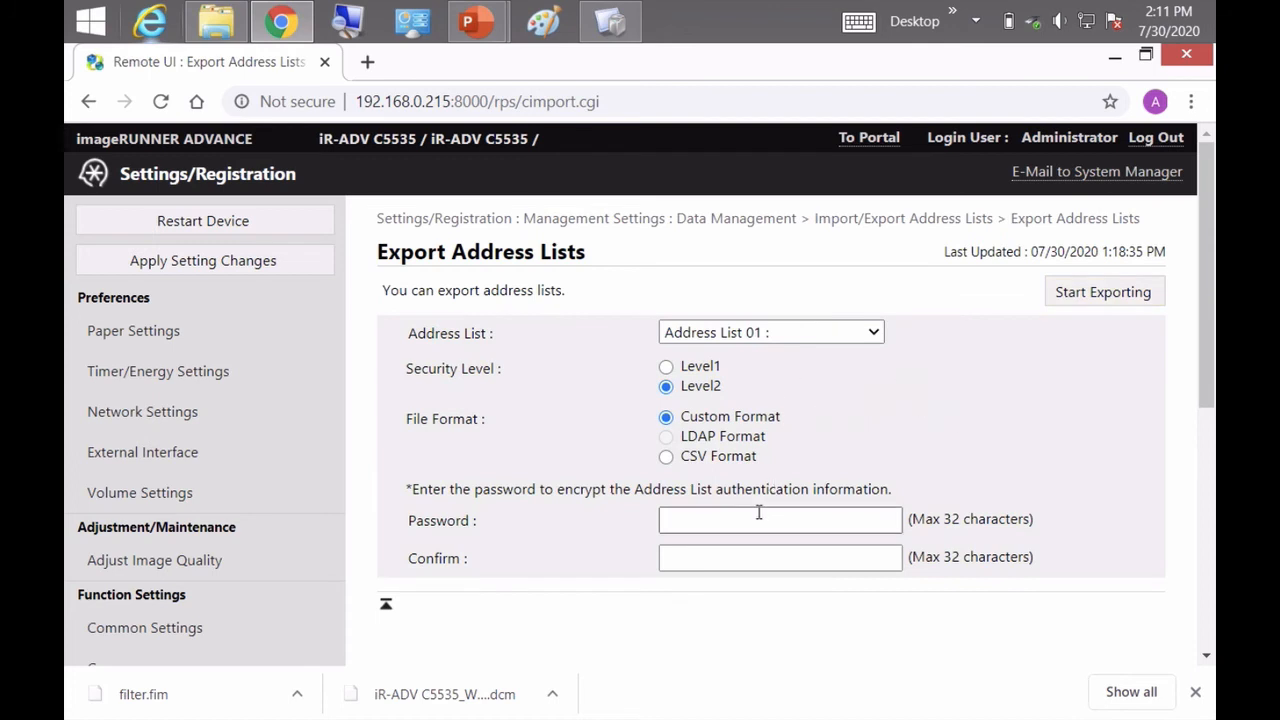
type("•")
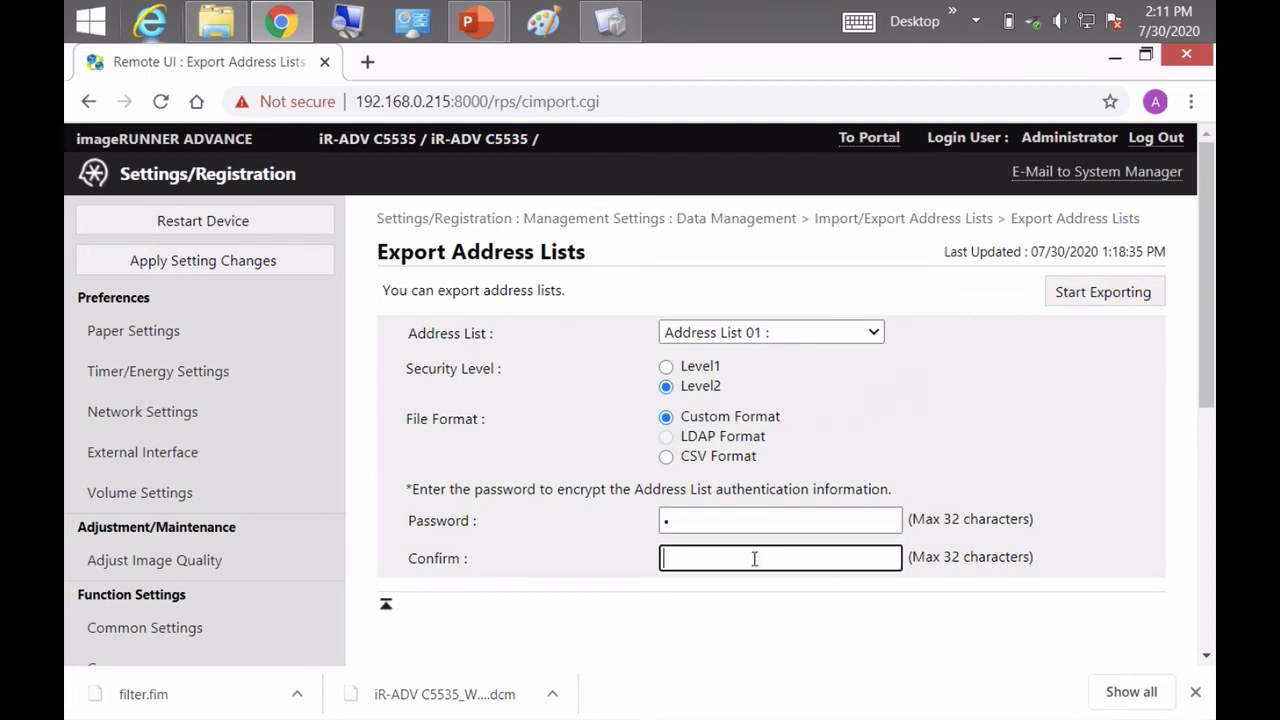
type("•")
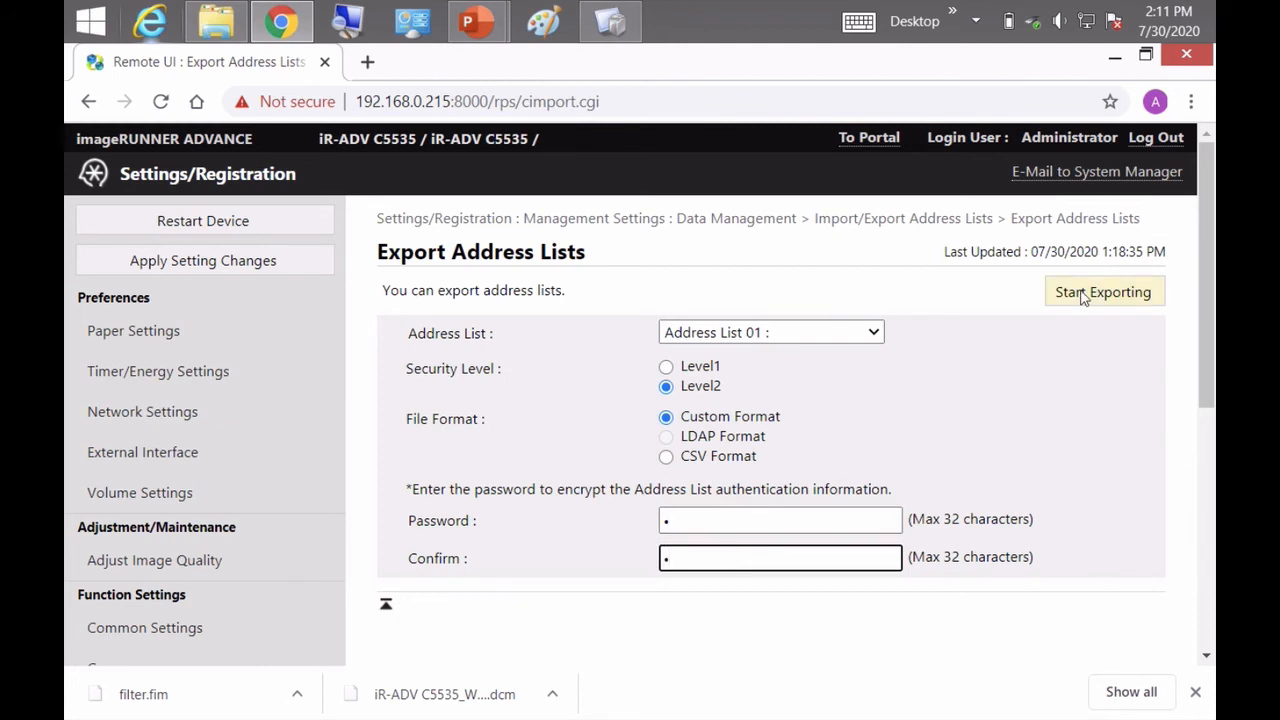
left_click(1103, 291)
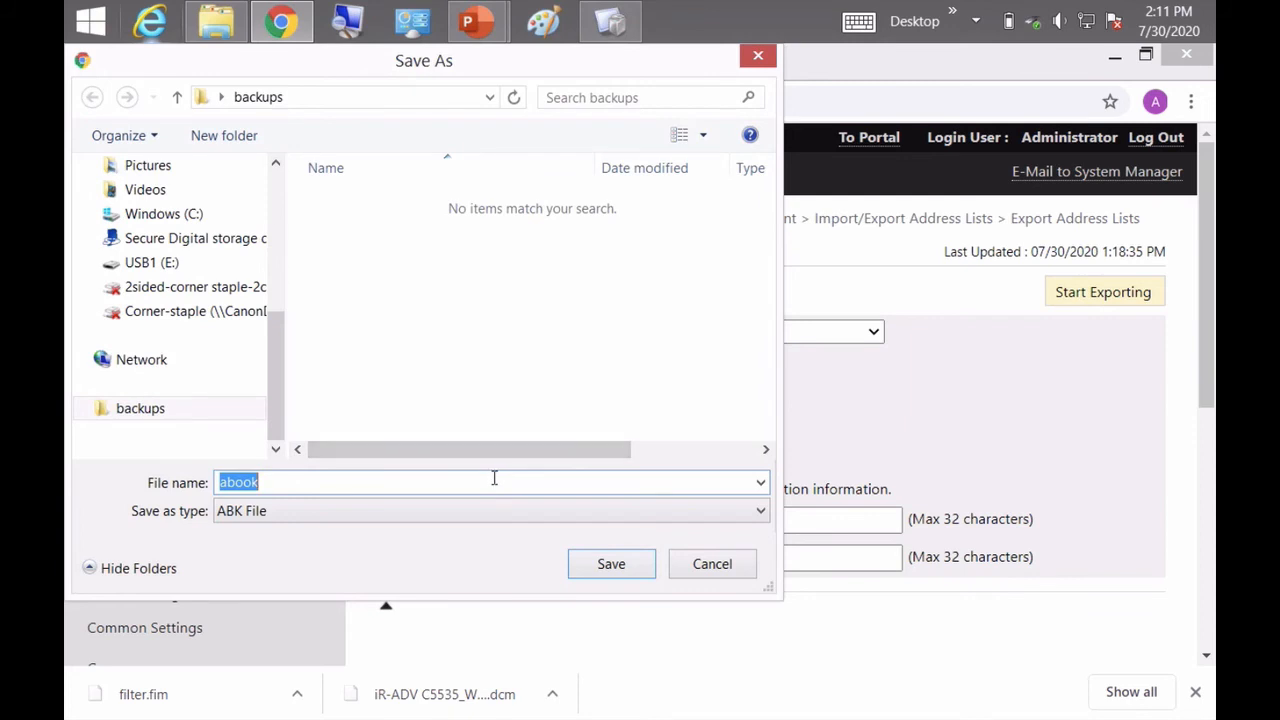
left_click(493, 482)
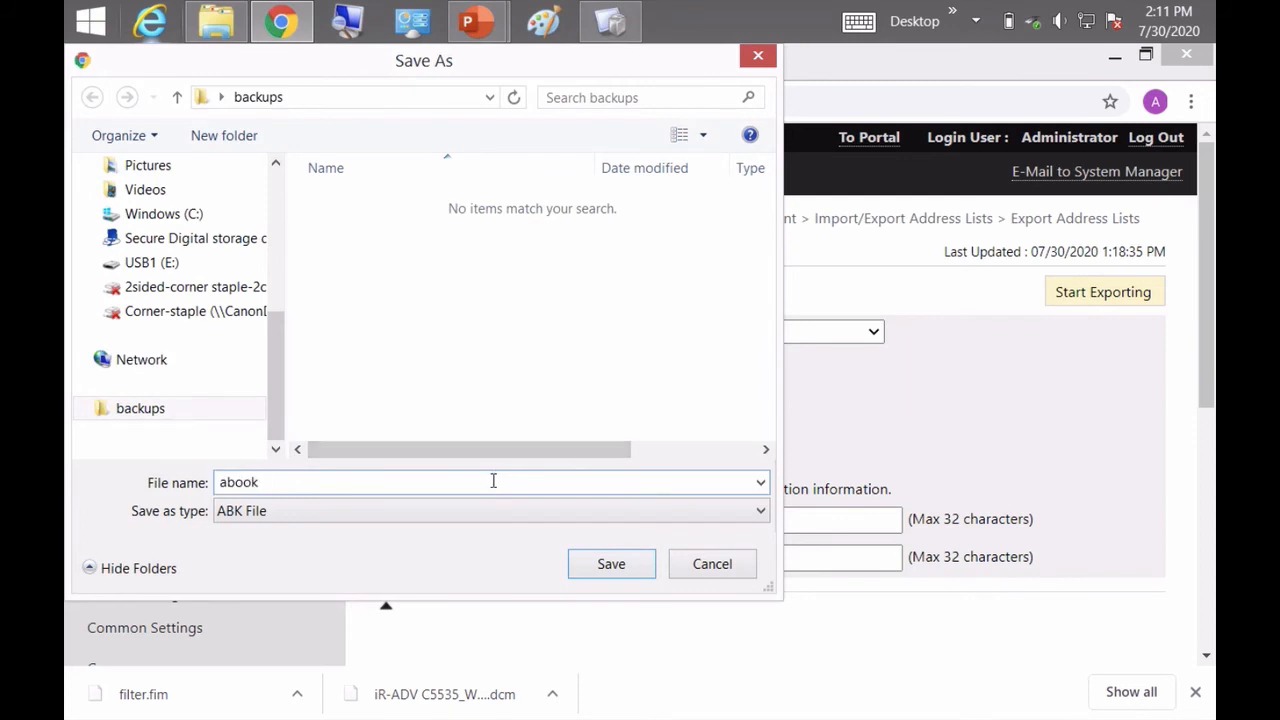
left_click(611, 563)
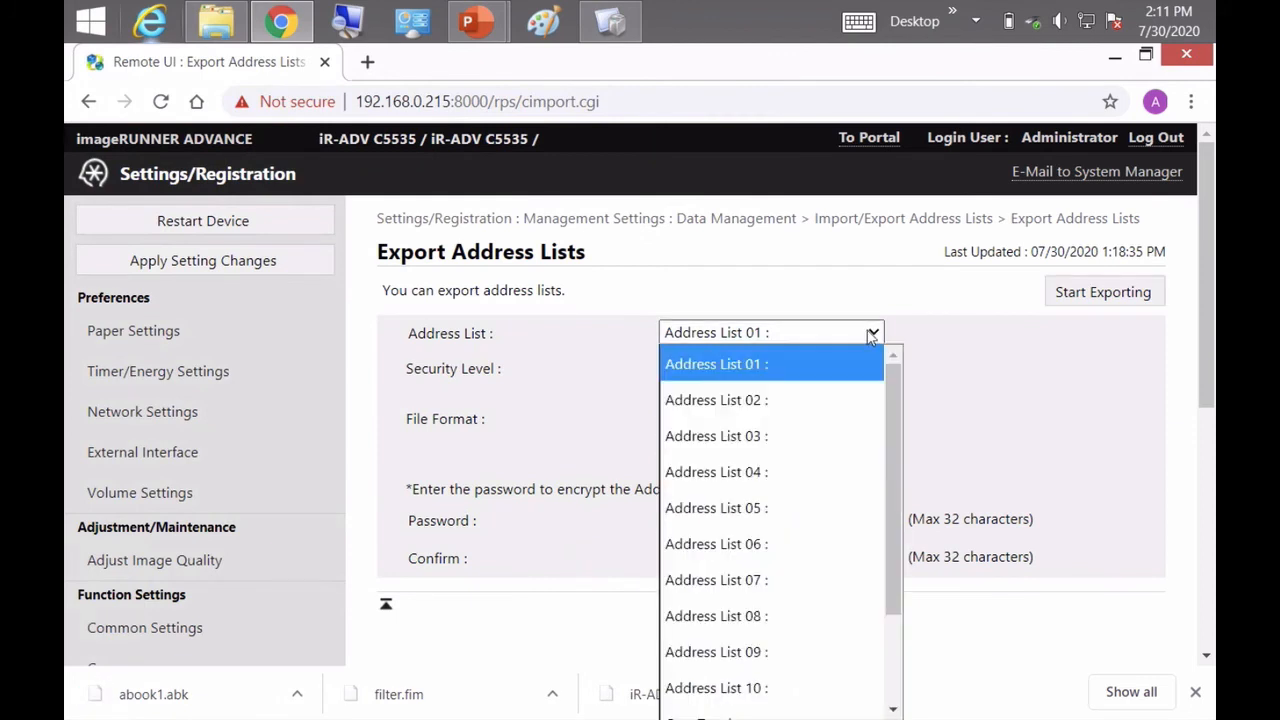
Export Address List 02 with its encryption password and save it as abook2.abk
left_click(716, 399)
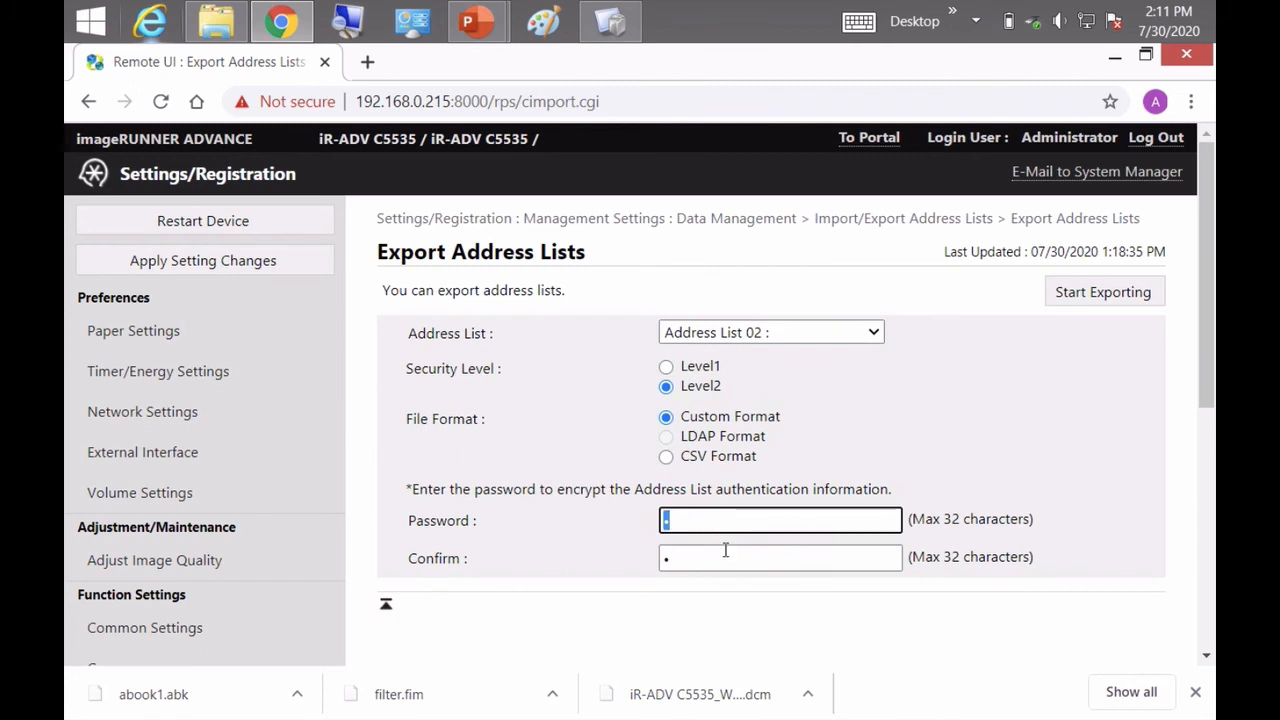
left_click(779, 557)
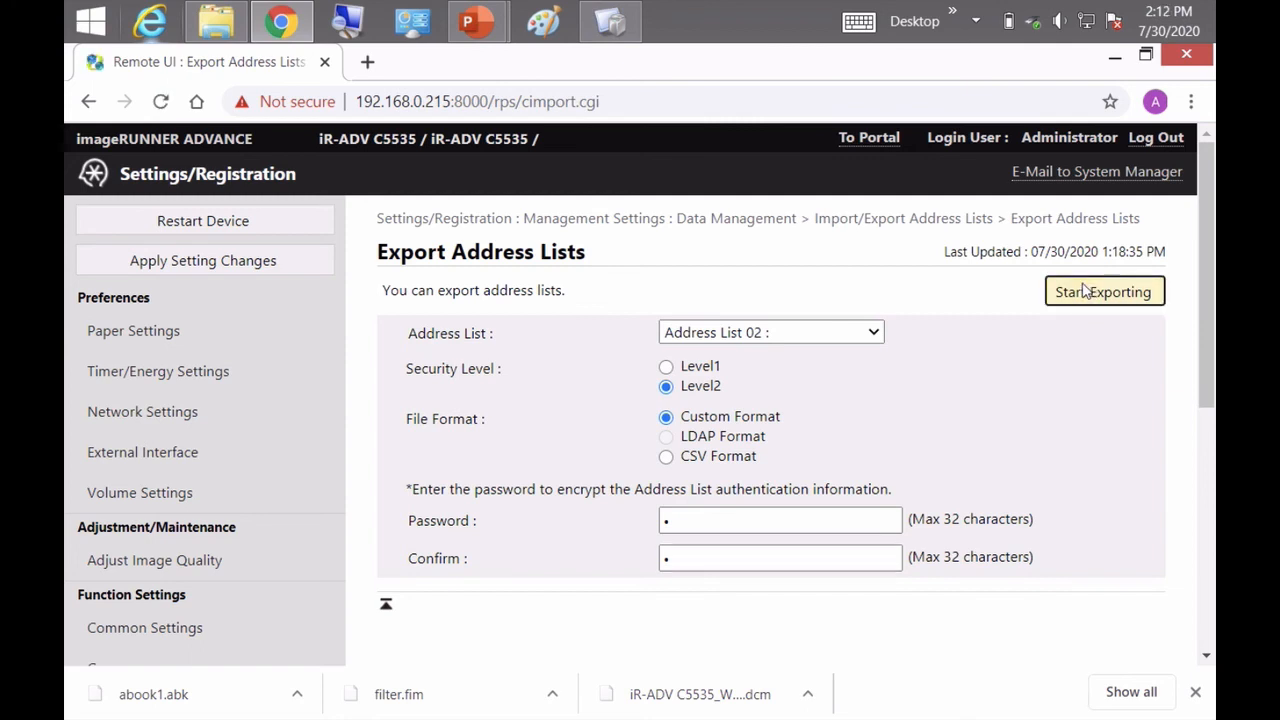
left_click(1103, 291)
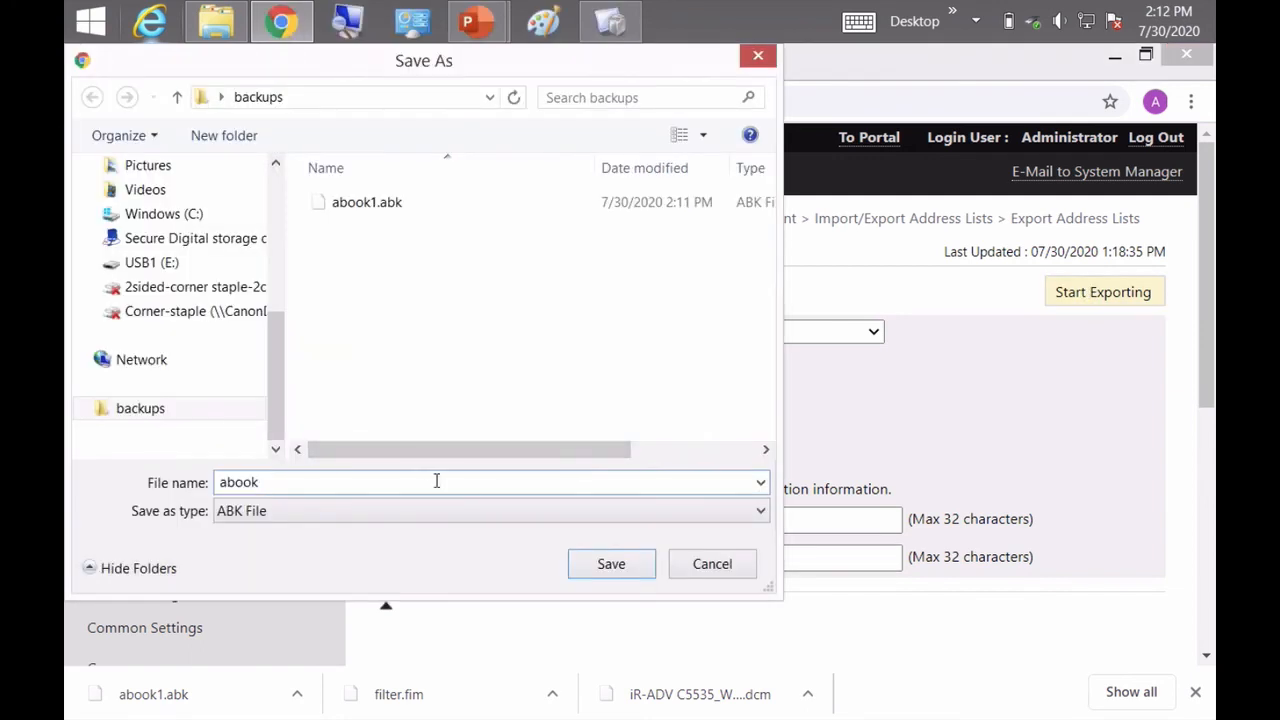
left_click(611, 563)
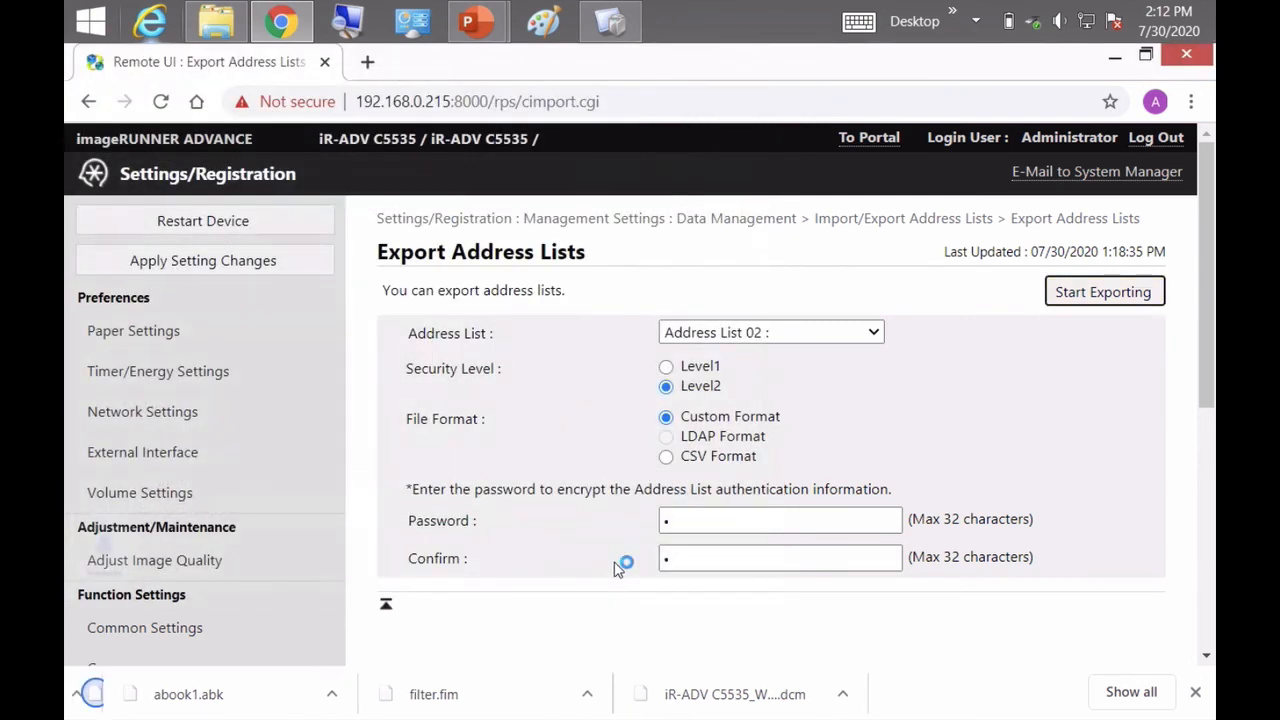
Export Address List 03 with its encryption password and save it as abook3.abk
left_click(770, 332)
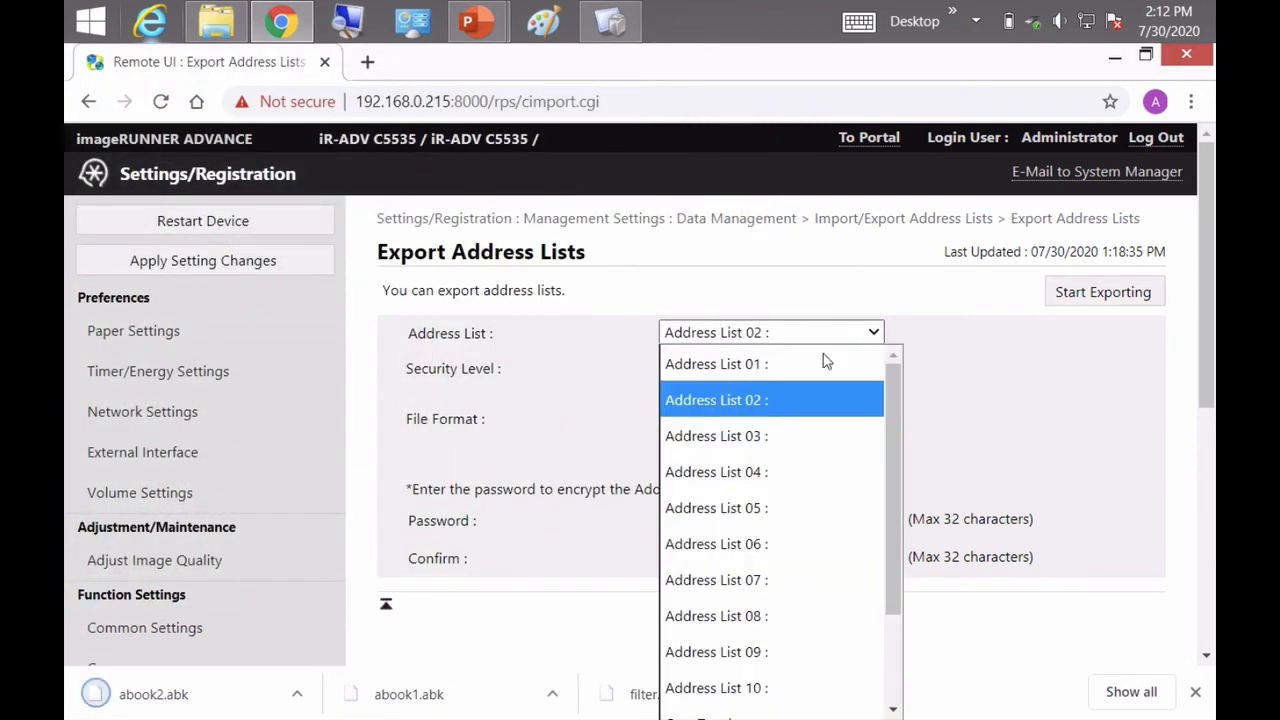
left_click(715, 435)
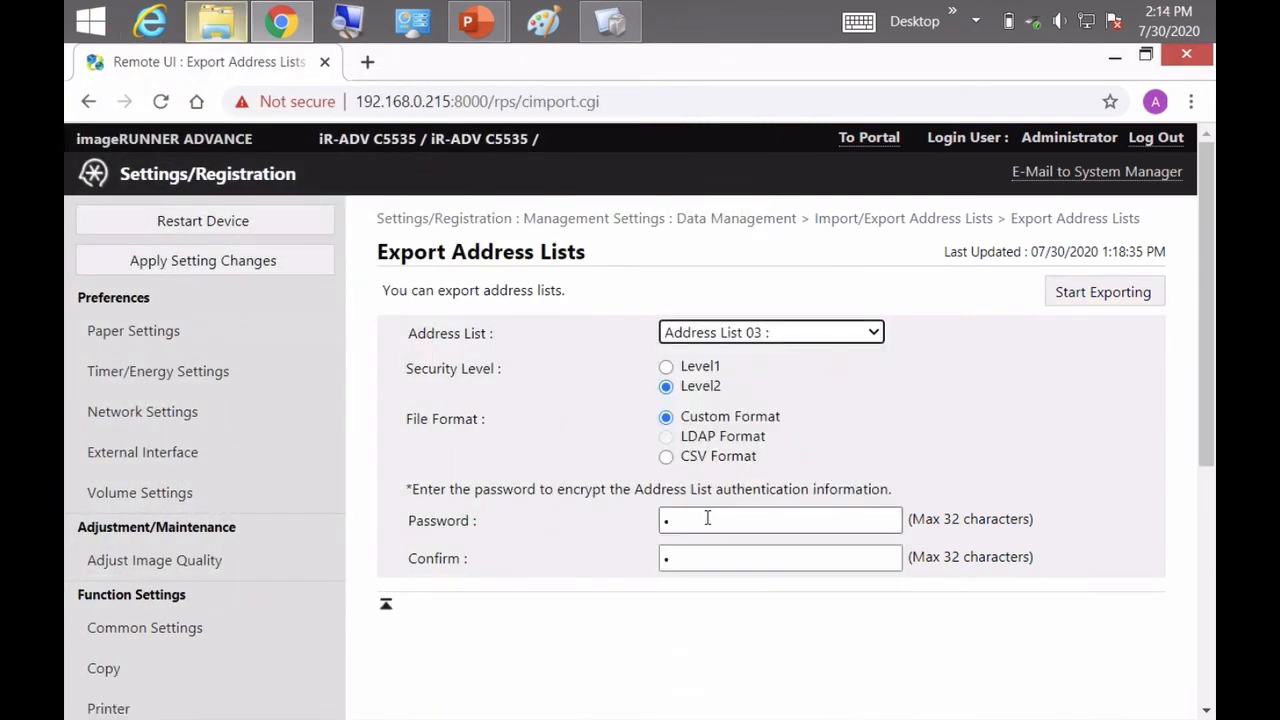
left_click(1103, 291)
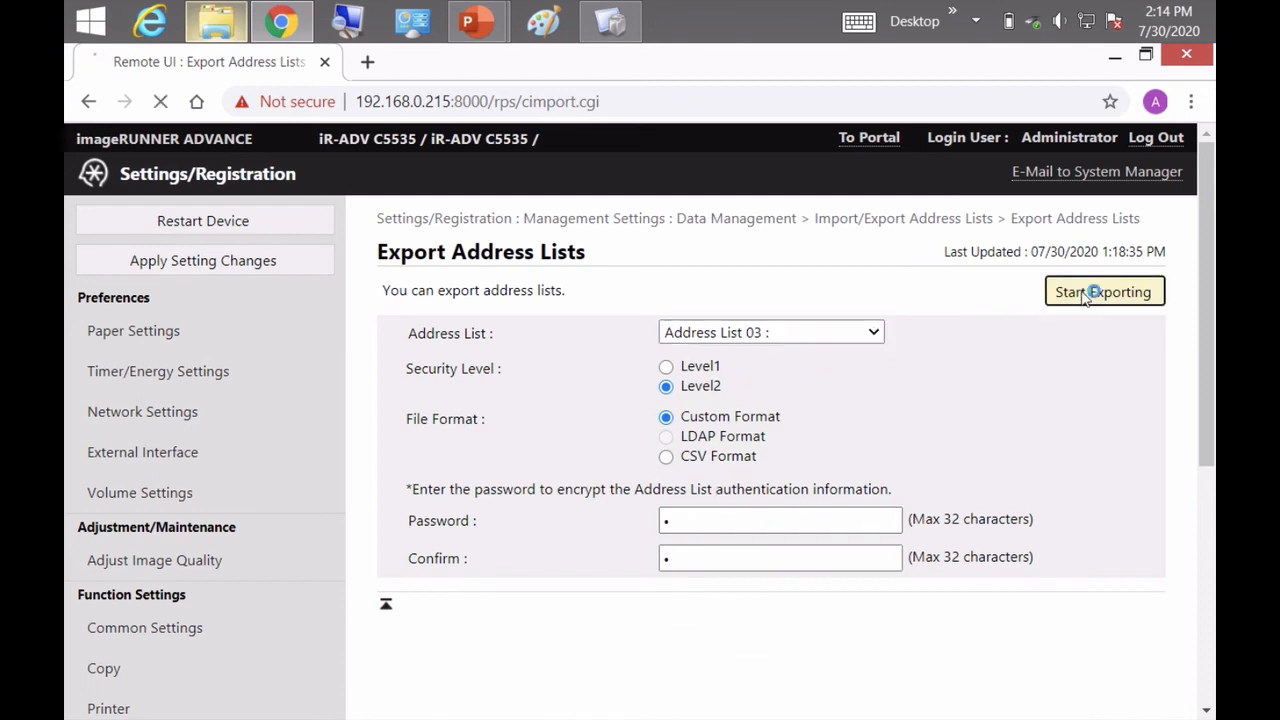
left_click(1103, 291)
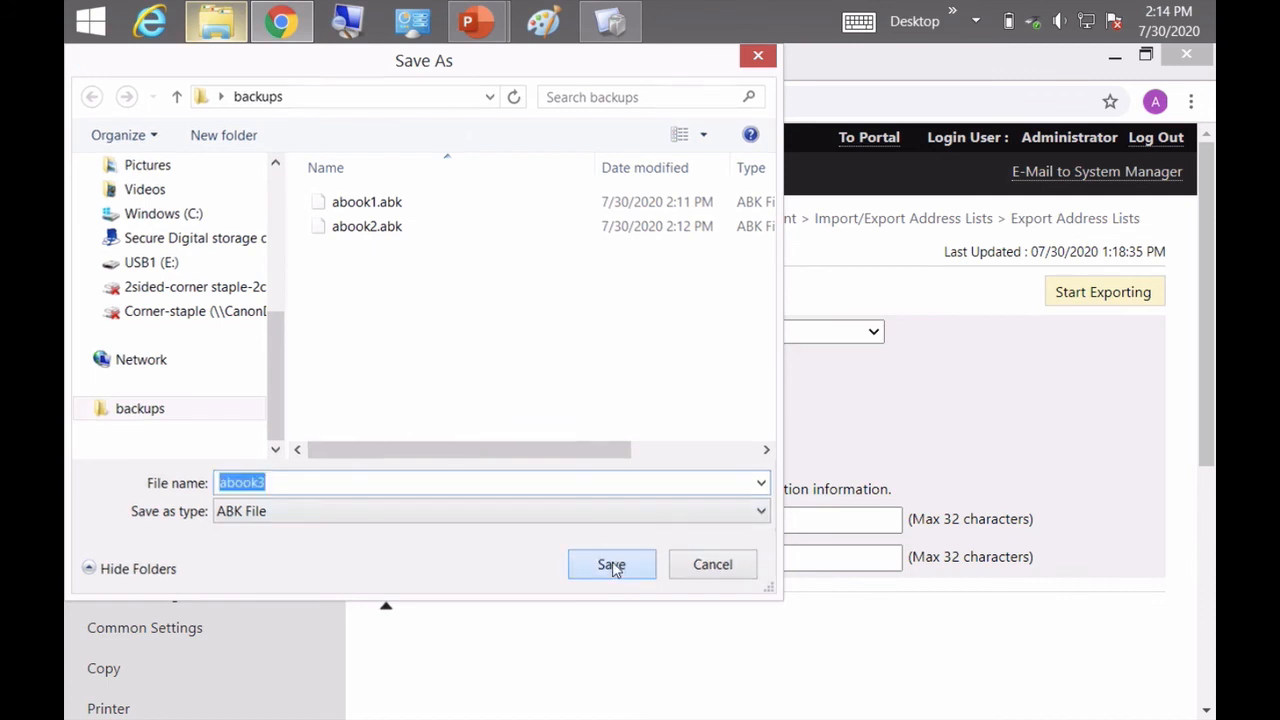
left_click(611, 564)
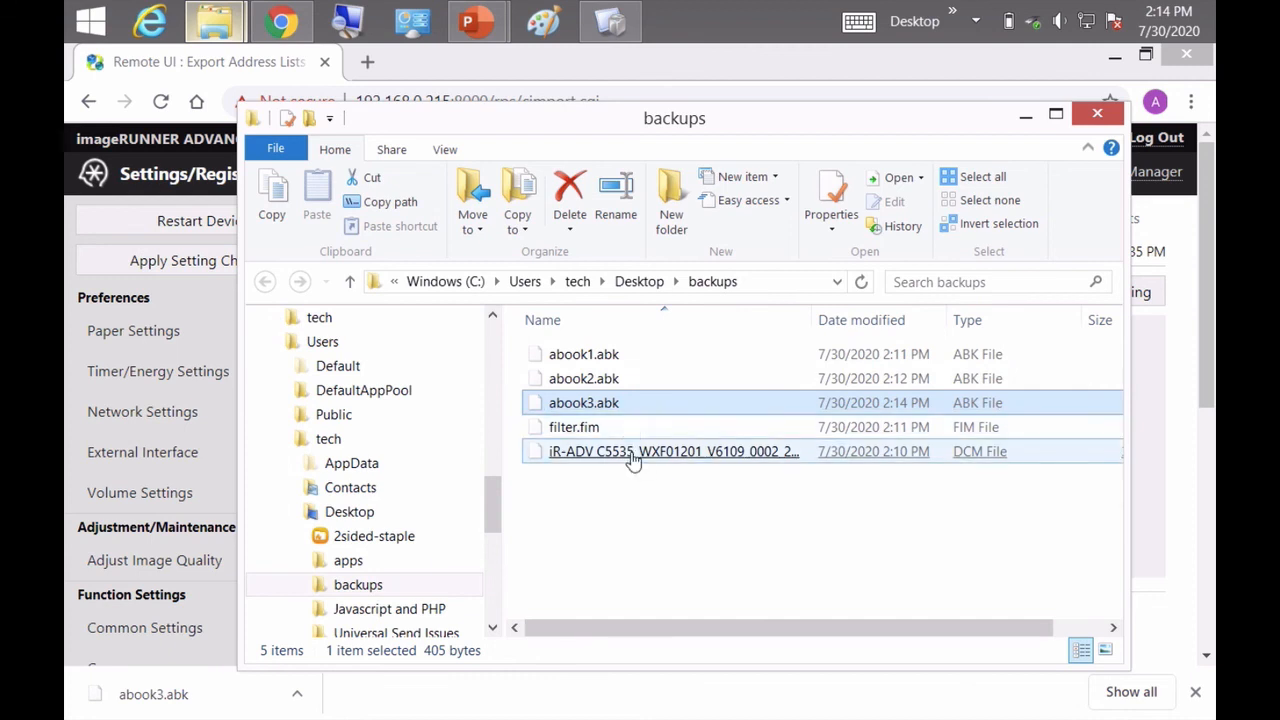
Select the iR-ADV C5535 DCM export in the backups folder to check its details
left_click(573, 427)
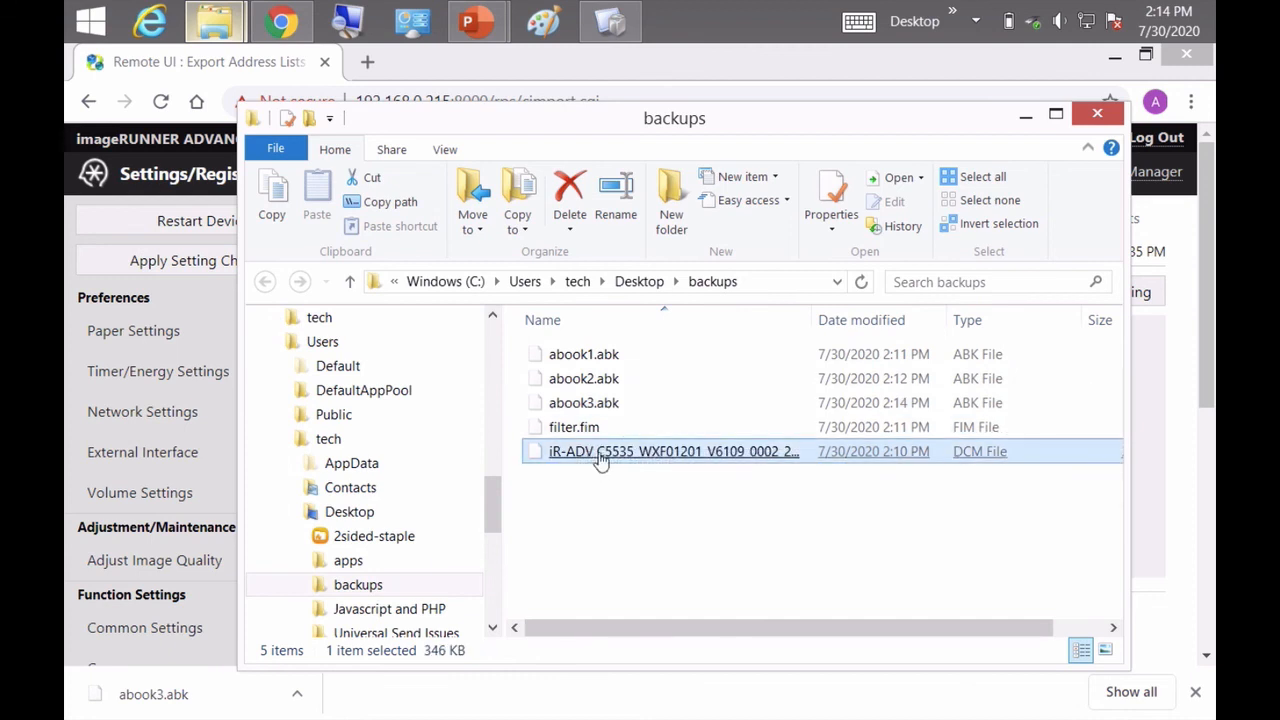
mouse_move(667, 468)
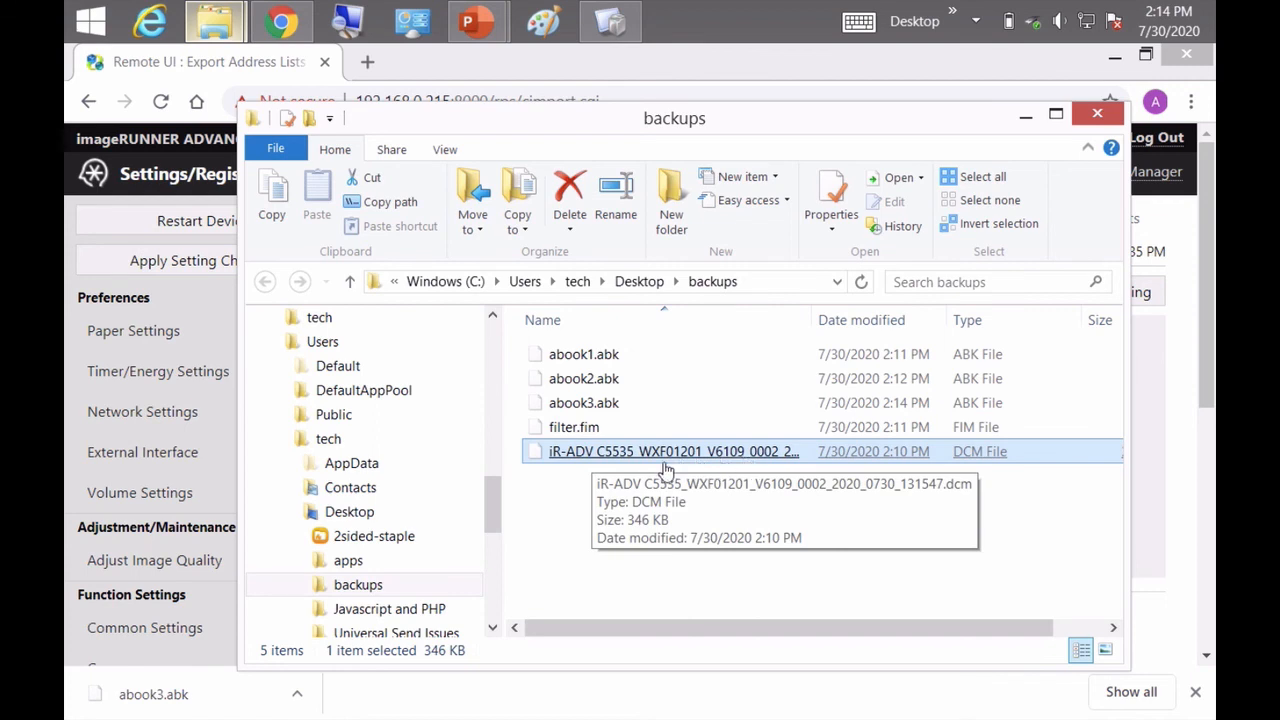